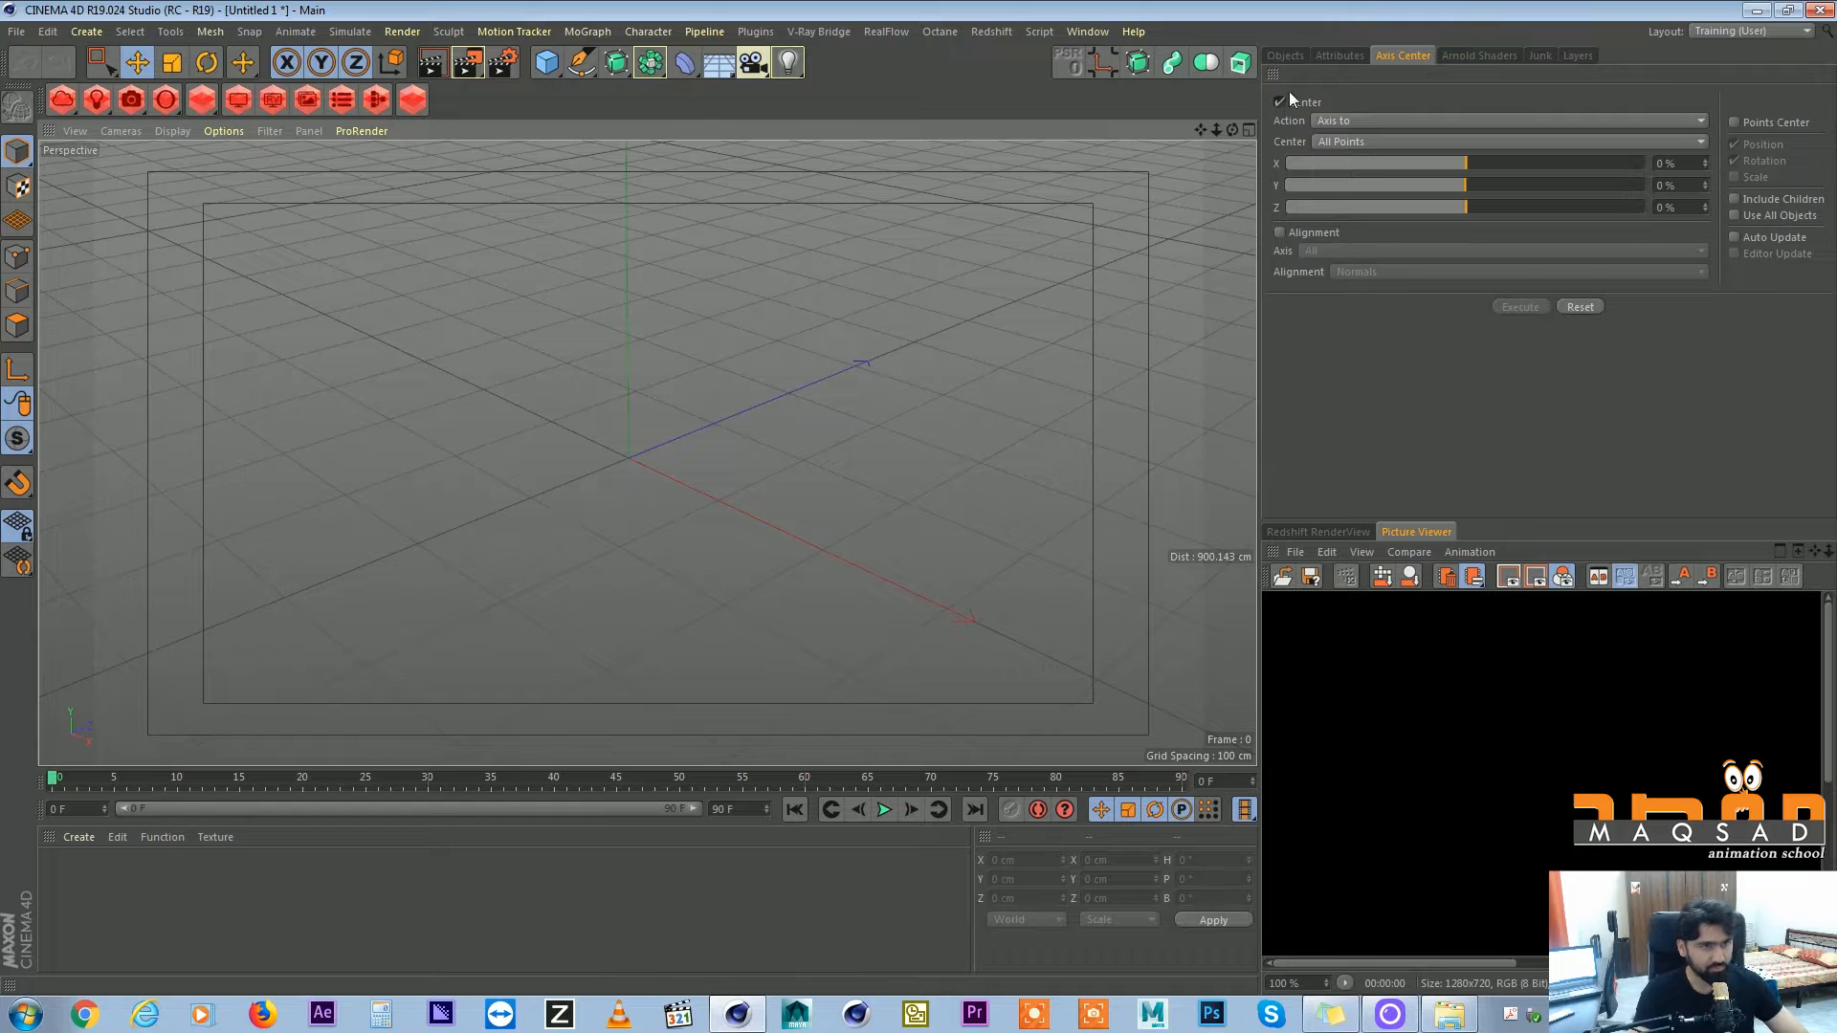
# Add a Cube primitive to the scene and list it in the Object Manager.
pyautogui.click(545, 63)
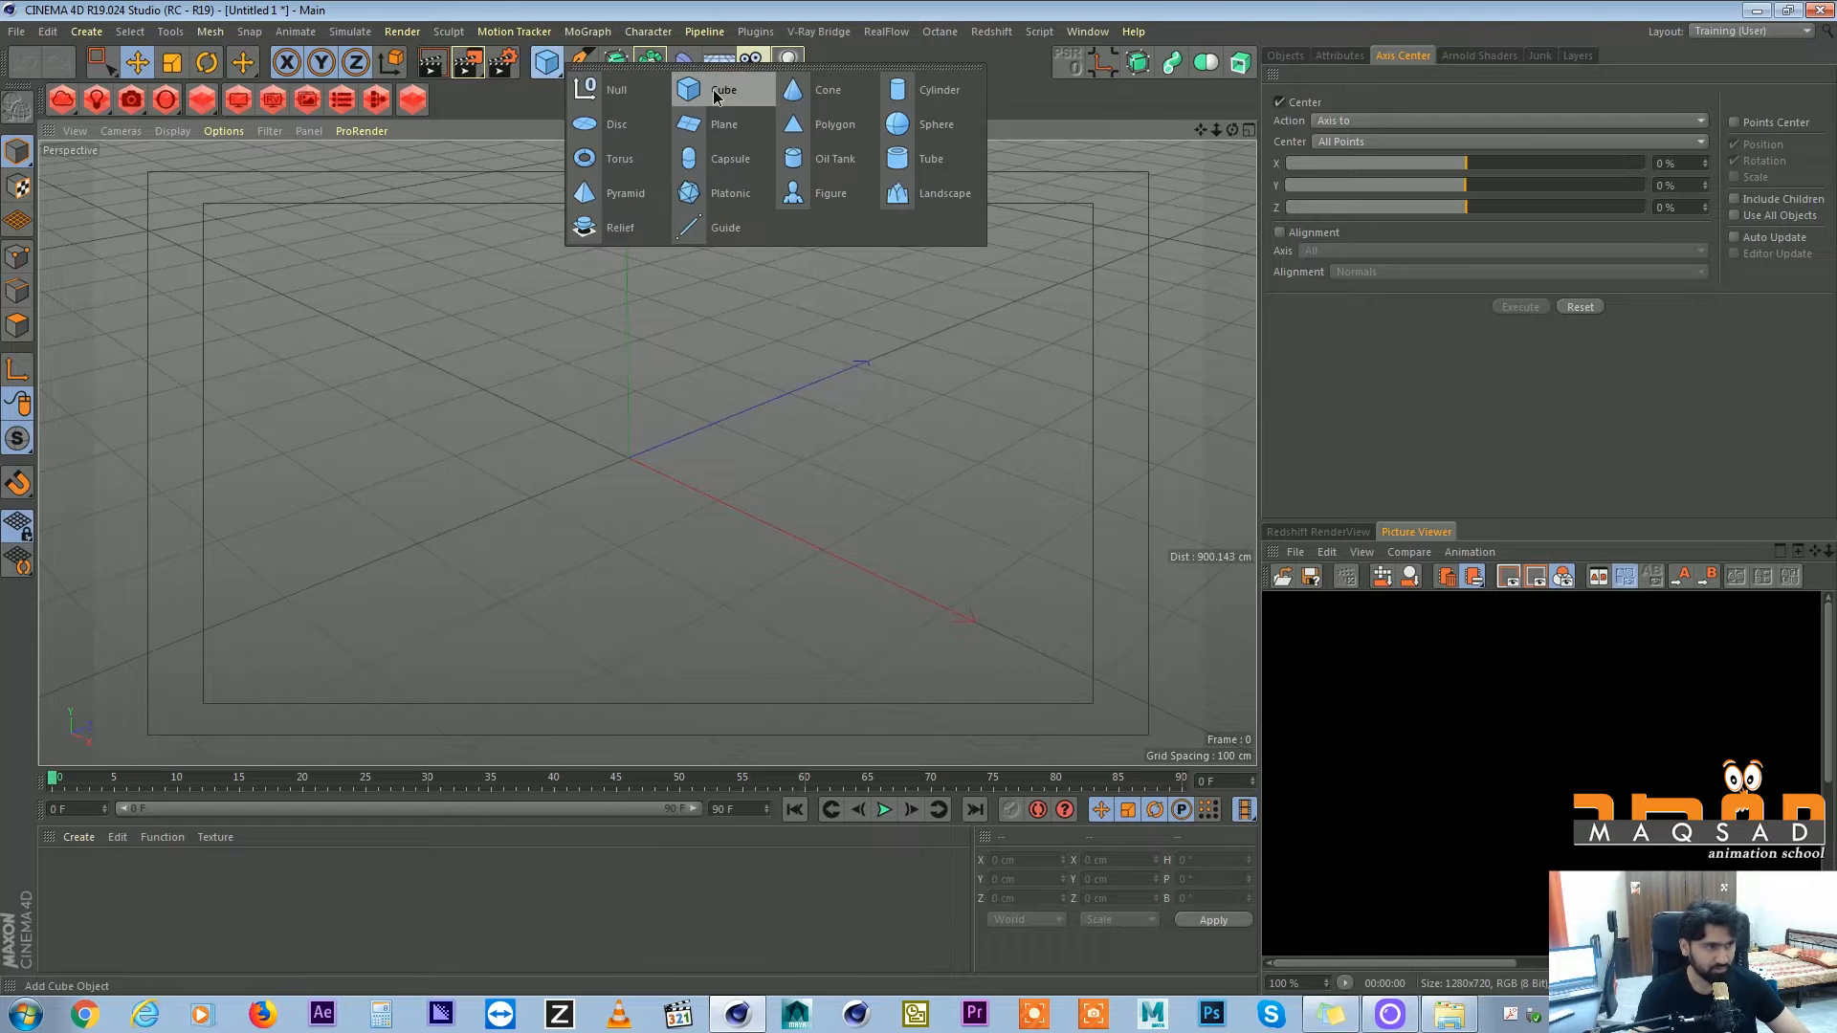
pyautogui.click(723, 90)
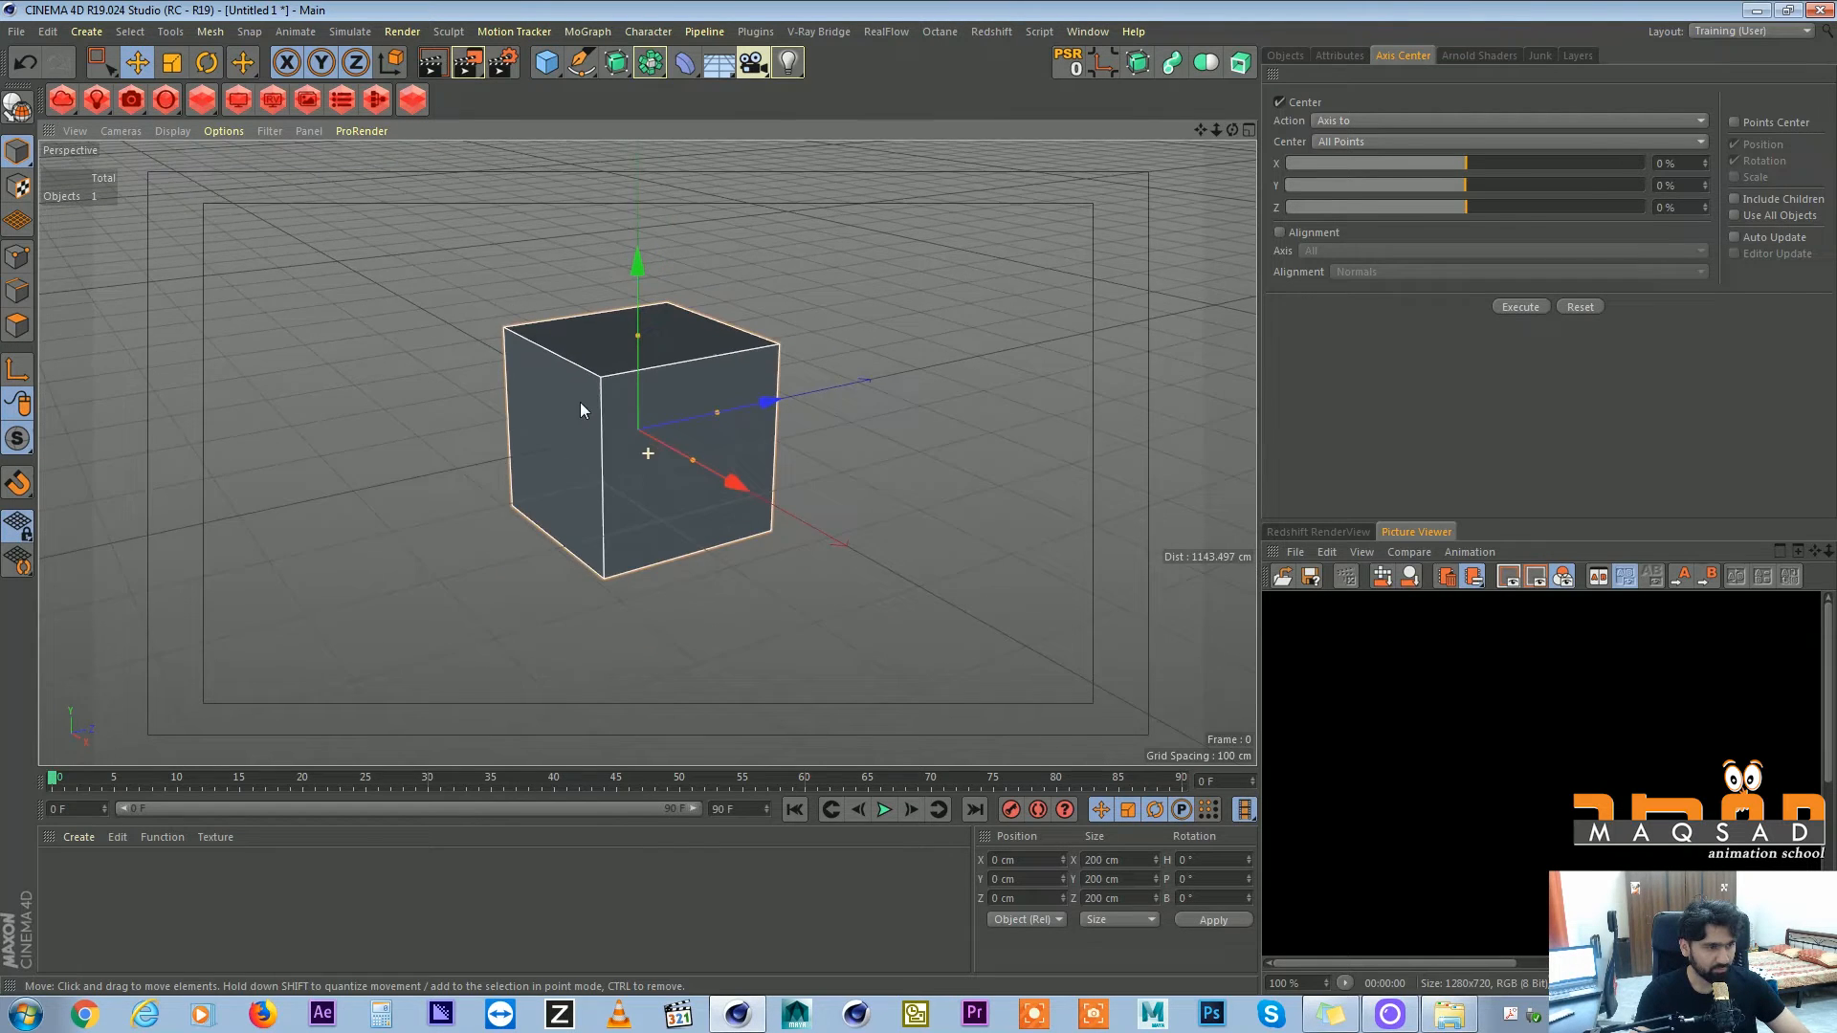
pyautogui.click(1283, 55)
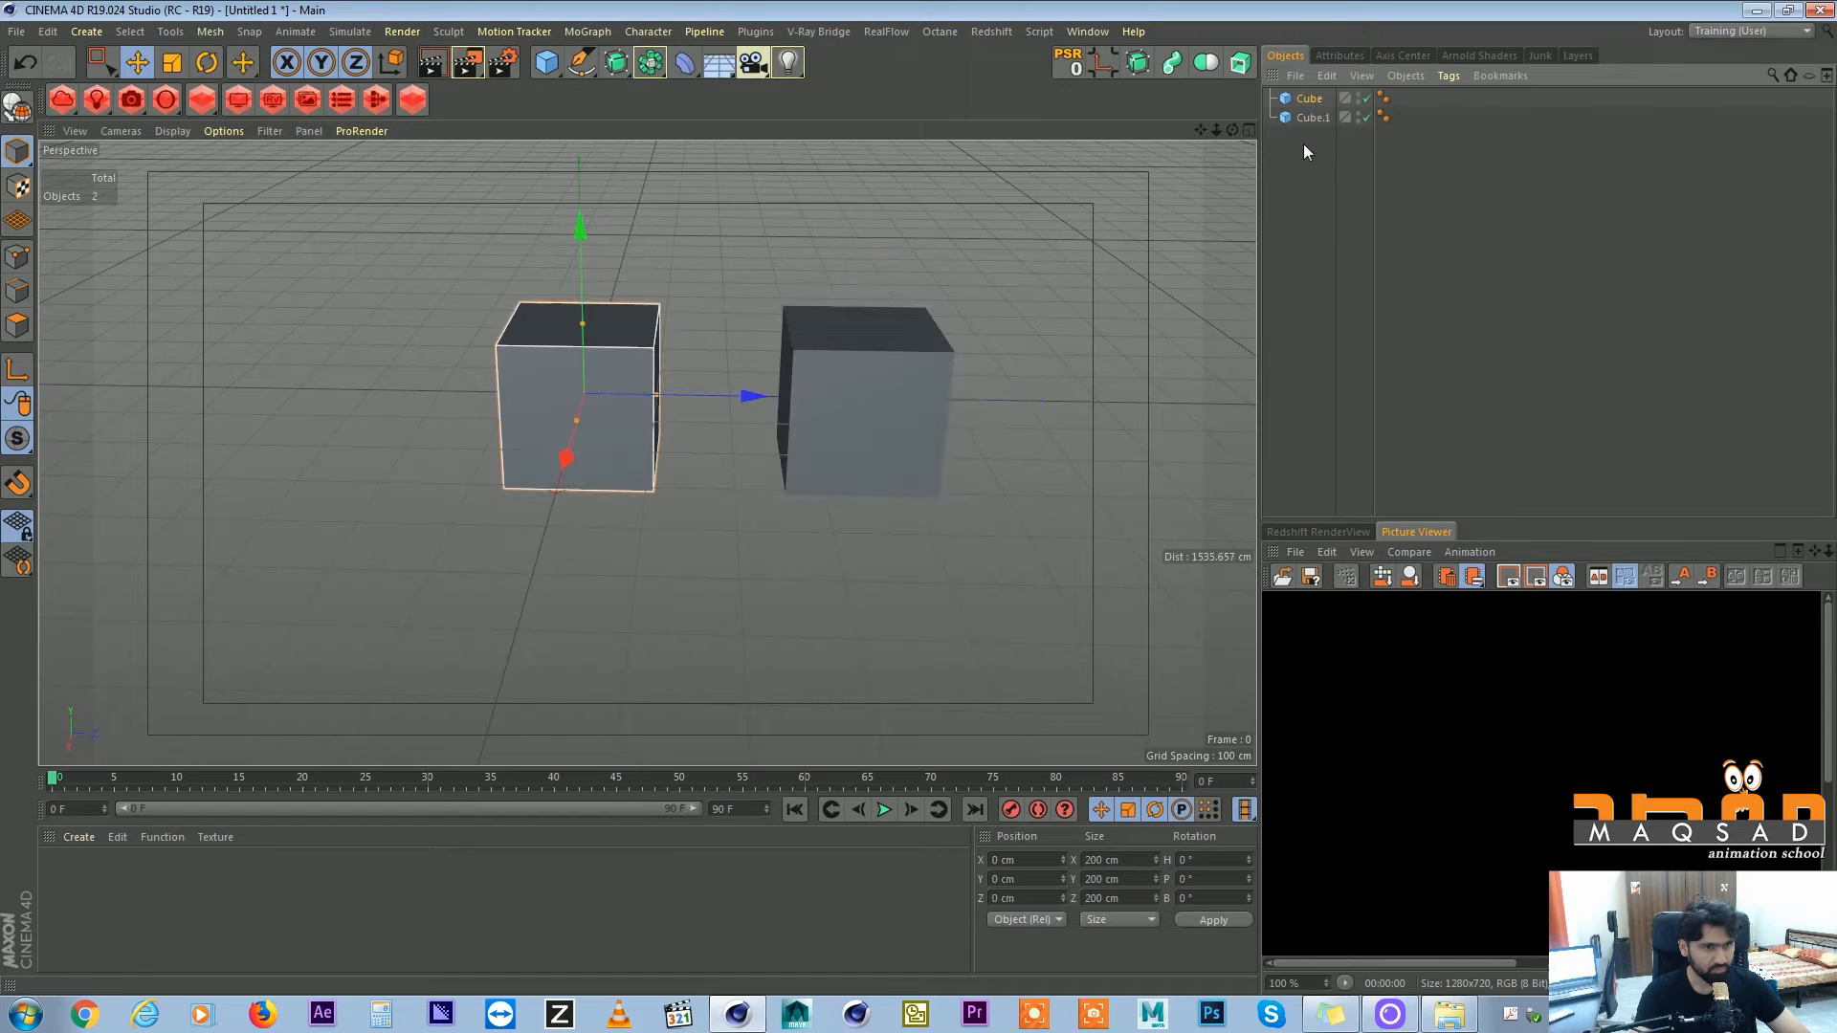
# Enable Fillet on both cubes and raise Cube.1's Fillet Radius to 100 cm.
pyautogui.click(1308, 97)
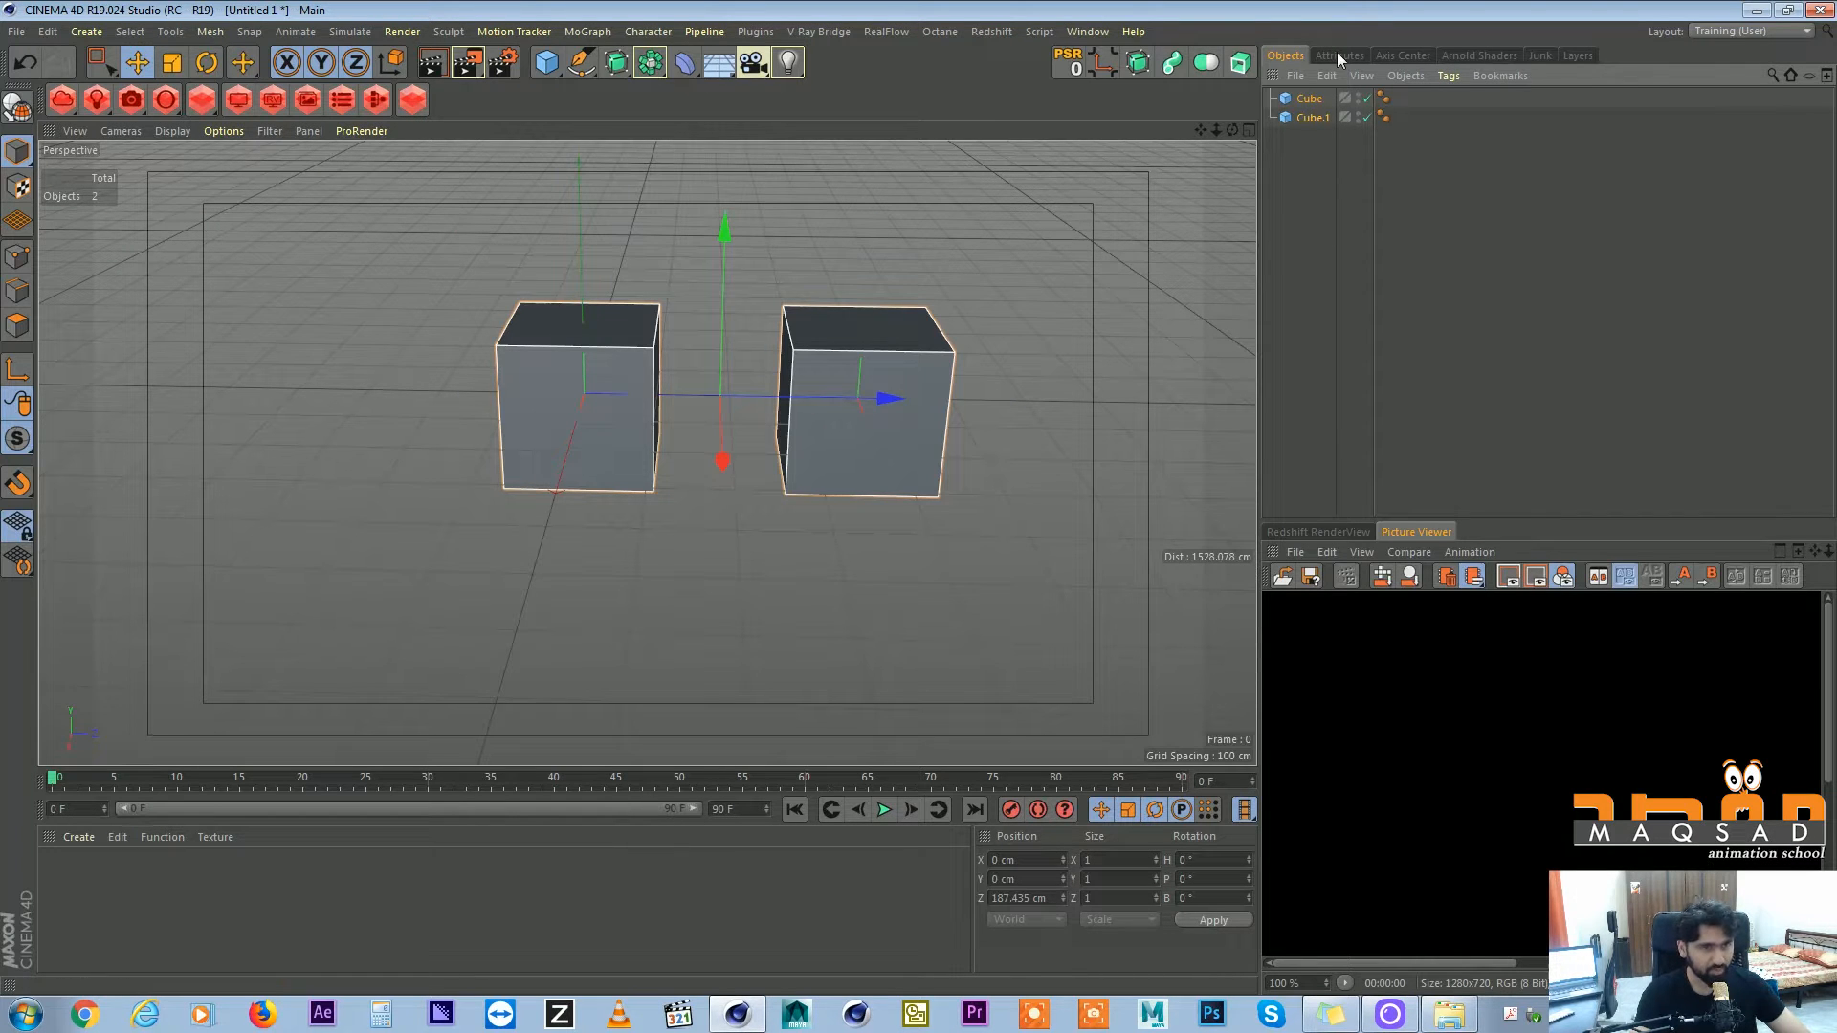
pyautogui.click(1339, 55)
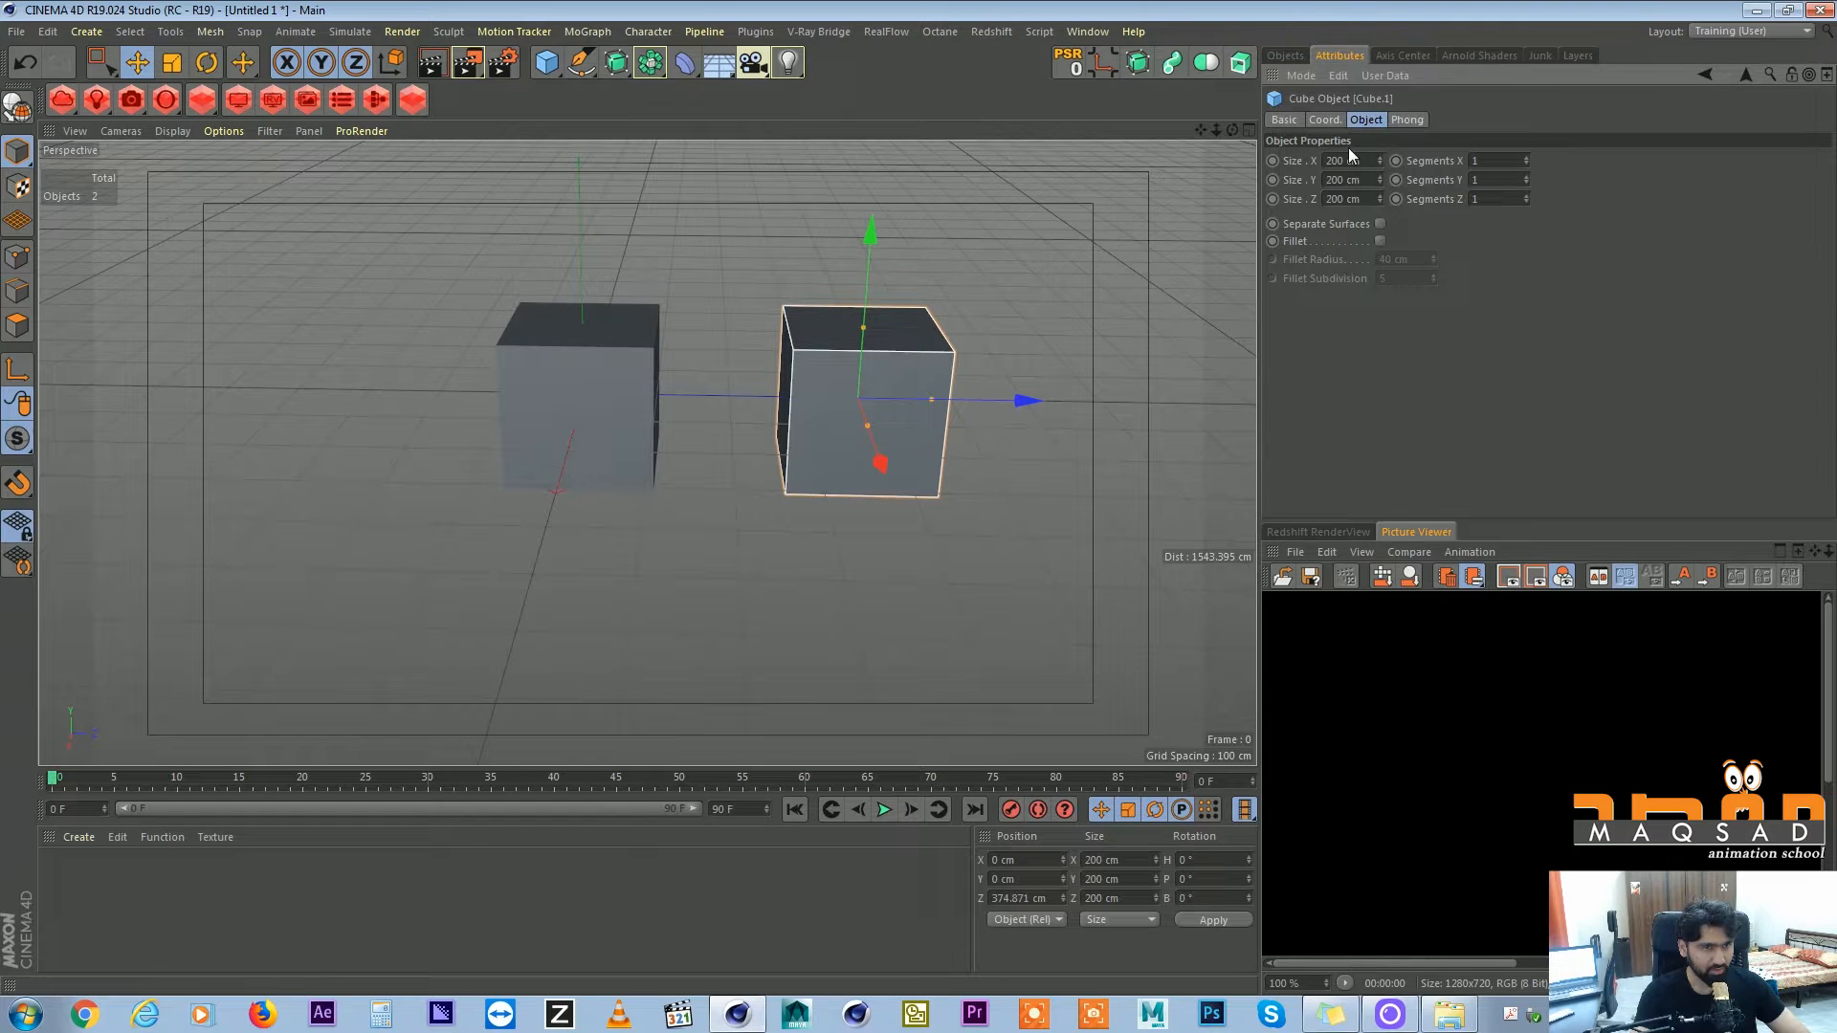
pyautogui.click(1380, 241)
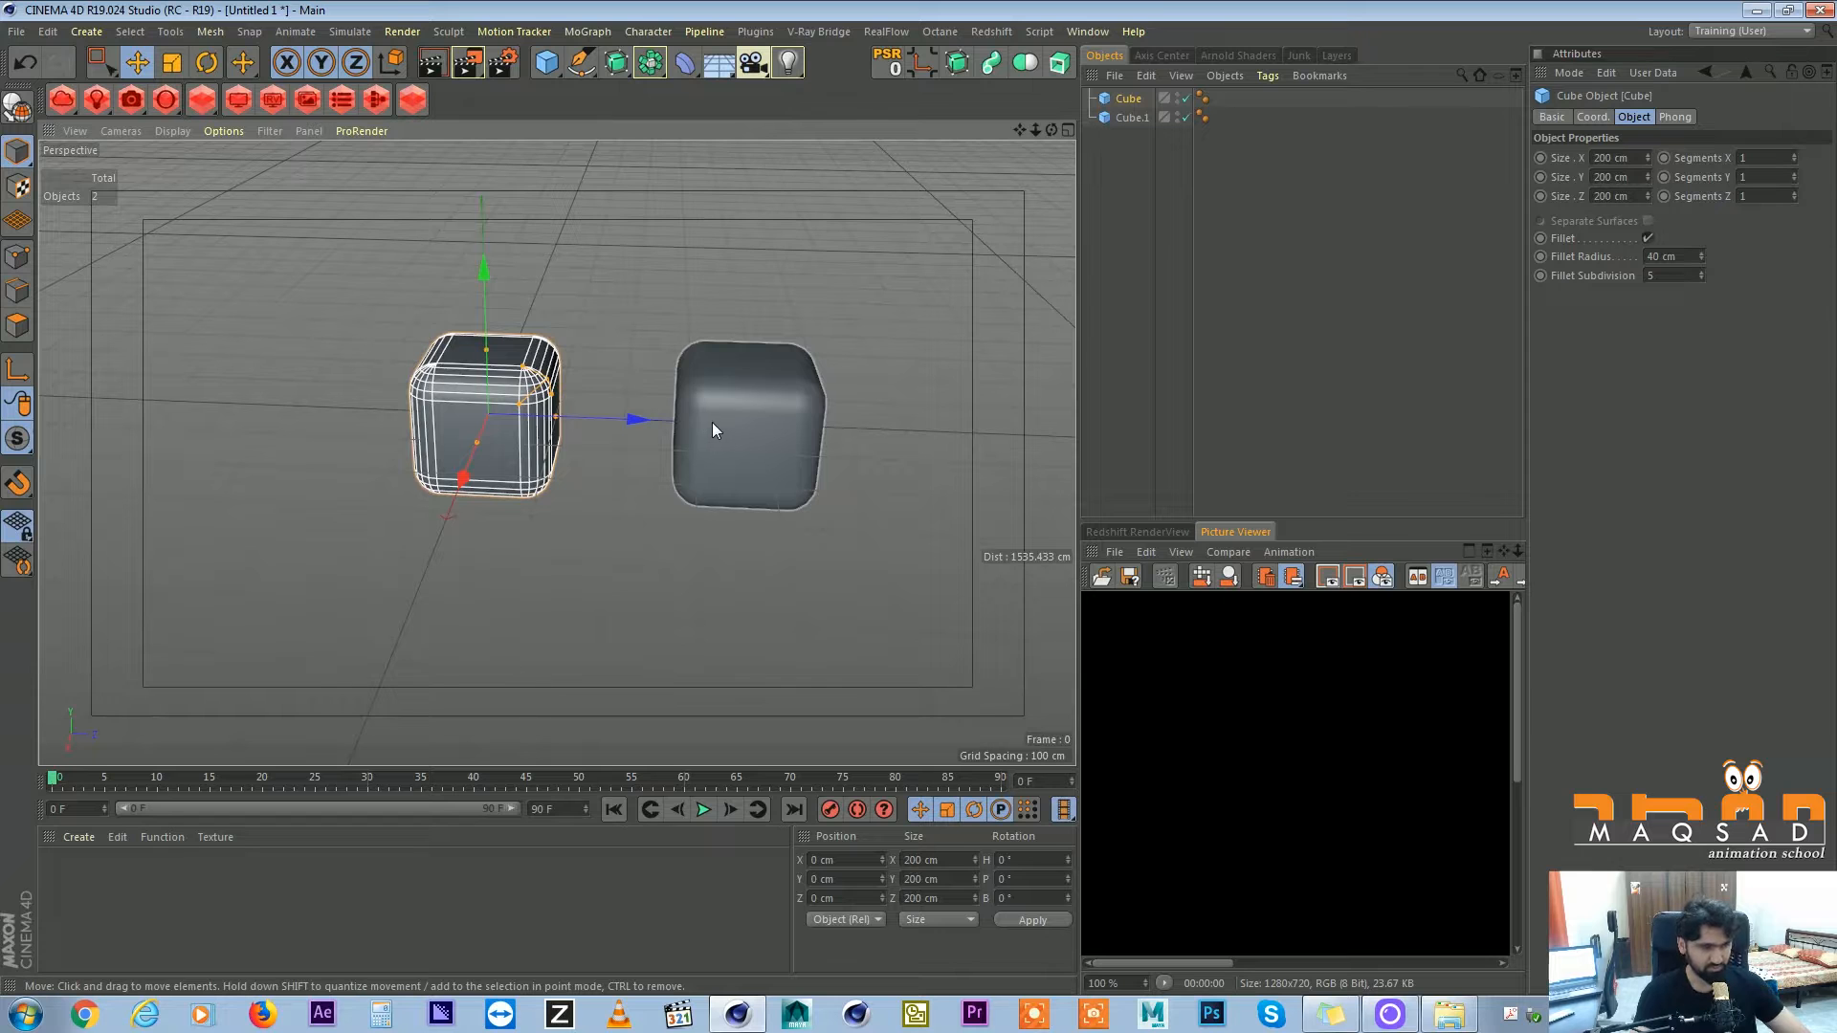
pyautogui.moveTo(587, 440)
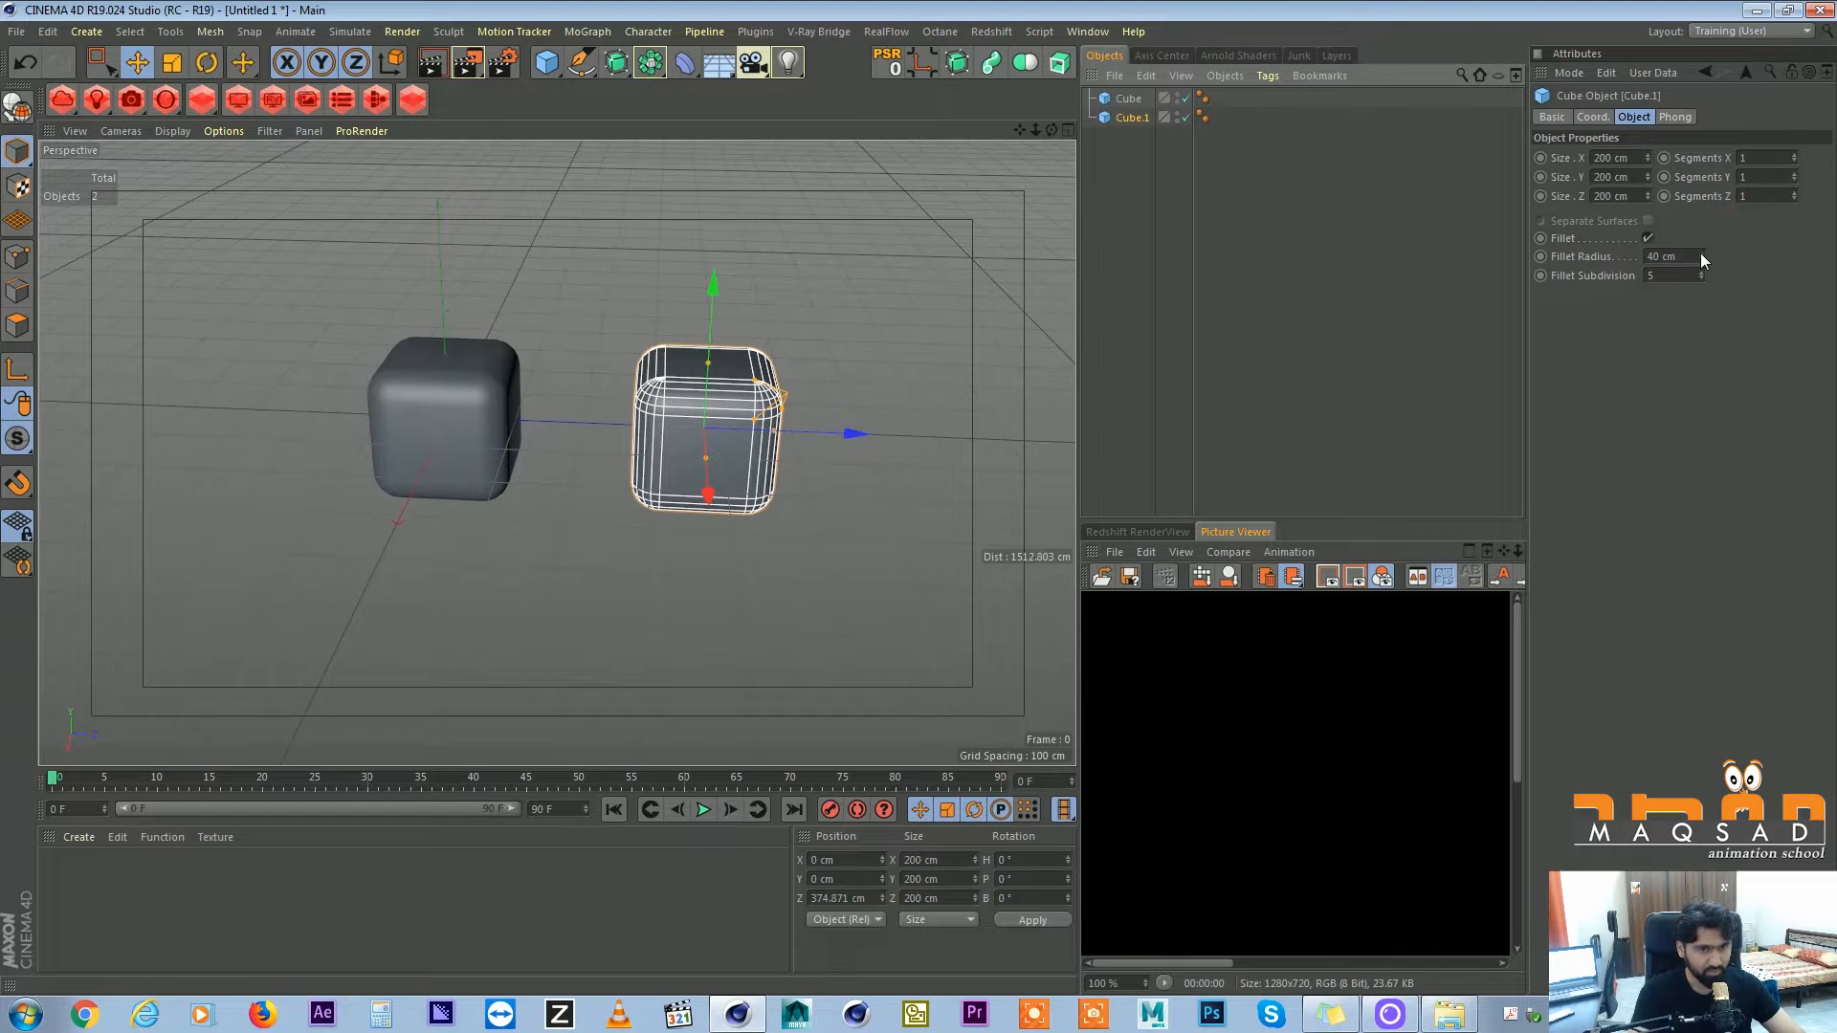
pyautogui.moveTo(1698, 256); pyautogui.dragTo(1704, 251)
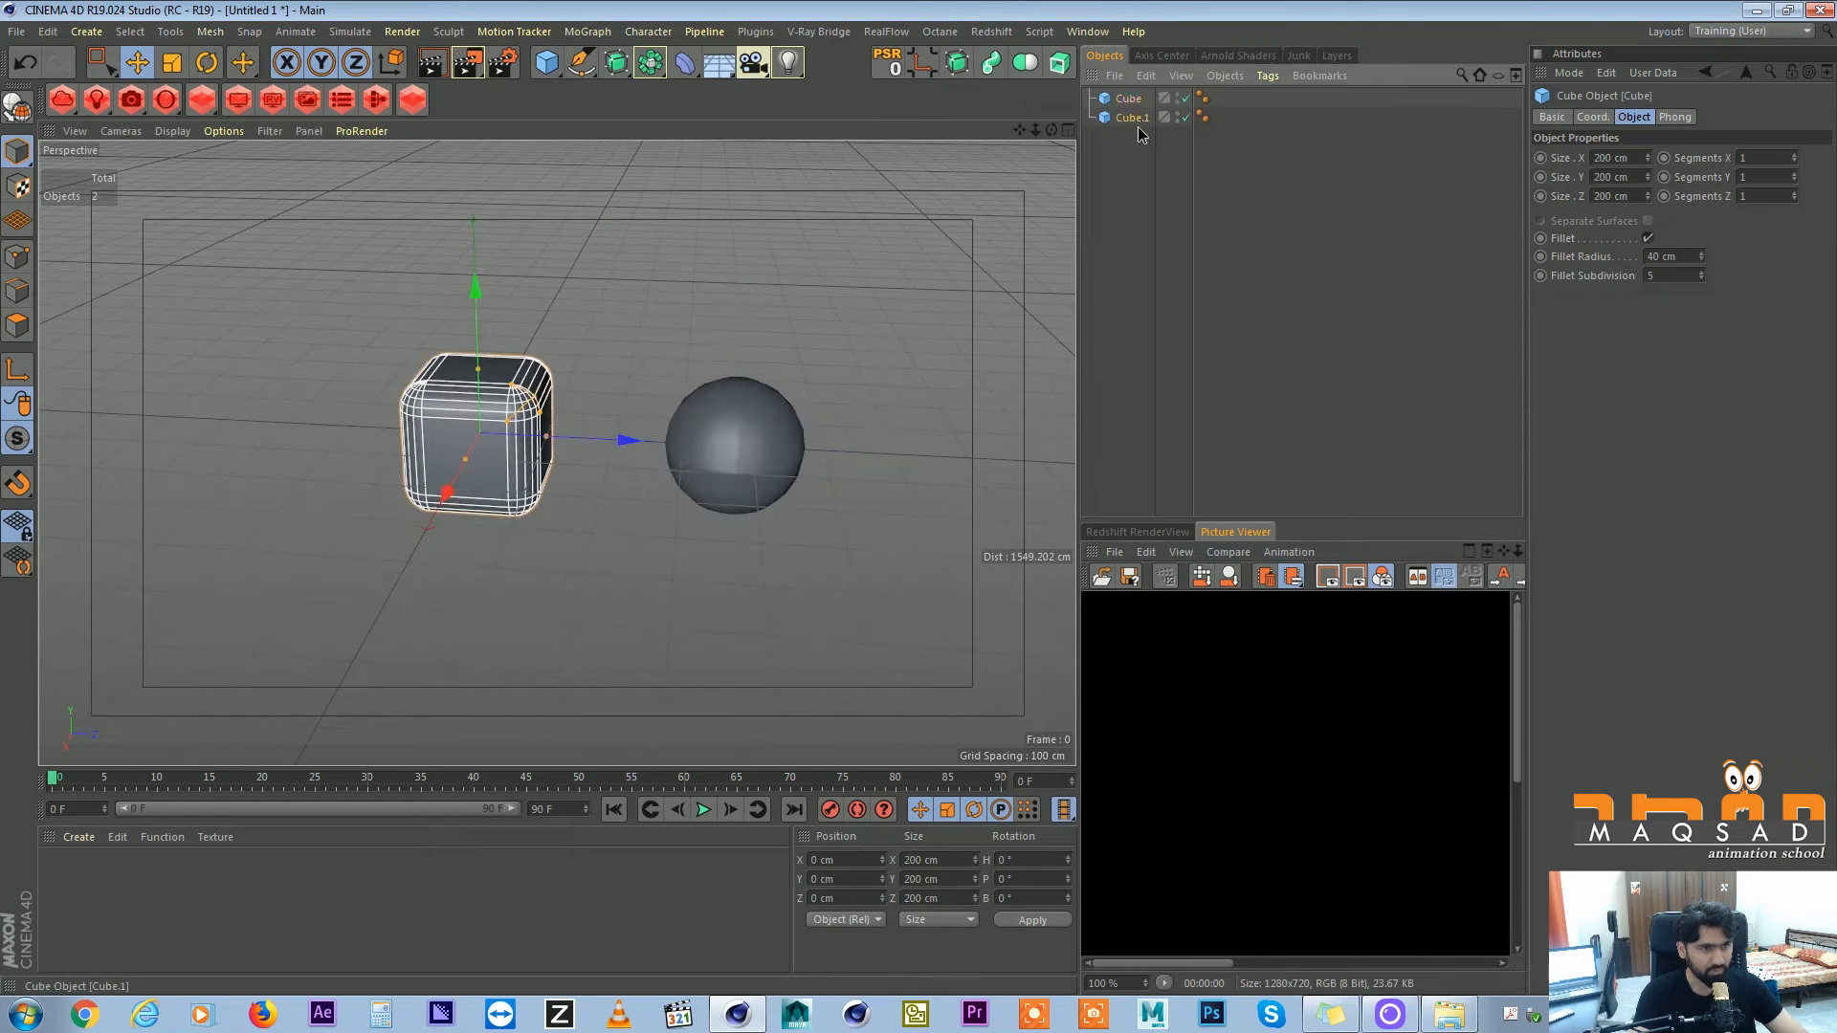
# Rename Cube.1 to 'Sphere' and parent both objects under a new MoGraph Cloner.
pyautogui.doubleClick(1130, 117)
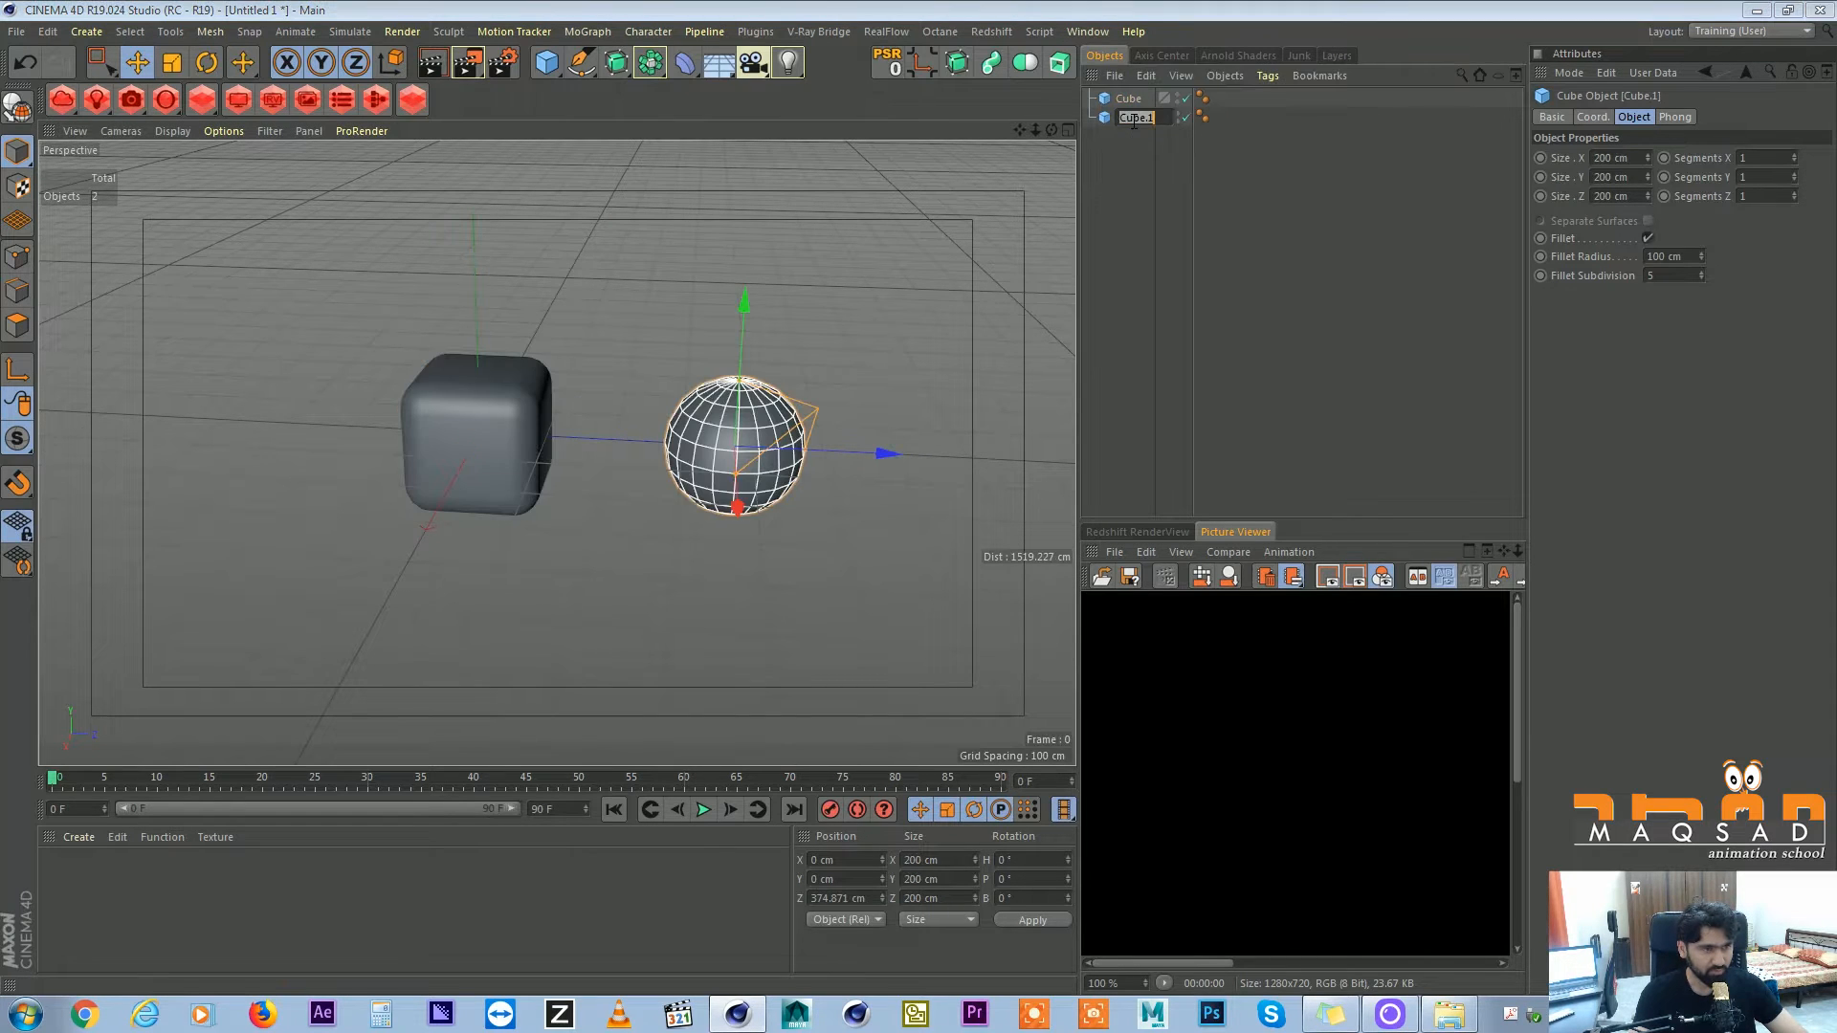
pyautogui.write('Sphere')
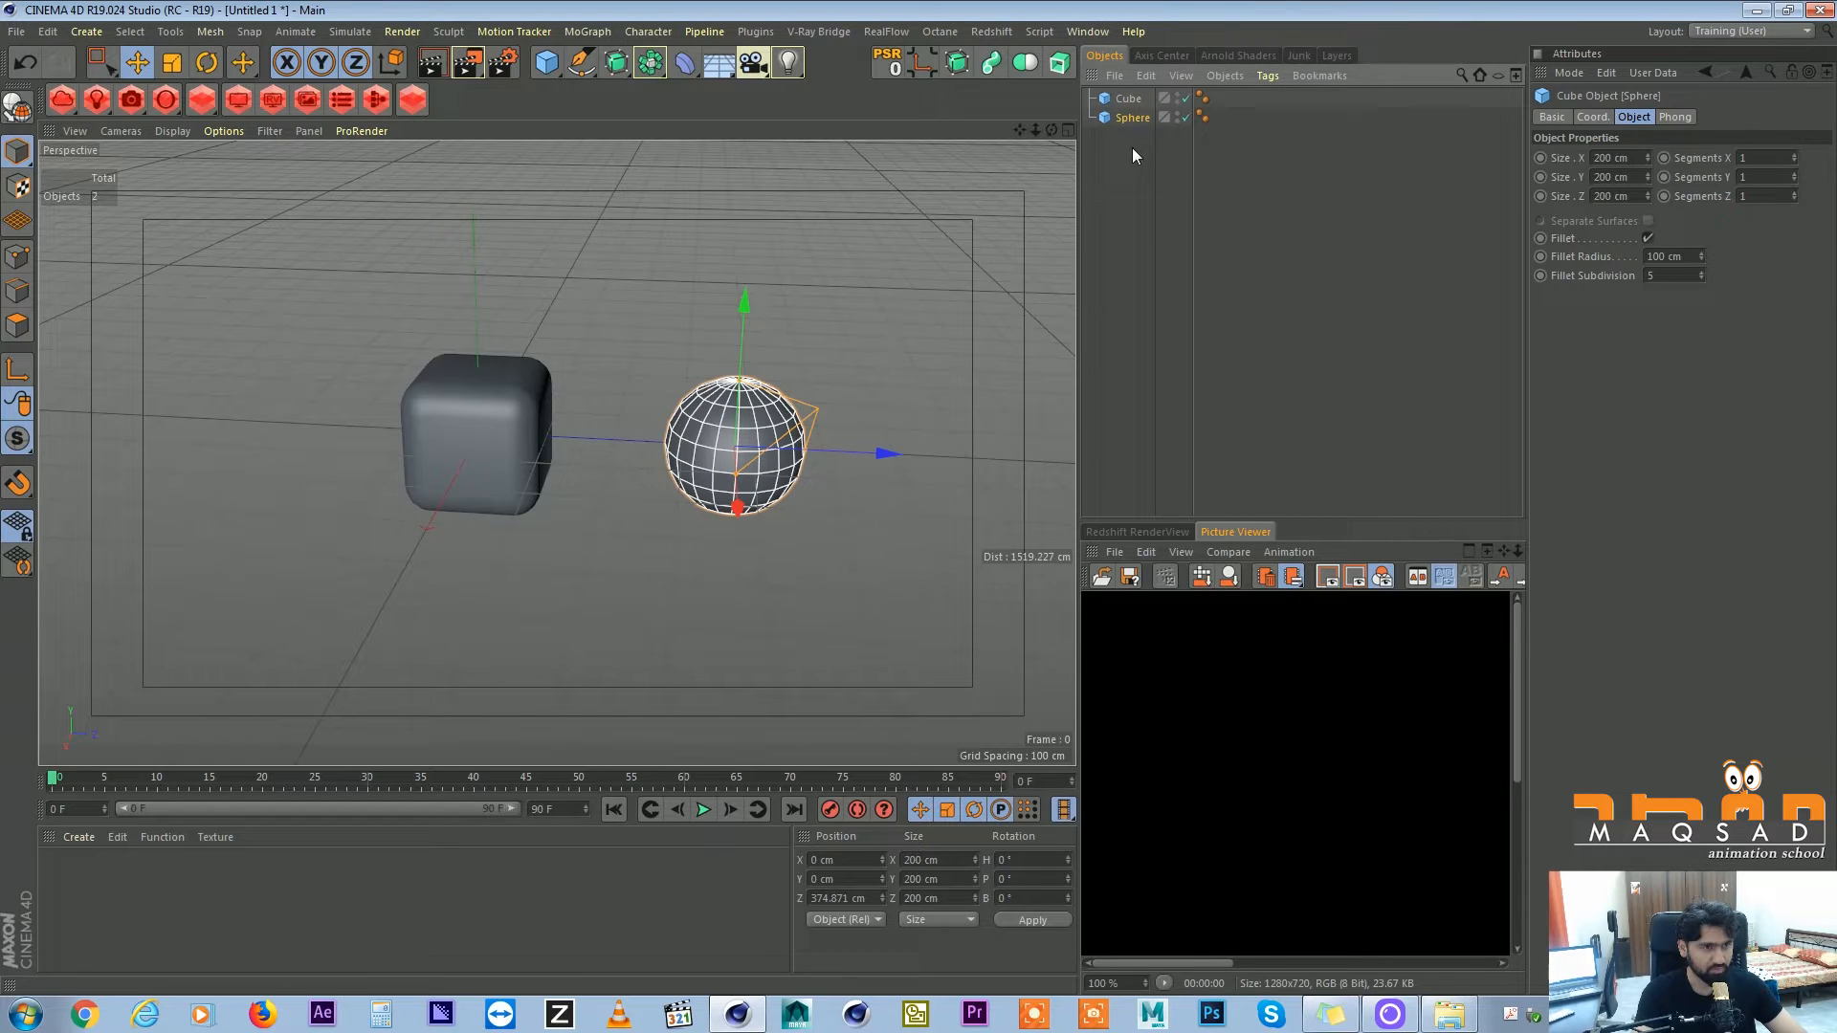
pyautogui.click(587, 31)
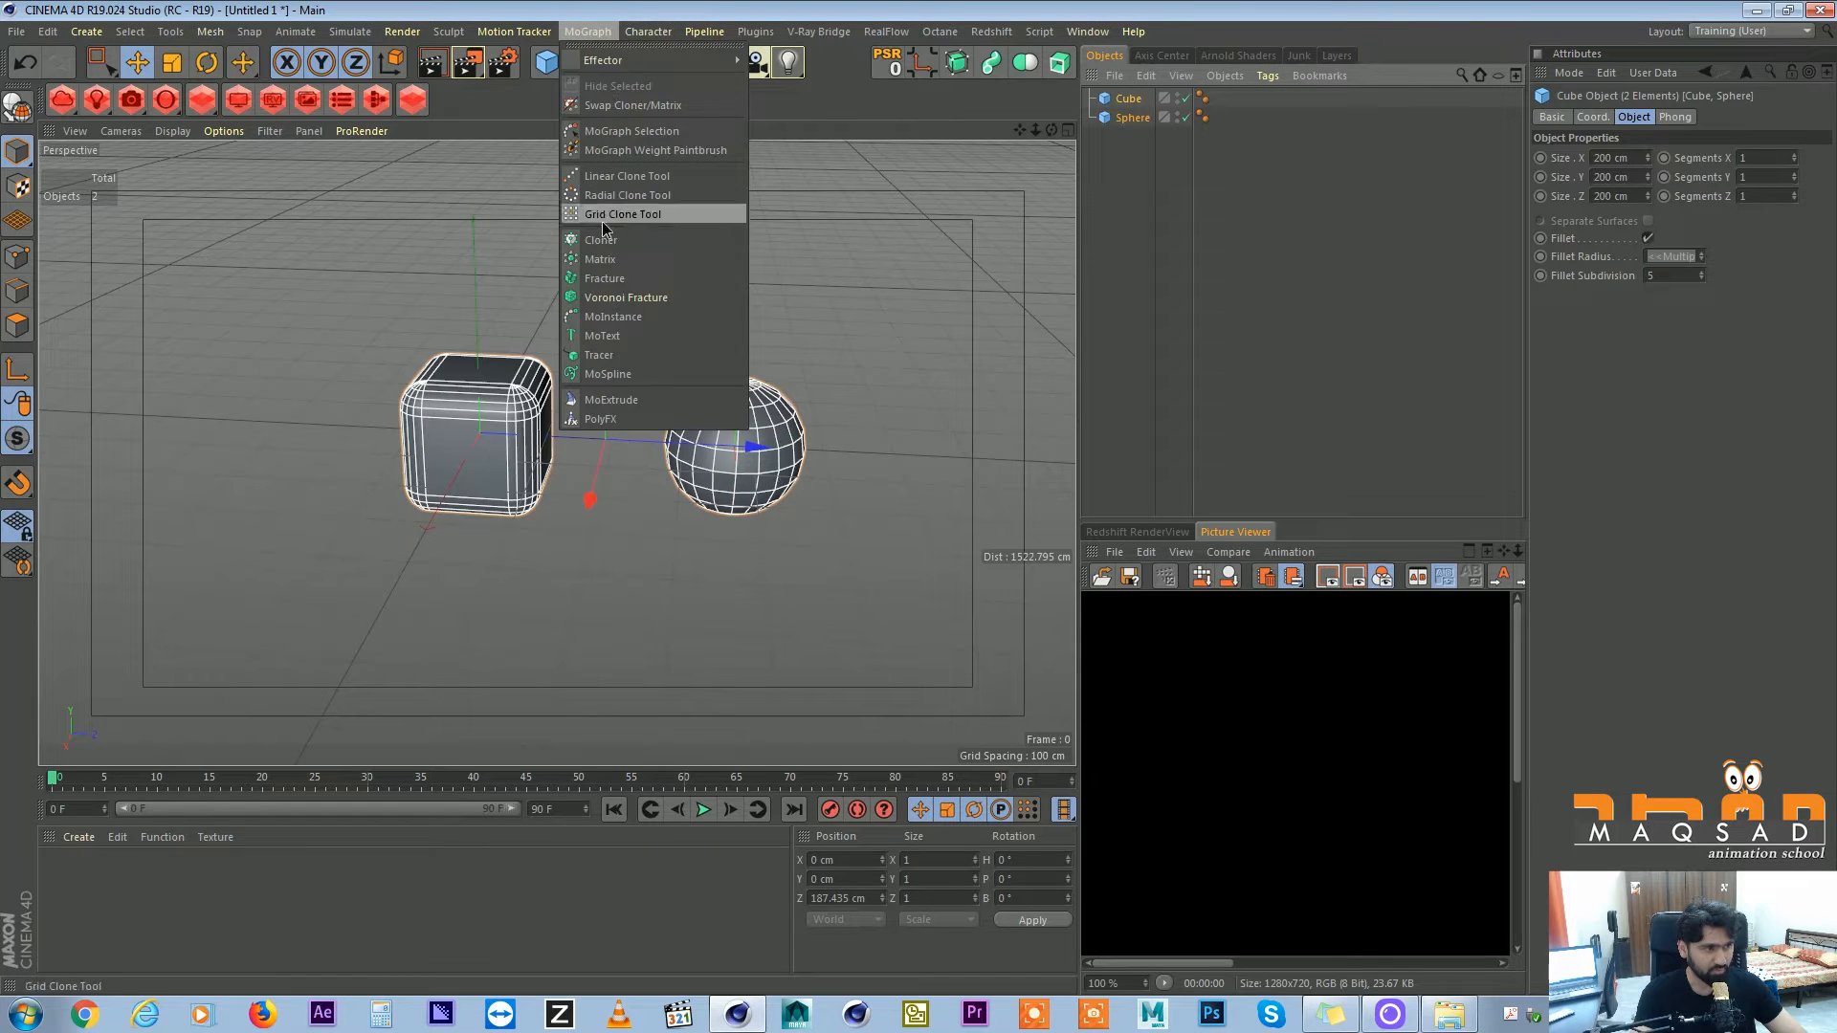
pyautogui.click(601, 239)
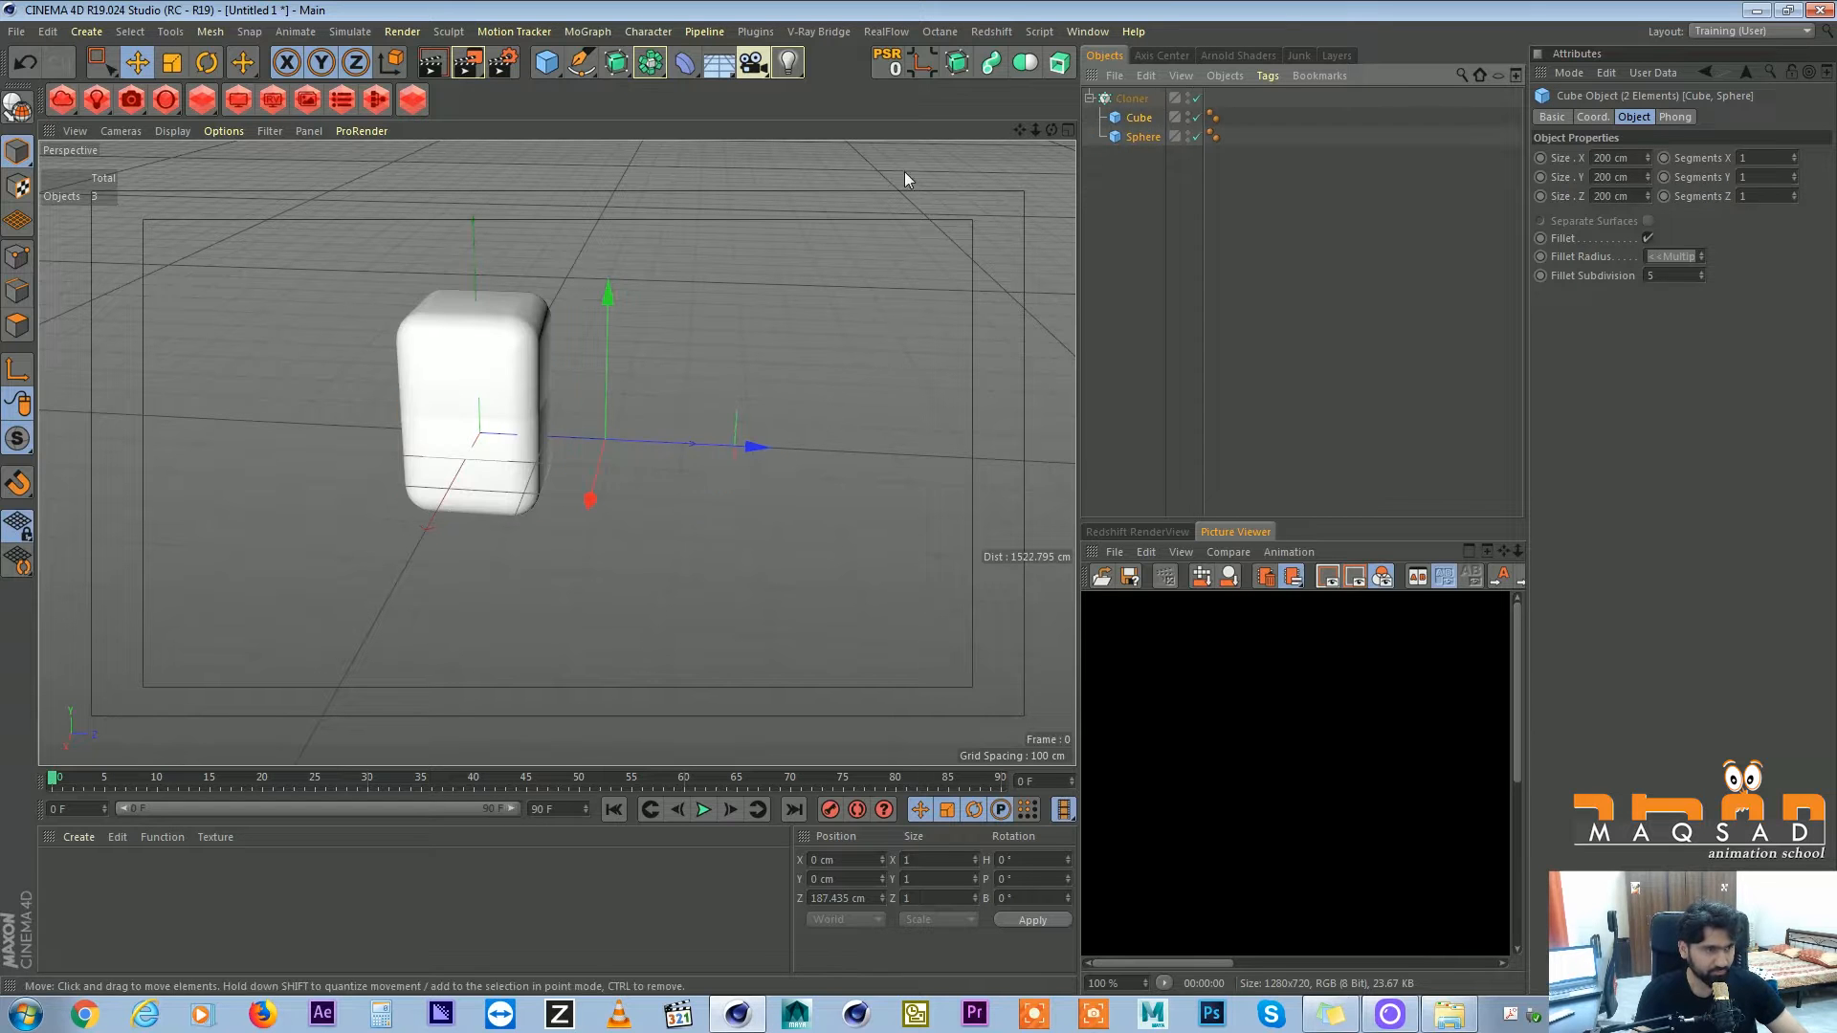
pyautogui.click(1131, 98)
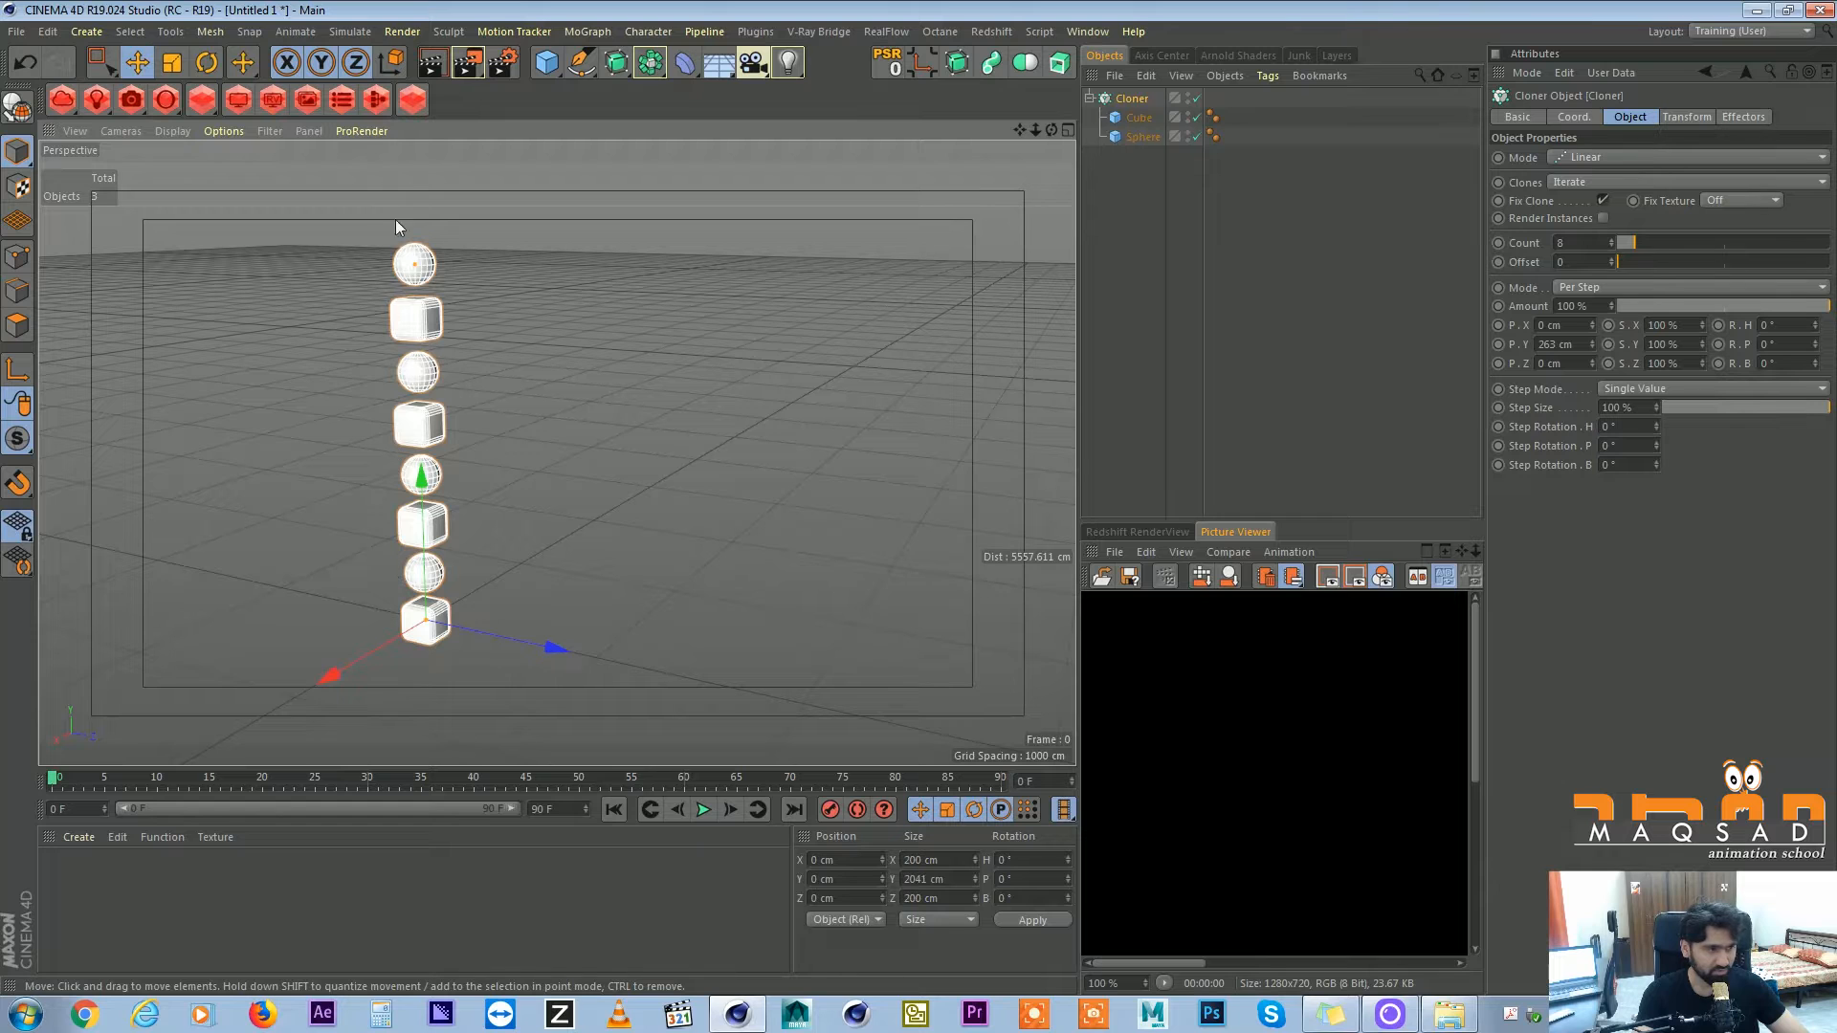
# Set the Cloner to Blend mode with Count 5 and the Cube's Fillet Radius to 0 cm.
pyautogui.click(1687, 182)
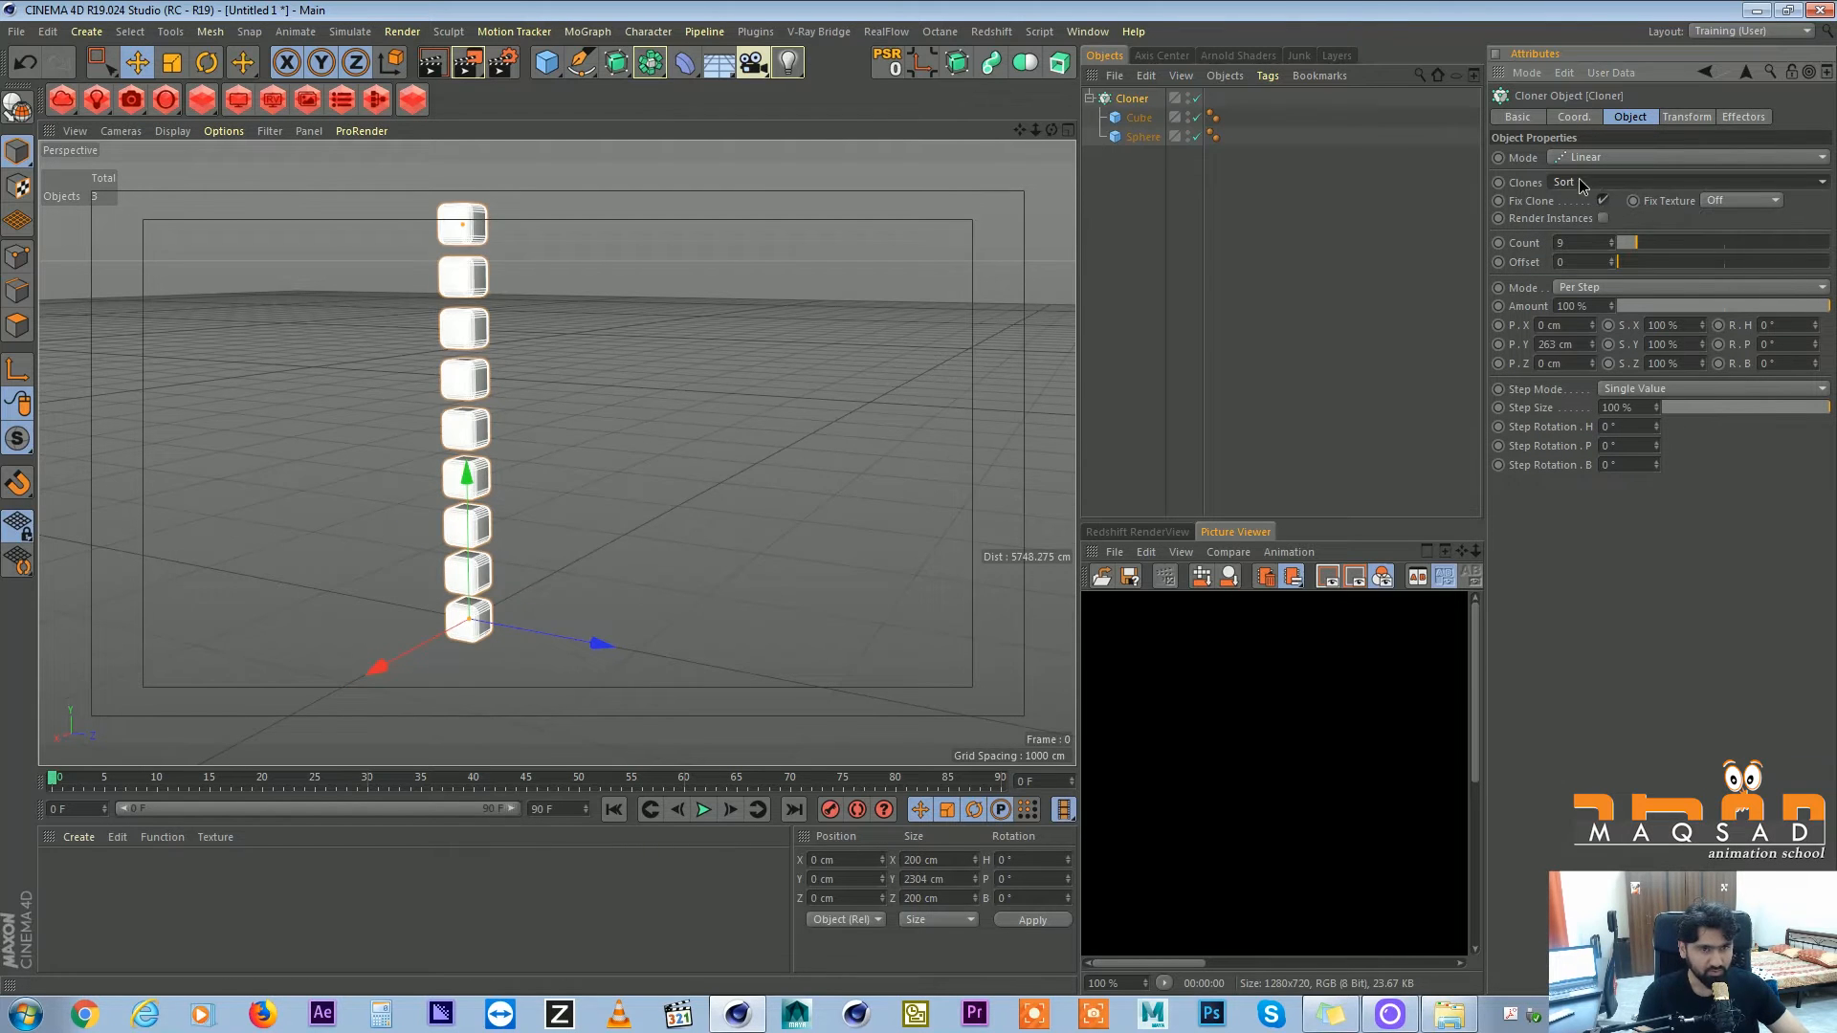
pyautogui.click(1688, 182)
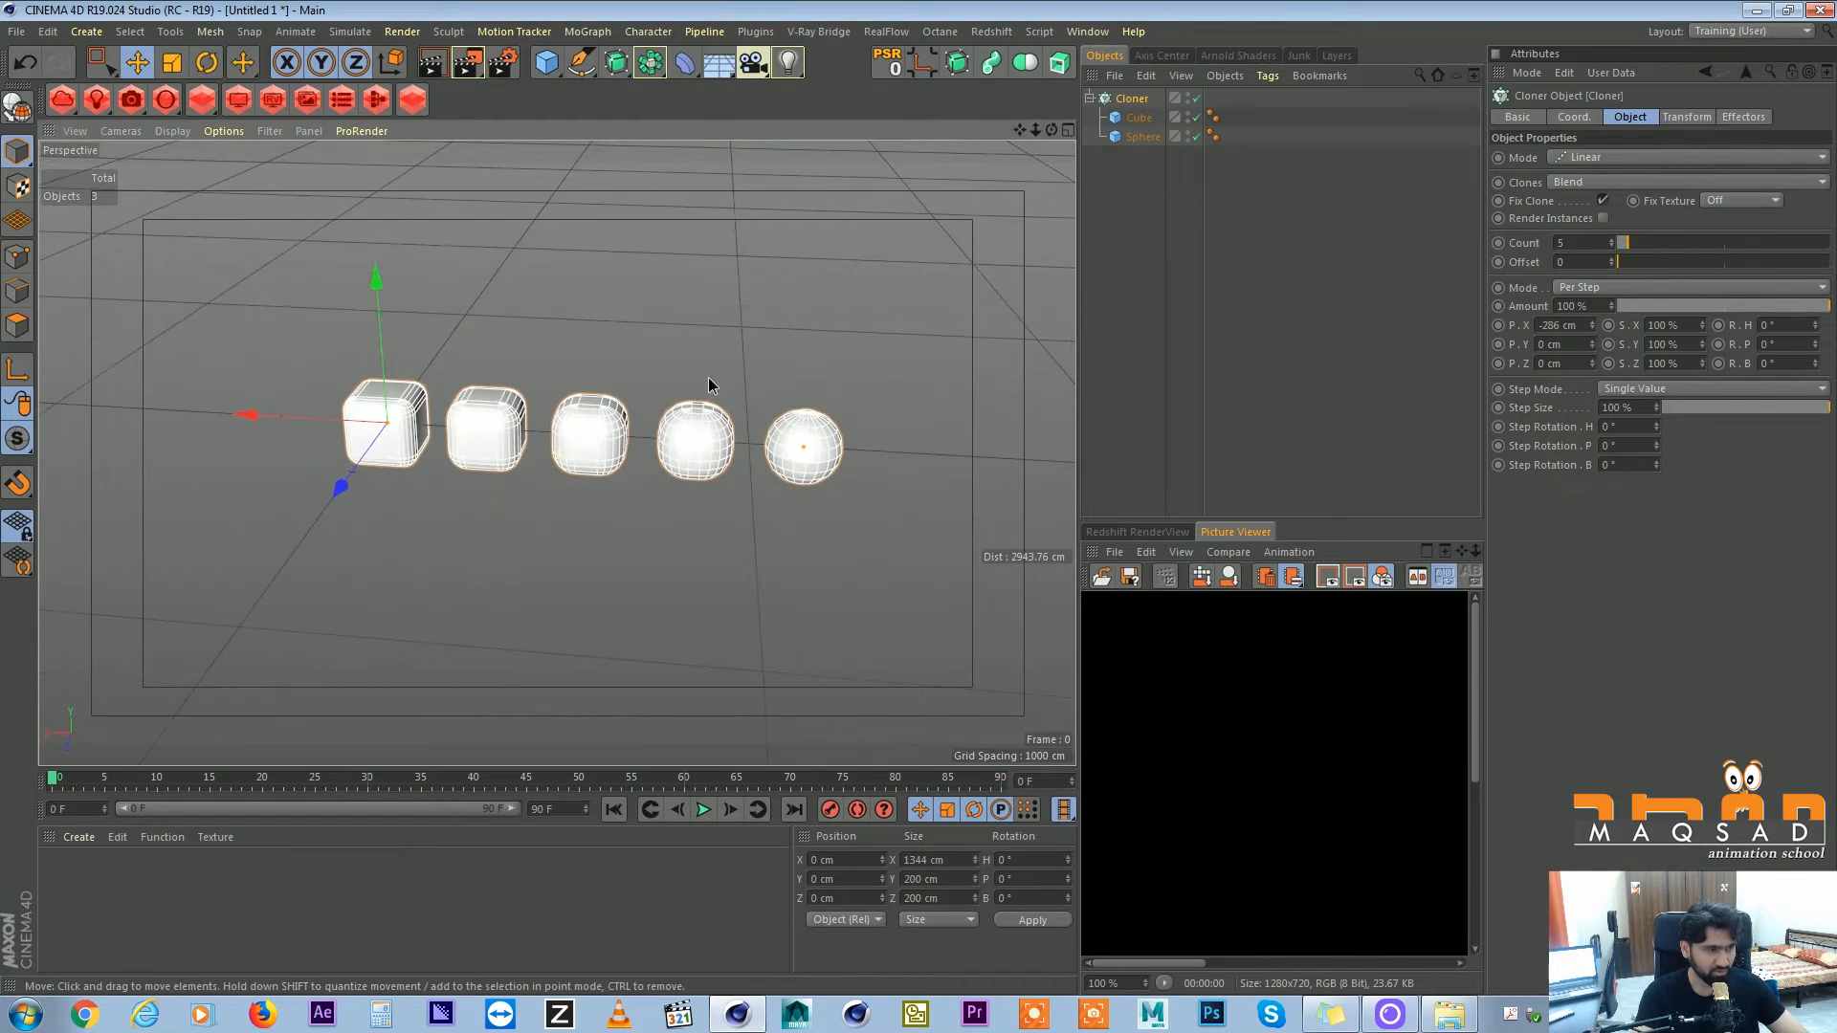
pyautogui.click(1137, 116)
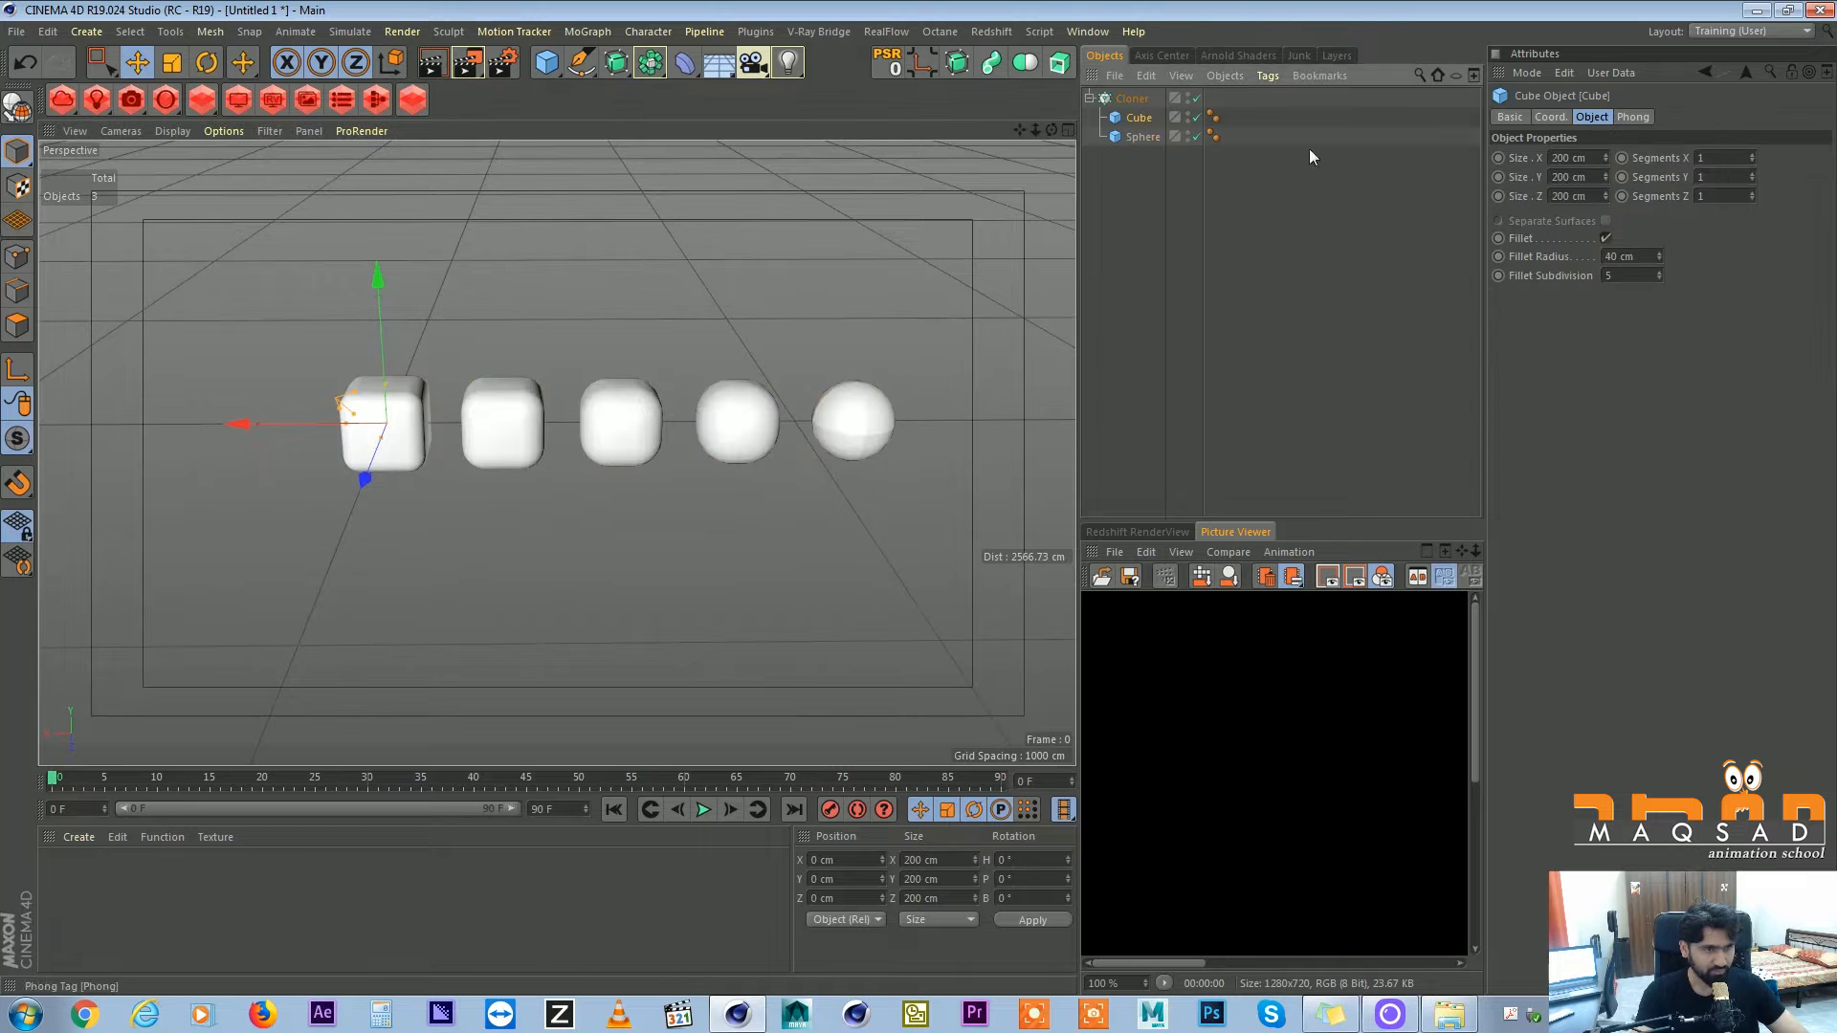
pyautogui.moveTo(1617, 257); pyautogui.dragTo(1617, 252)
pyautogui.write('0')
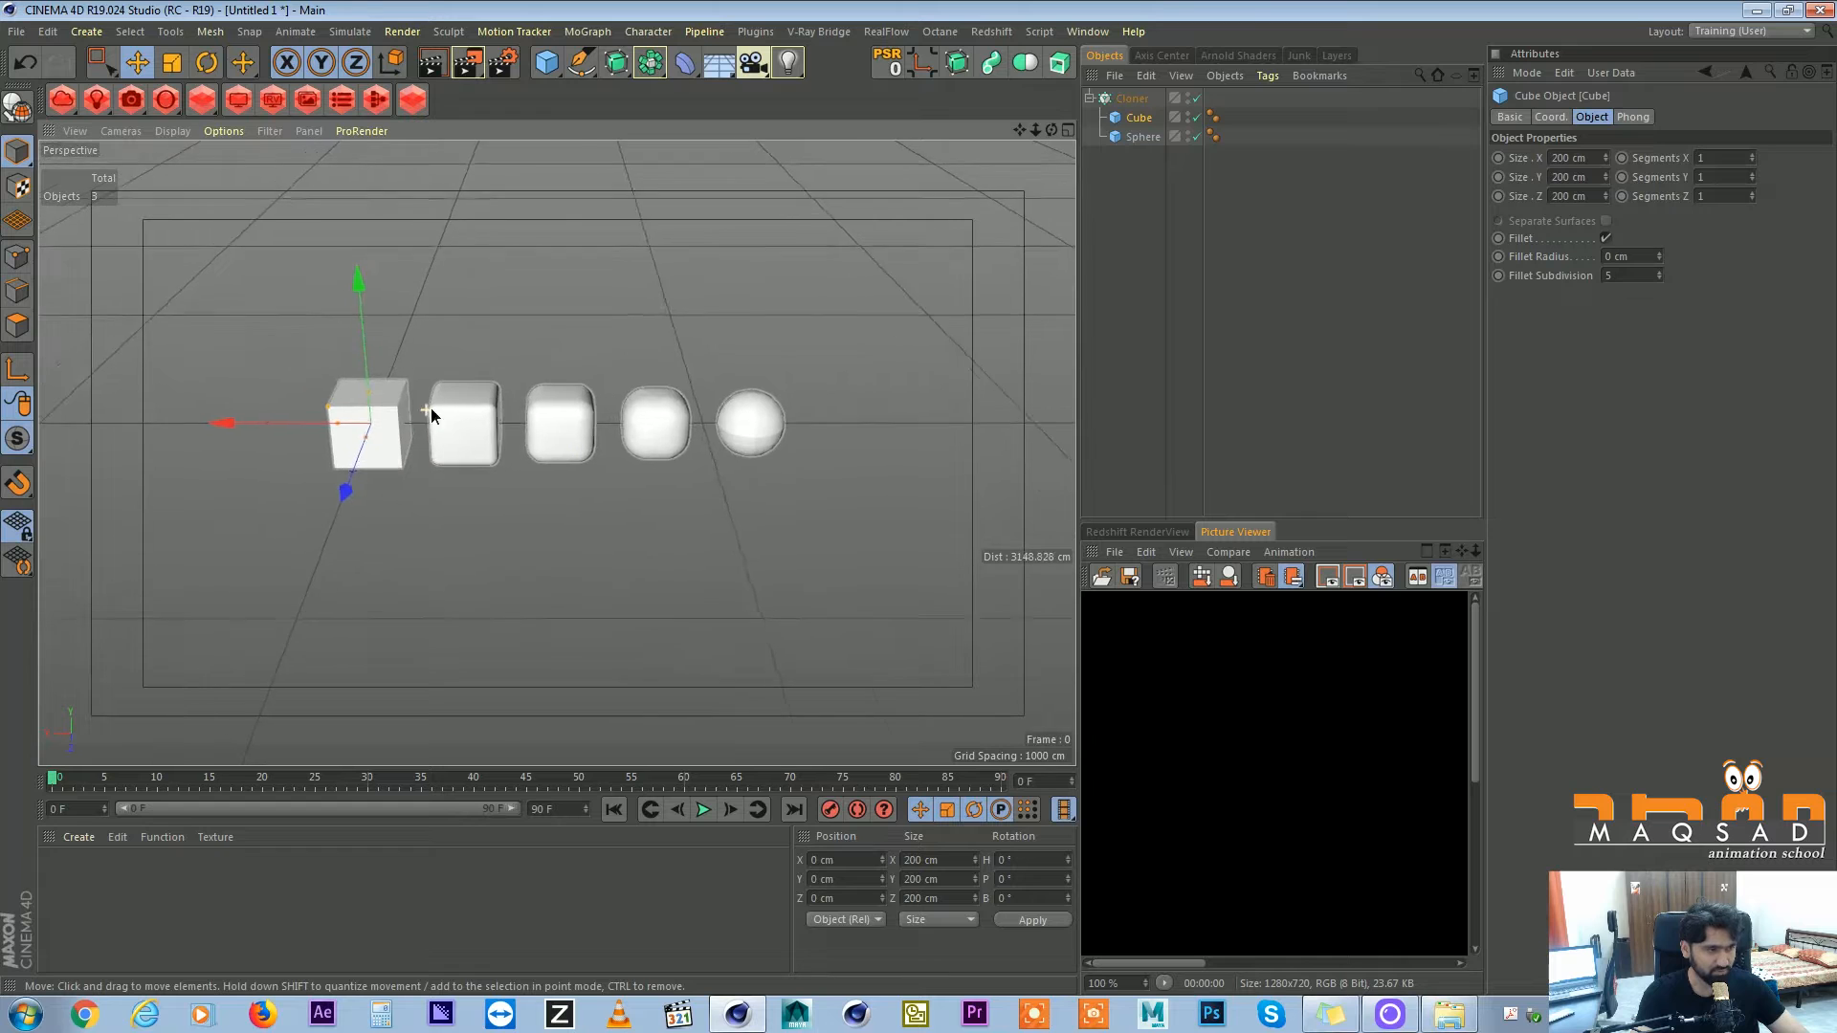
pyautogui.click(1131, 97)
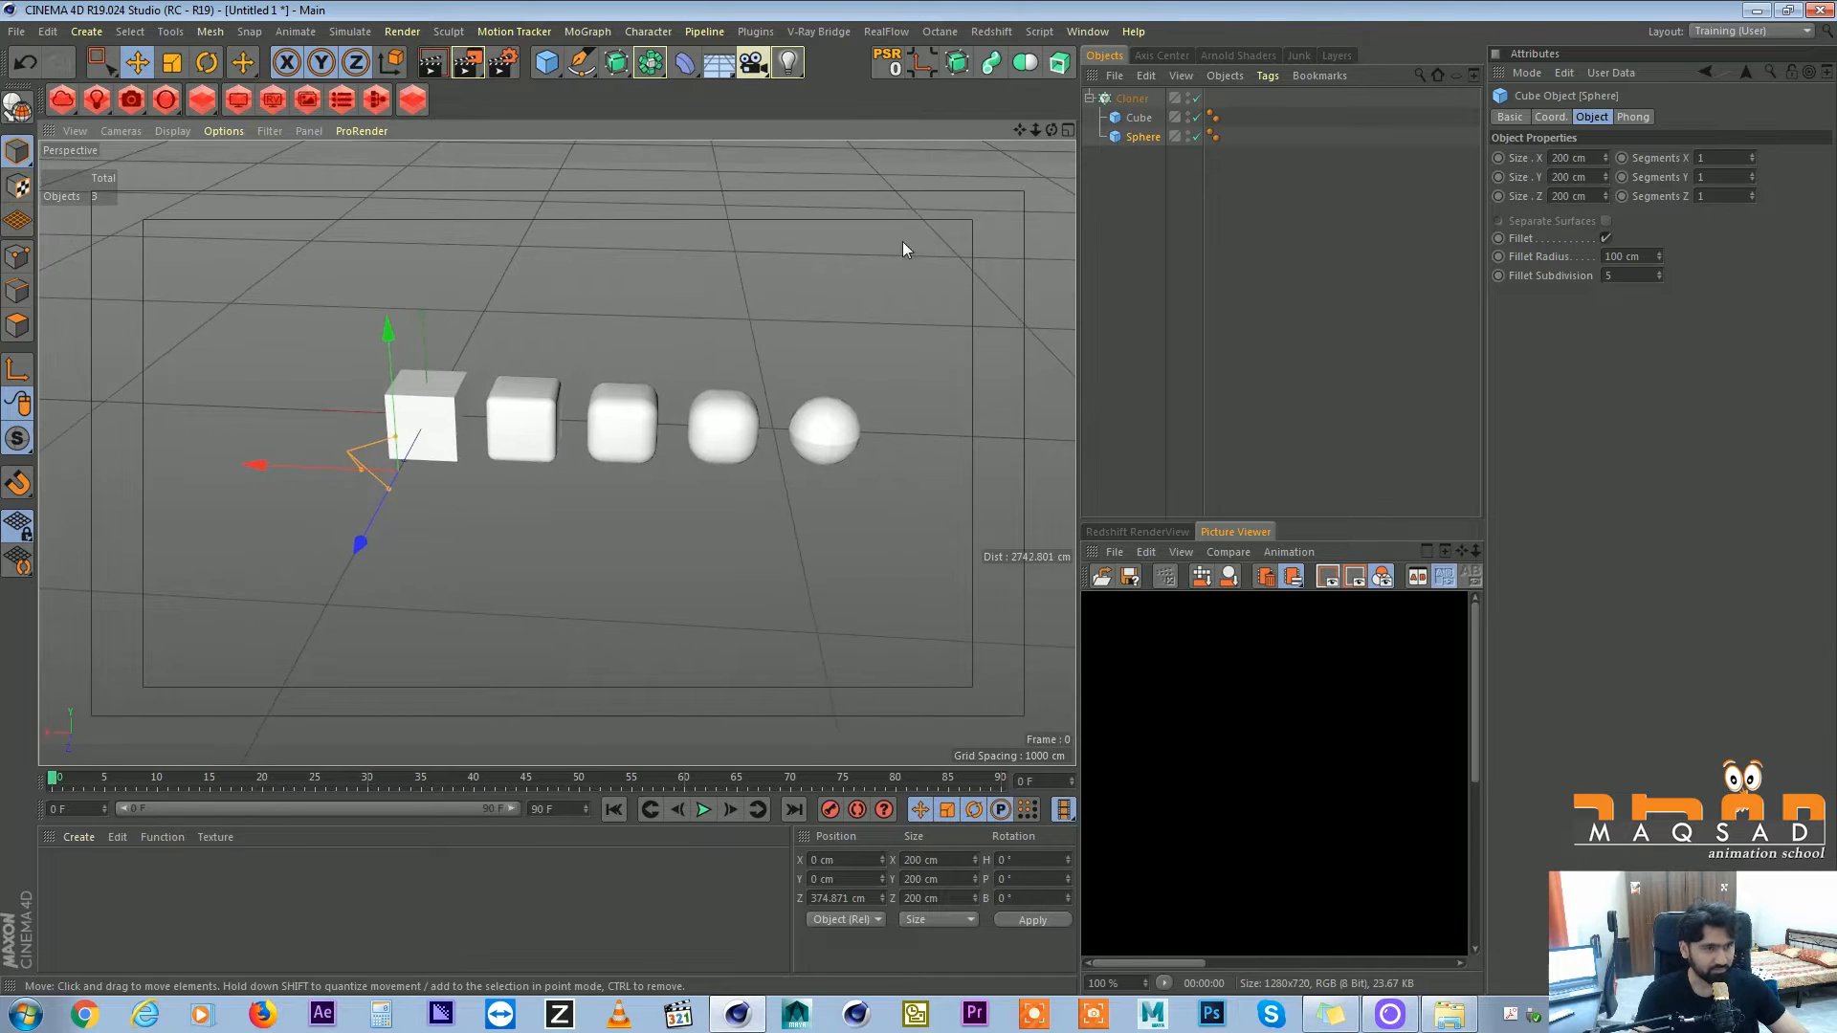
# Add a Plain effector with Linear falloff shape oriented along +X.
pyautogui.click(1131, 98)
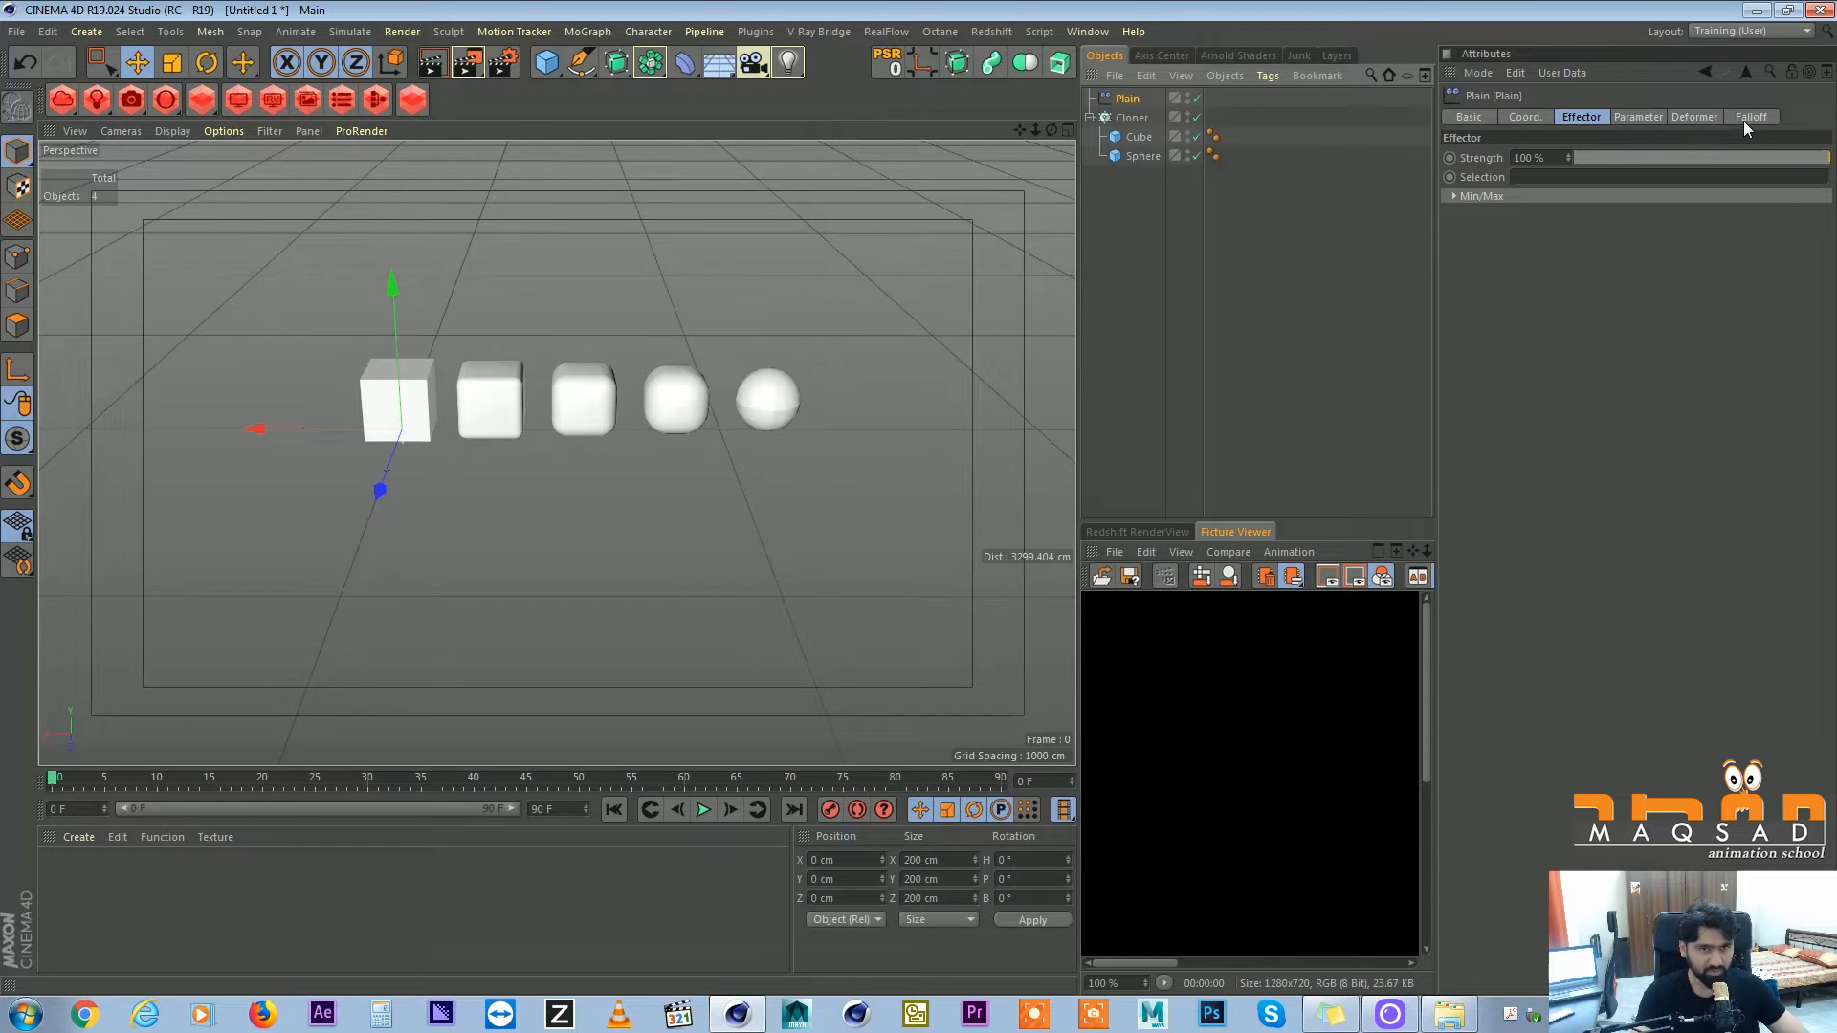
pyautogui.click(1751, 116)
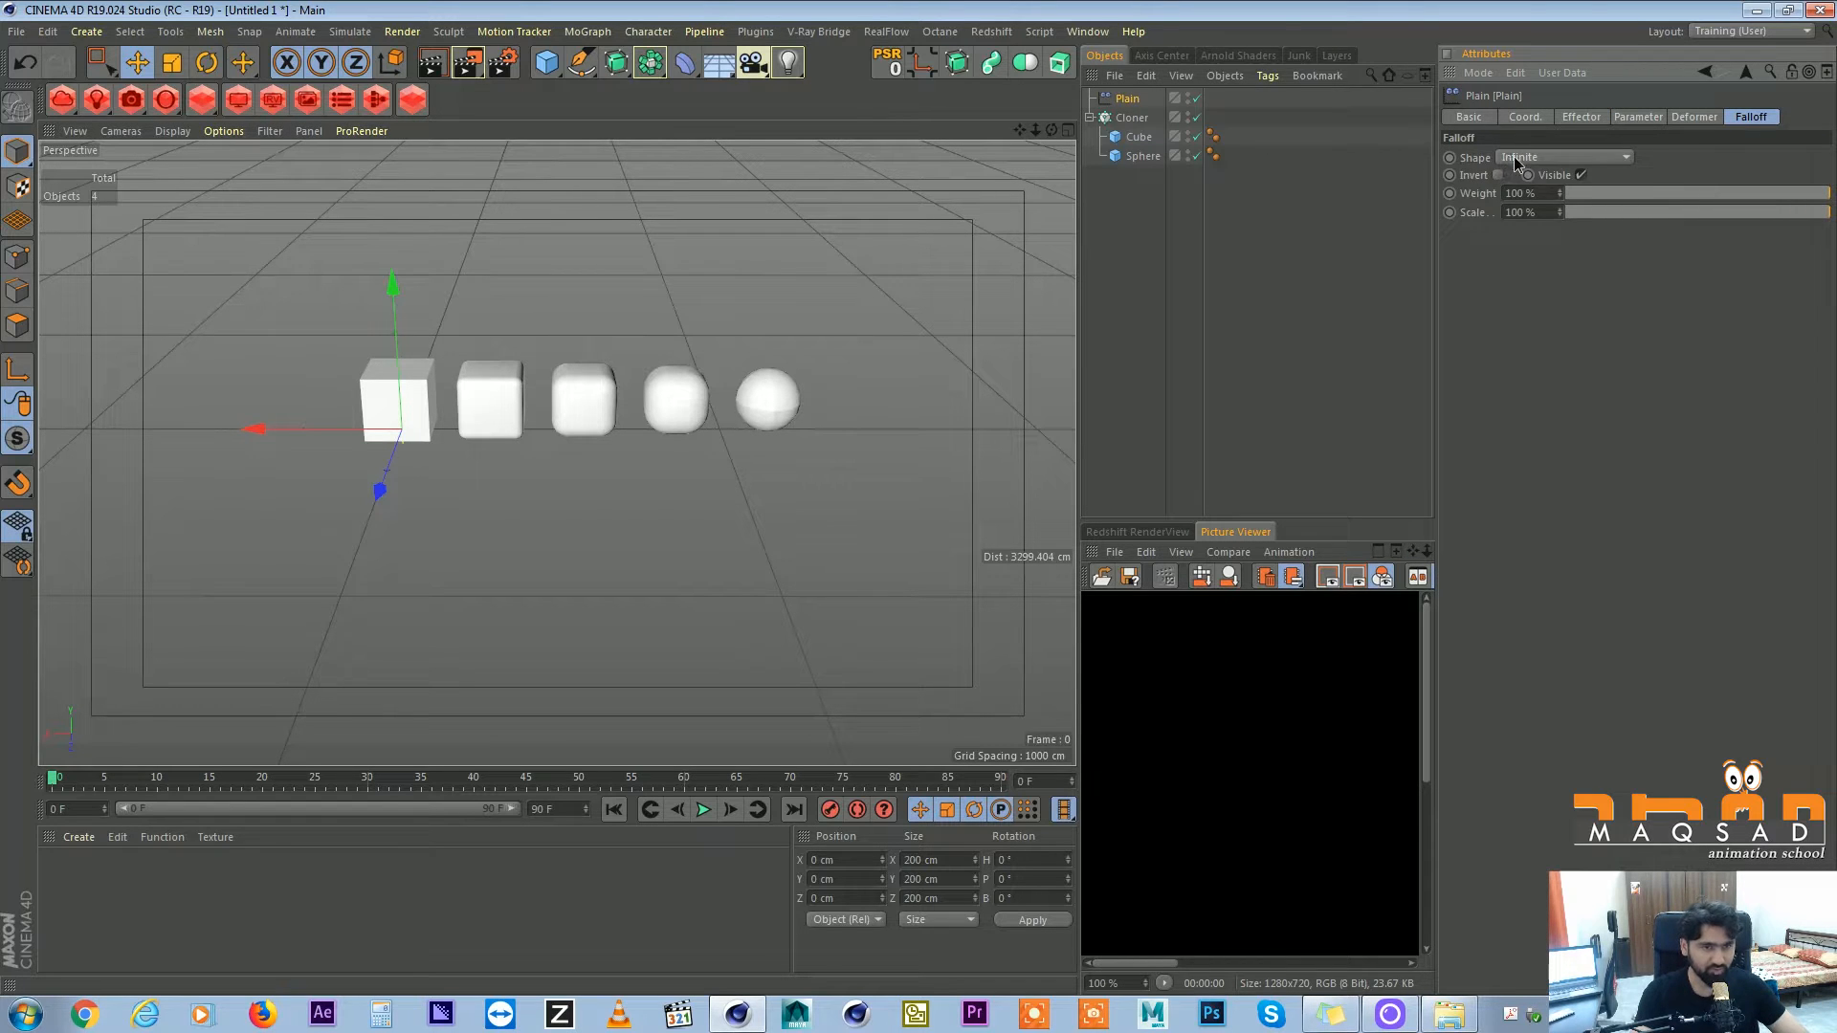
pyautogui.click(1563, 157)
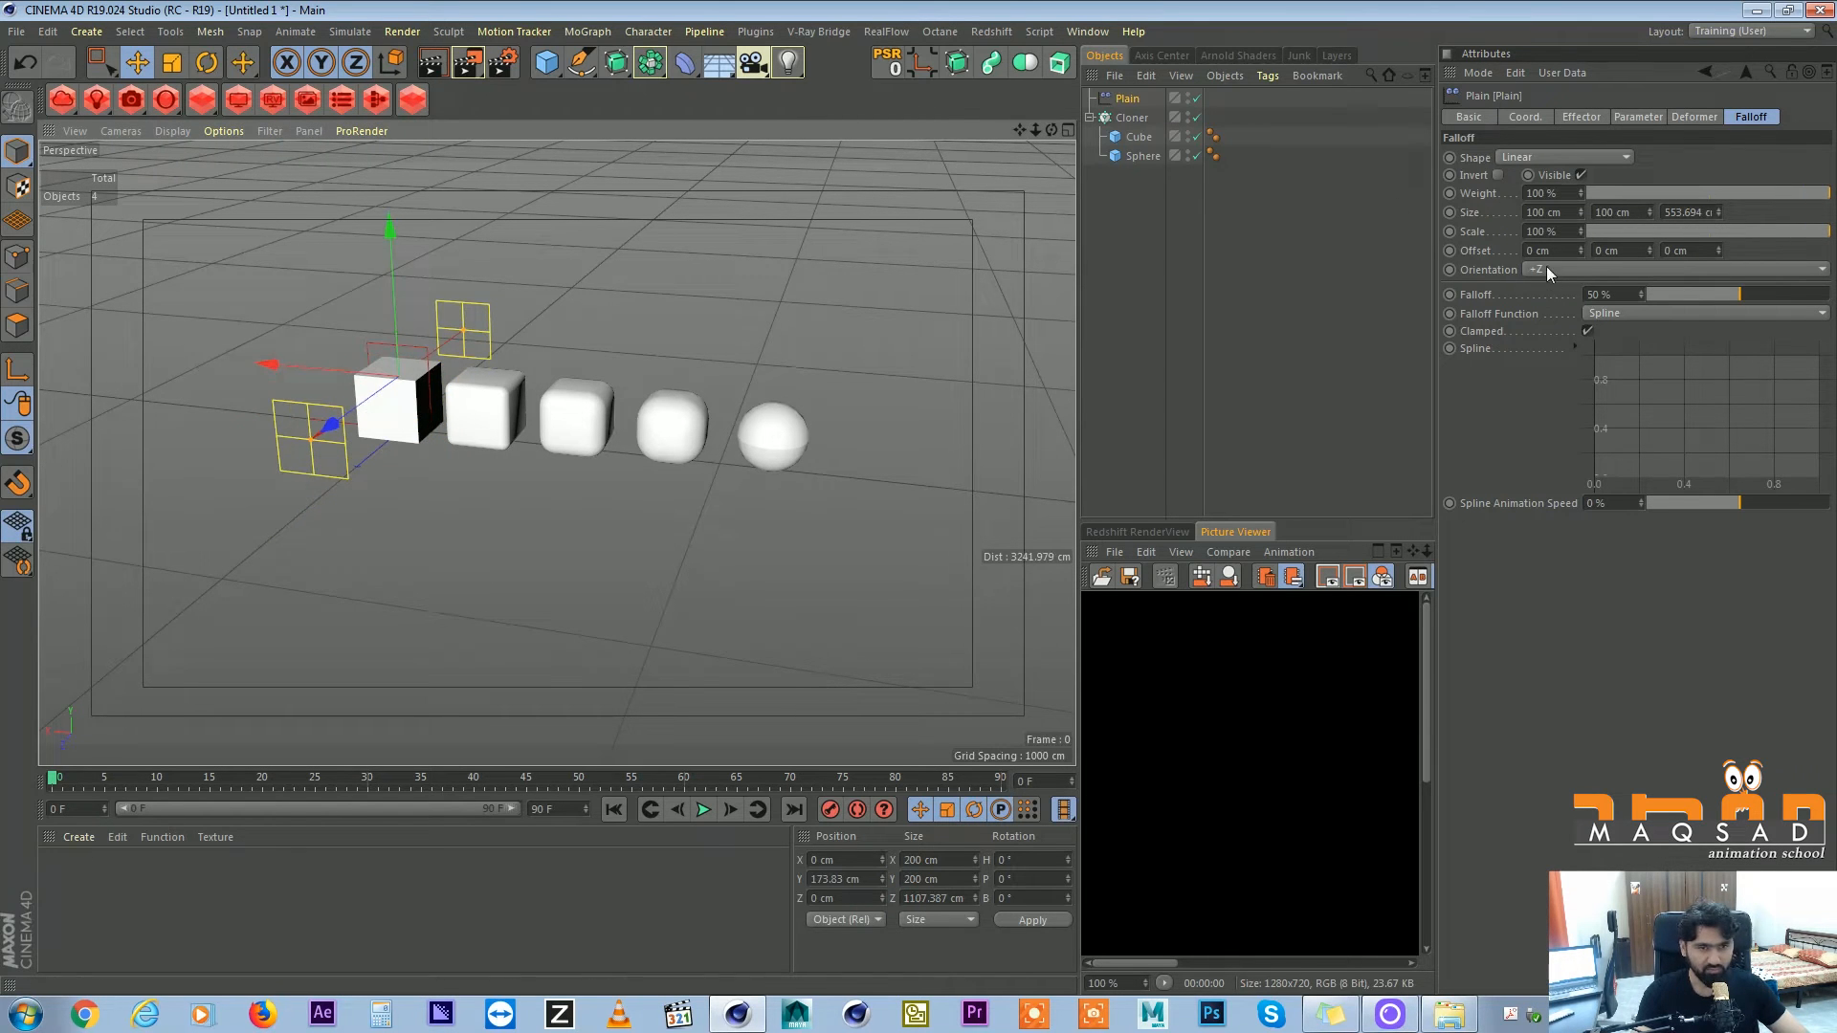
pyautogui.click(1663, 270)
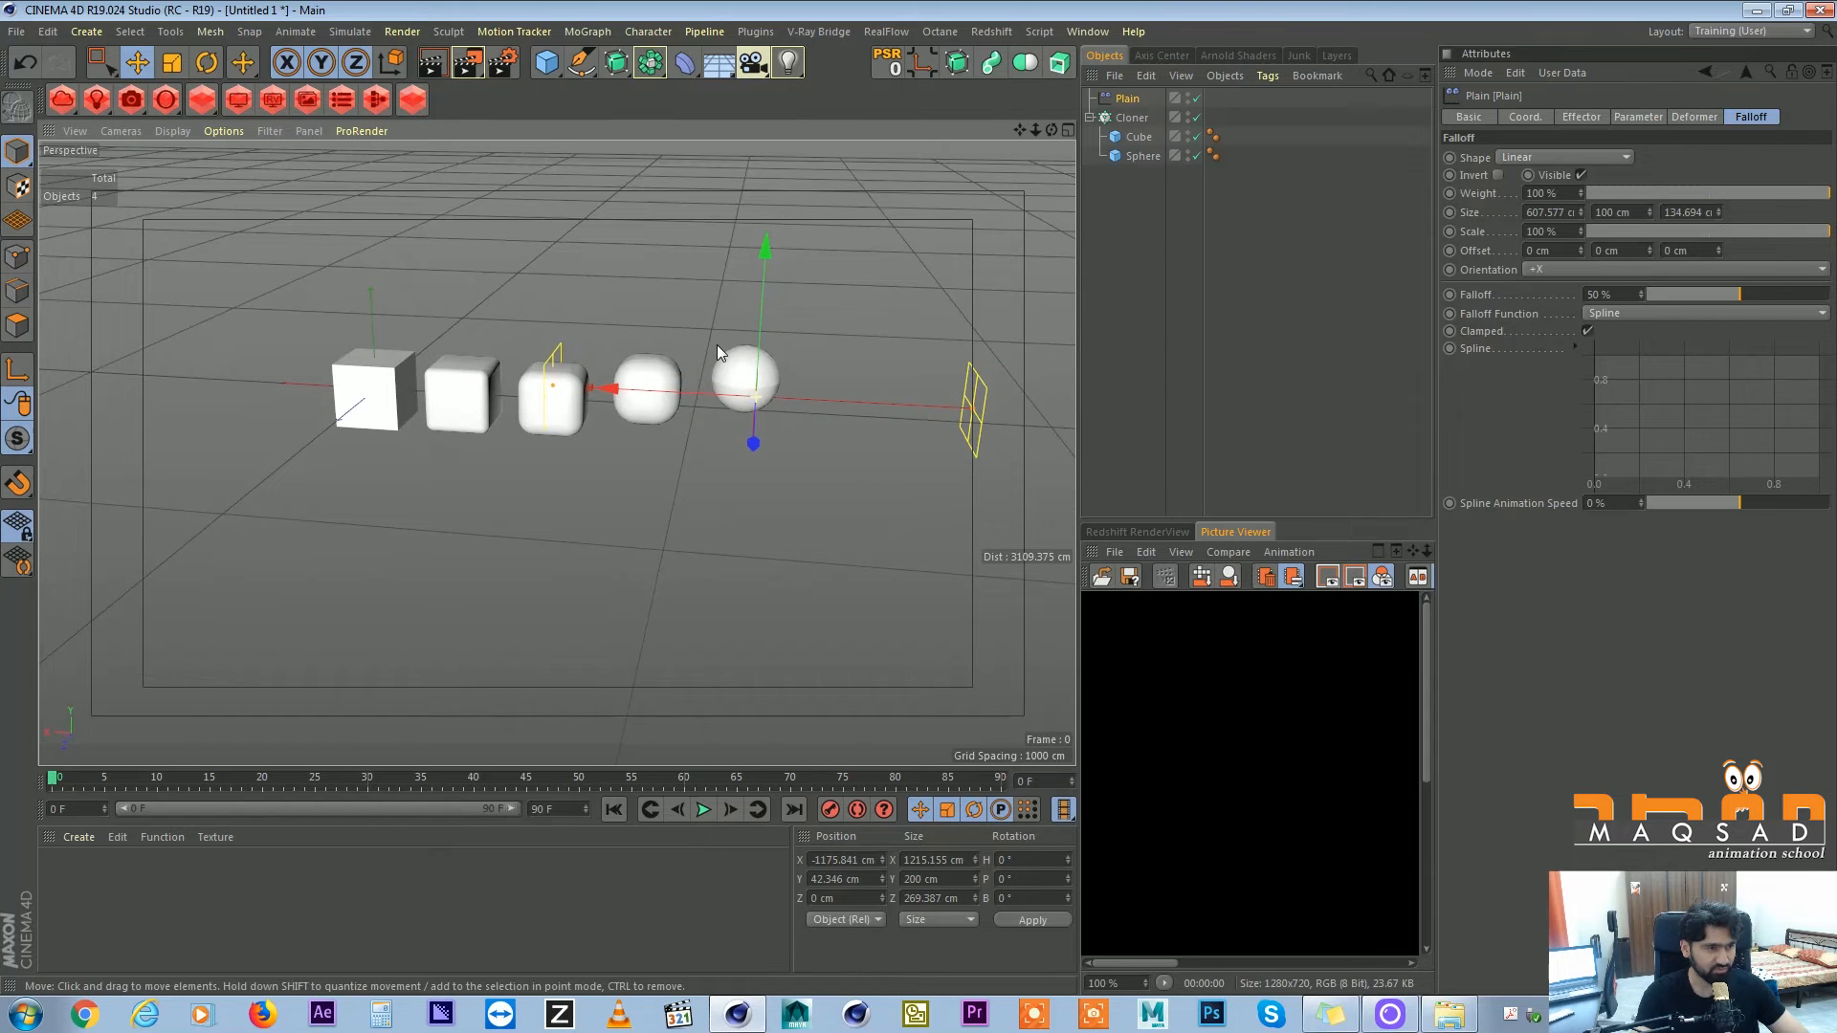
pyautogui.moveTo(801, 395)
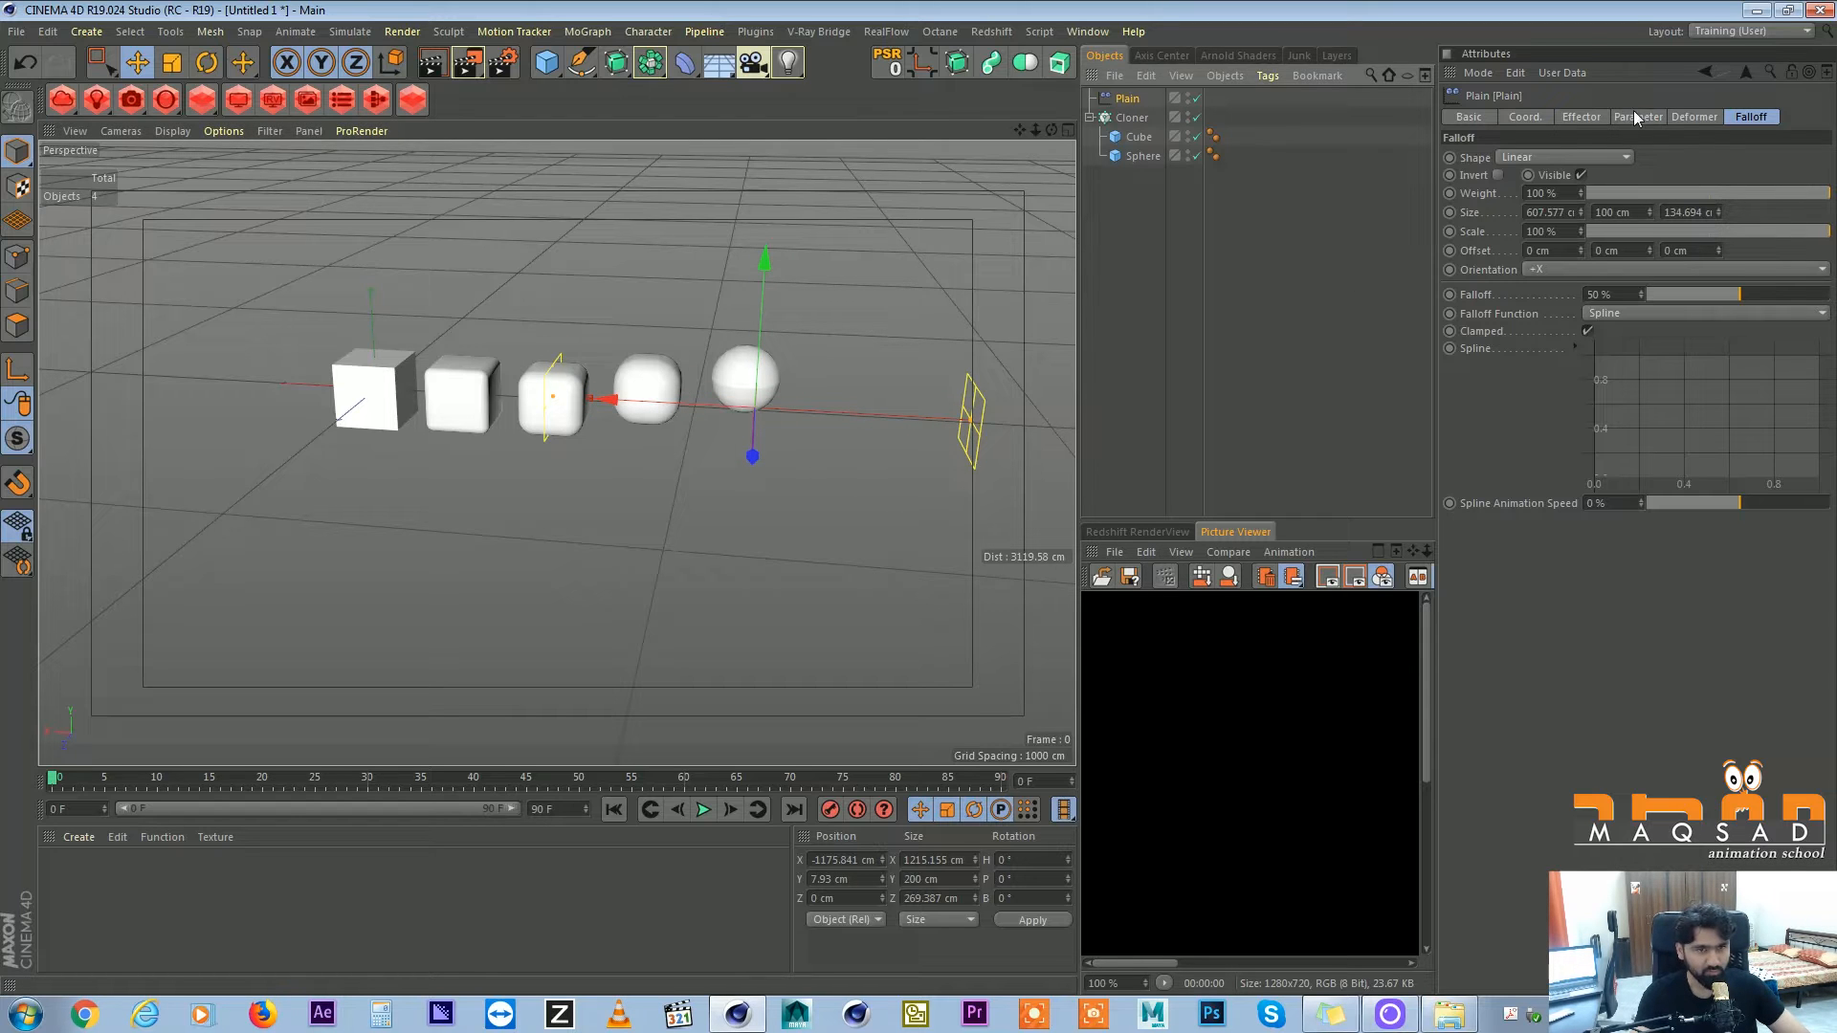
# Uncheck the Plain effector's Position and set Modify Clone to 100%.
pyautogui.click(1637, 116)
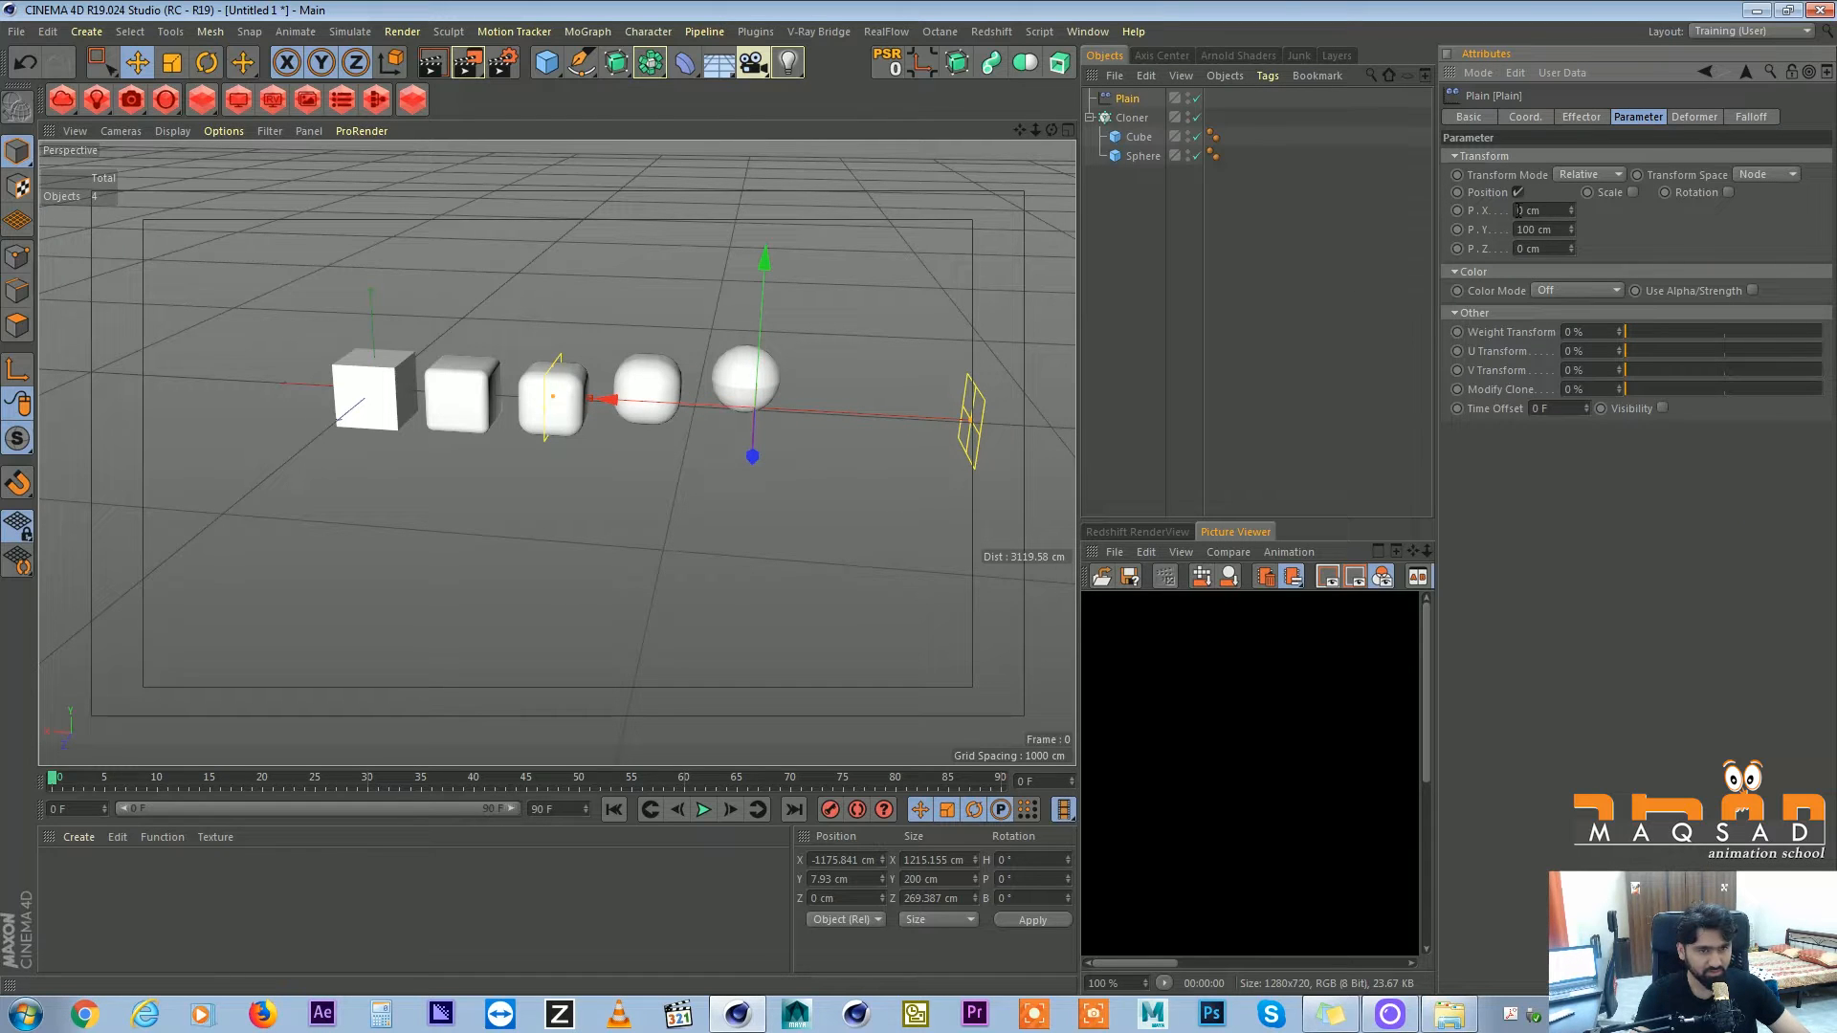
pyautogui.moveTo(586, 398); pyautogui.dragTo(628, 404)
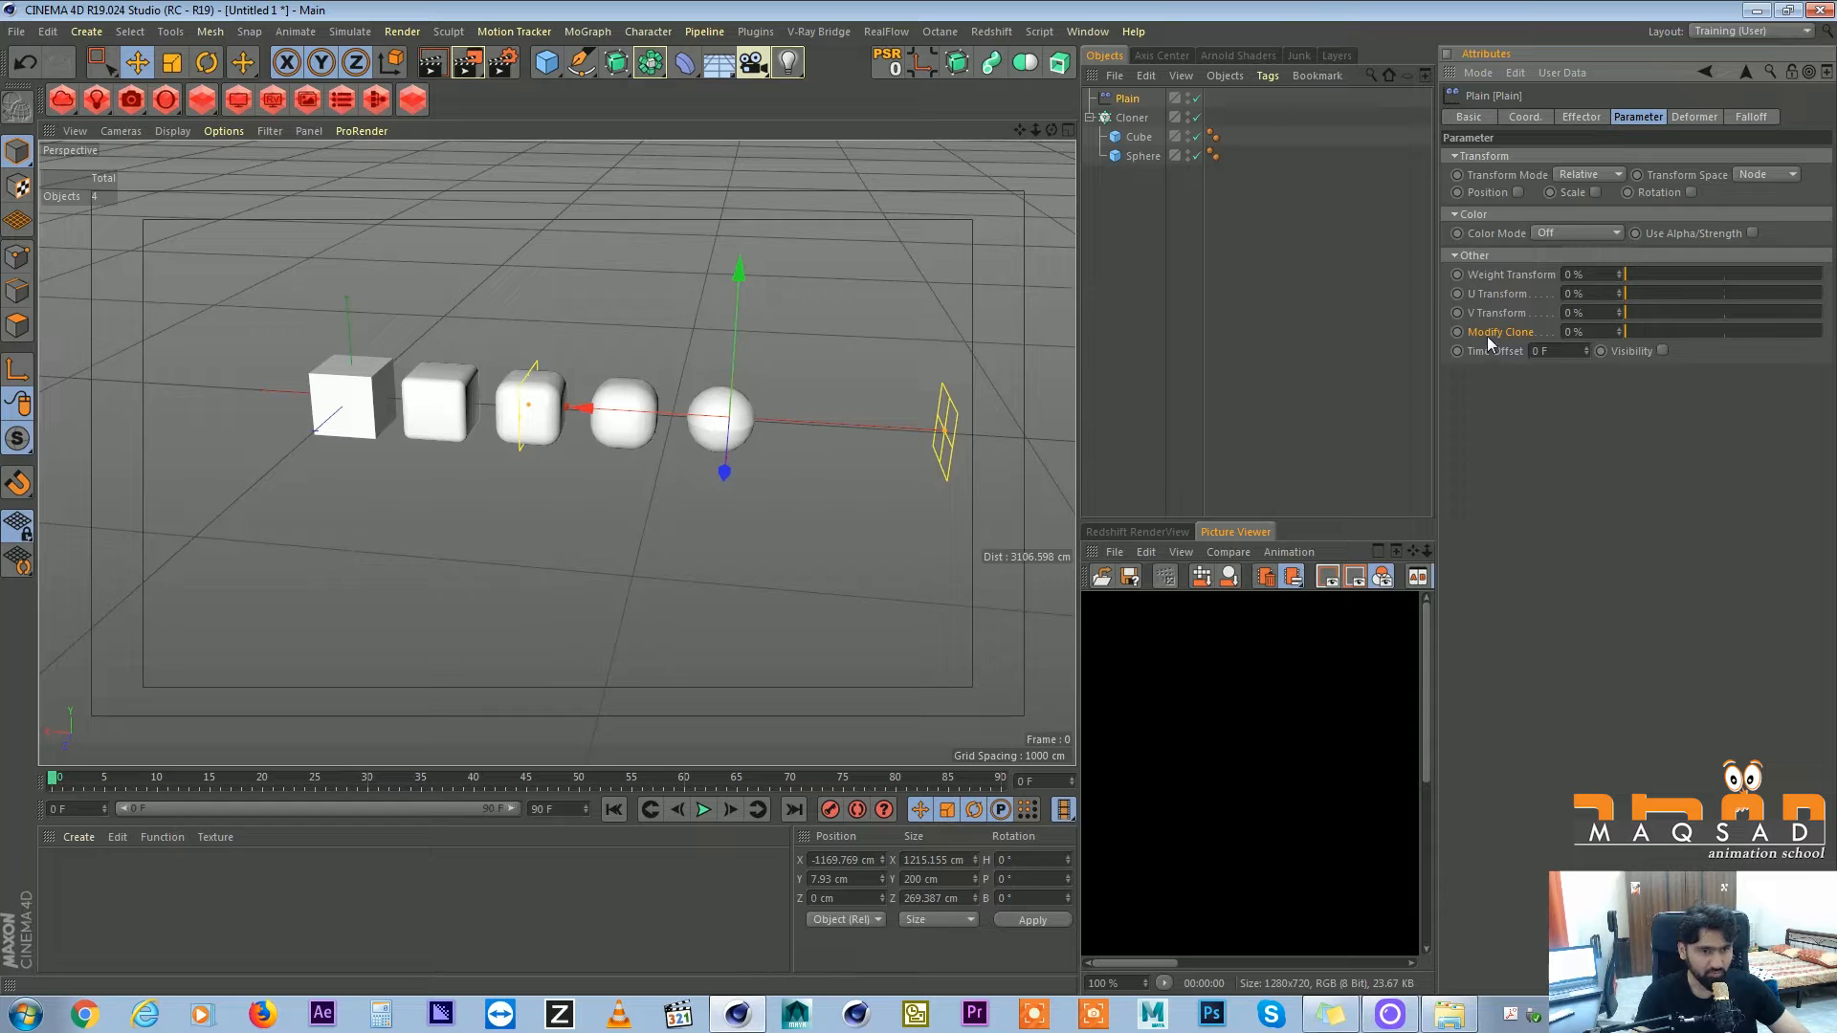
pyautogui.moveTo(1628, 331); pyautogui.dragTo(1827, 331)
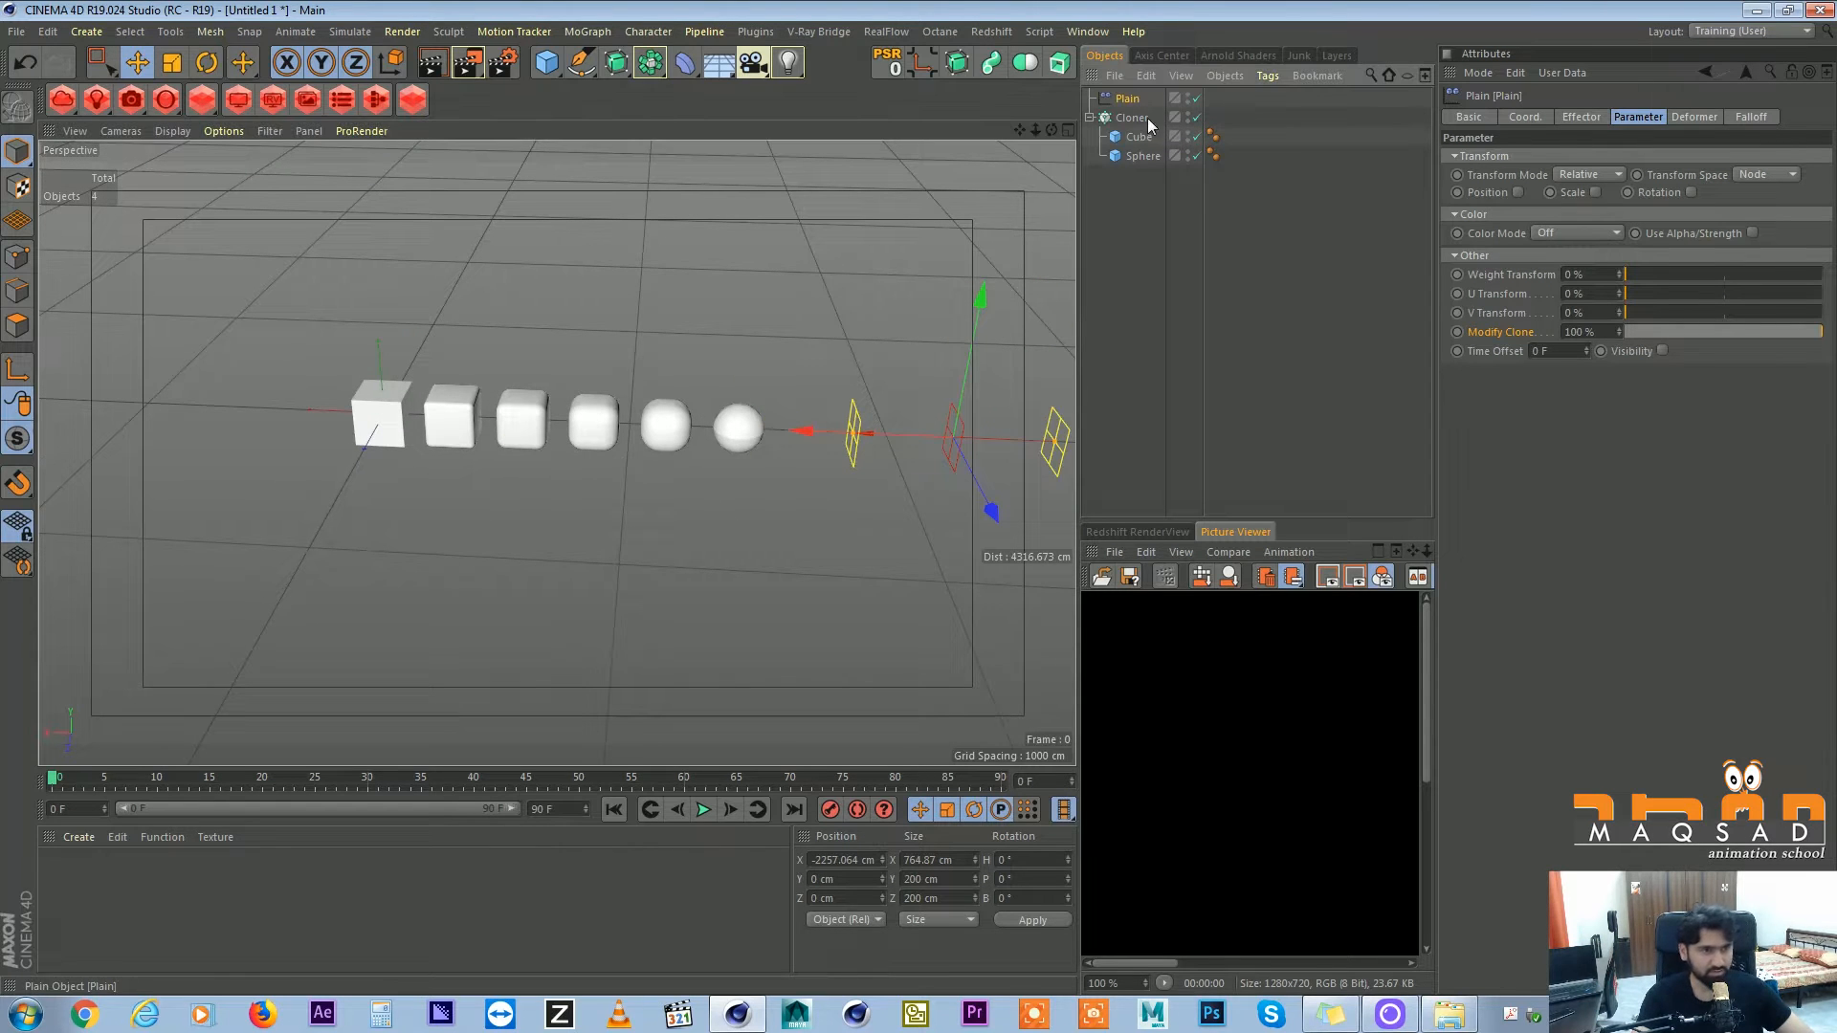
# Delete the old Plain, set Cube Fillet Radius to 0.1 cm and Cloner Count to 1.
pyautogui.click(1130, 117)
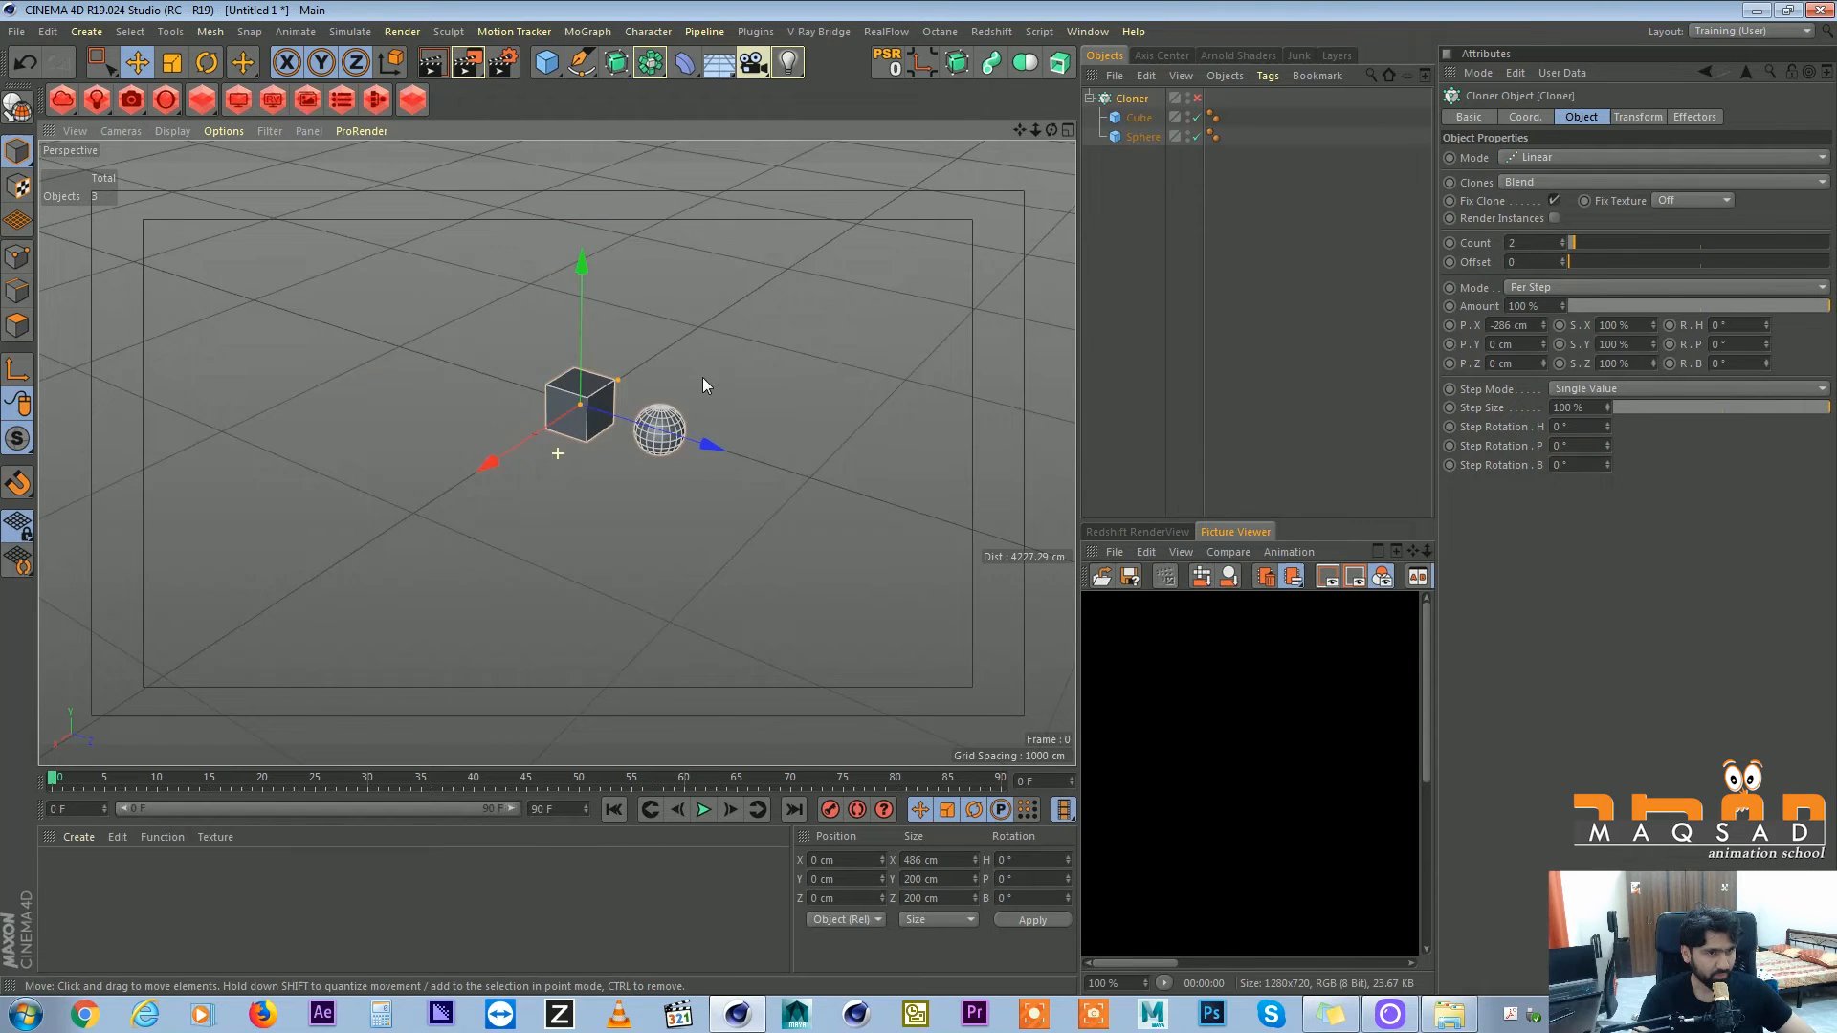
pyautogui.click(1136, 117)
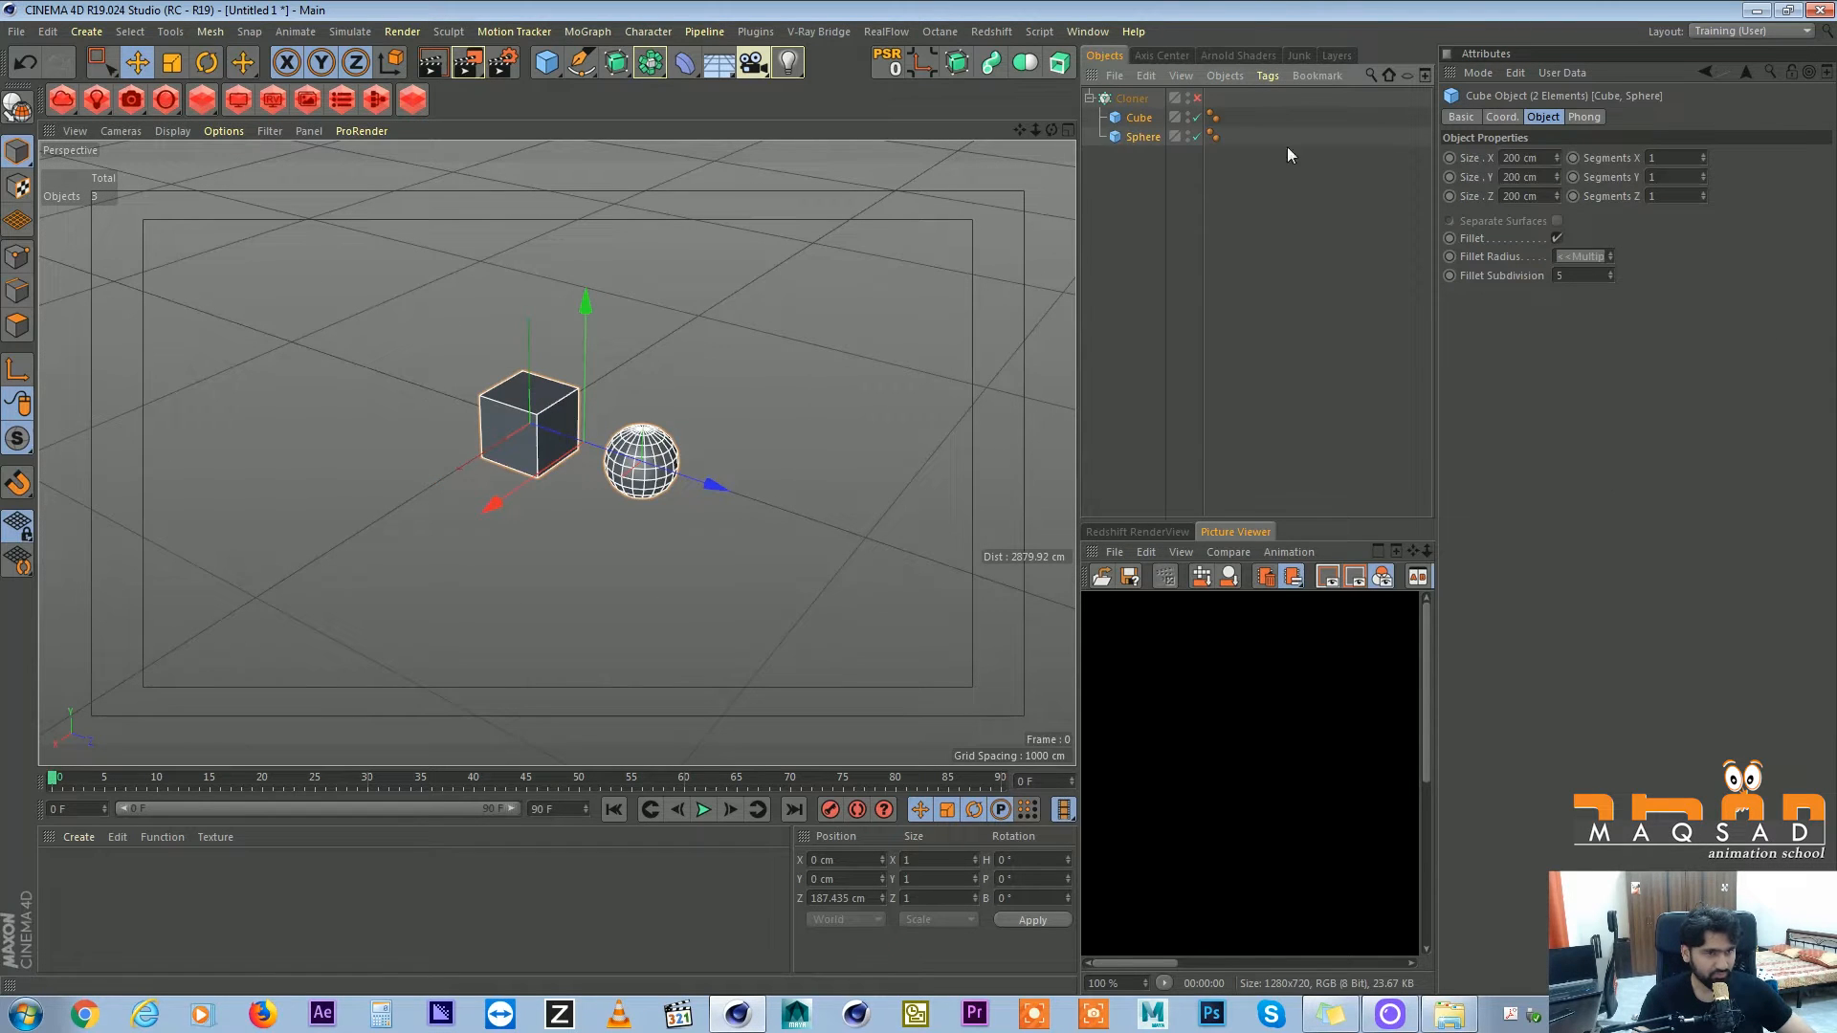
pyautogui.click(1500, 117)
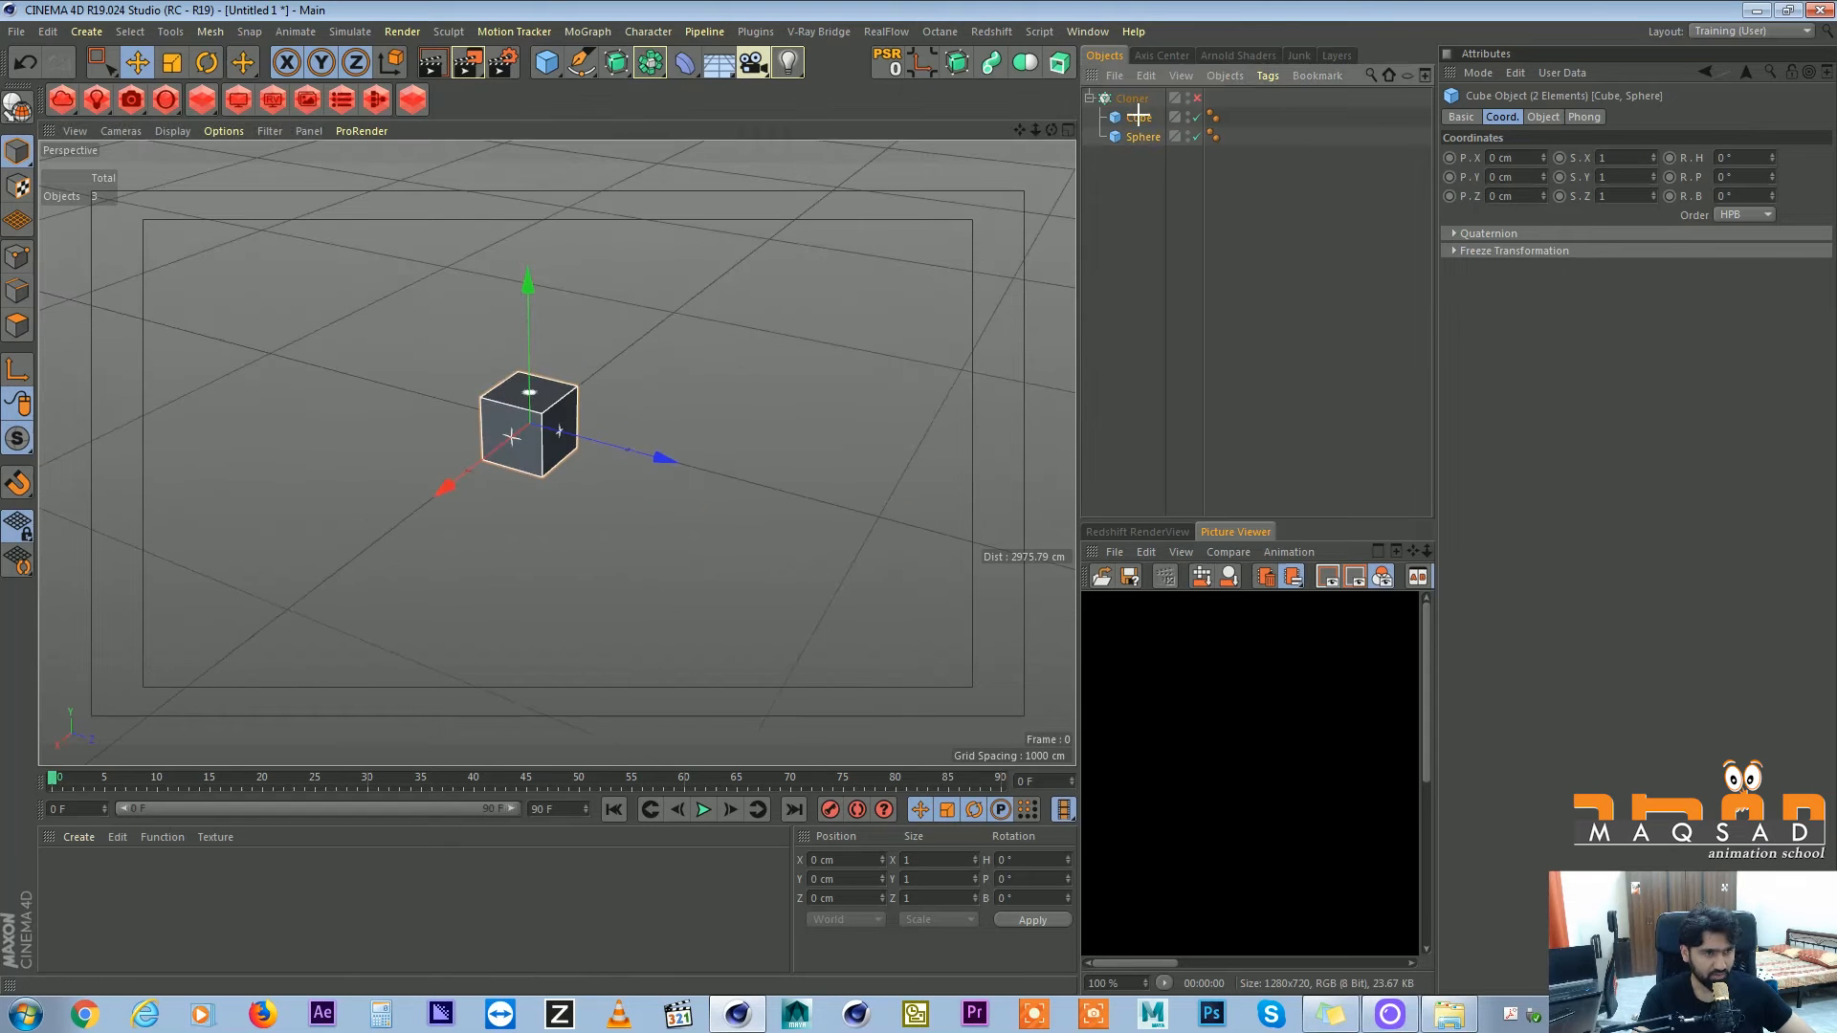
pyautogui.click(1142, 117)
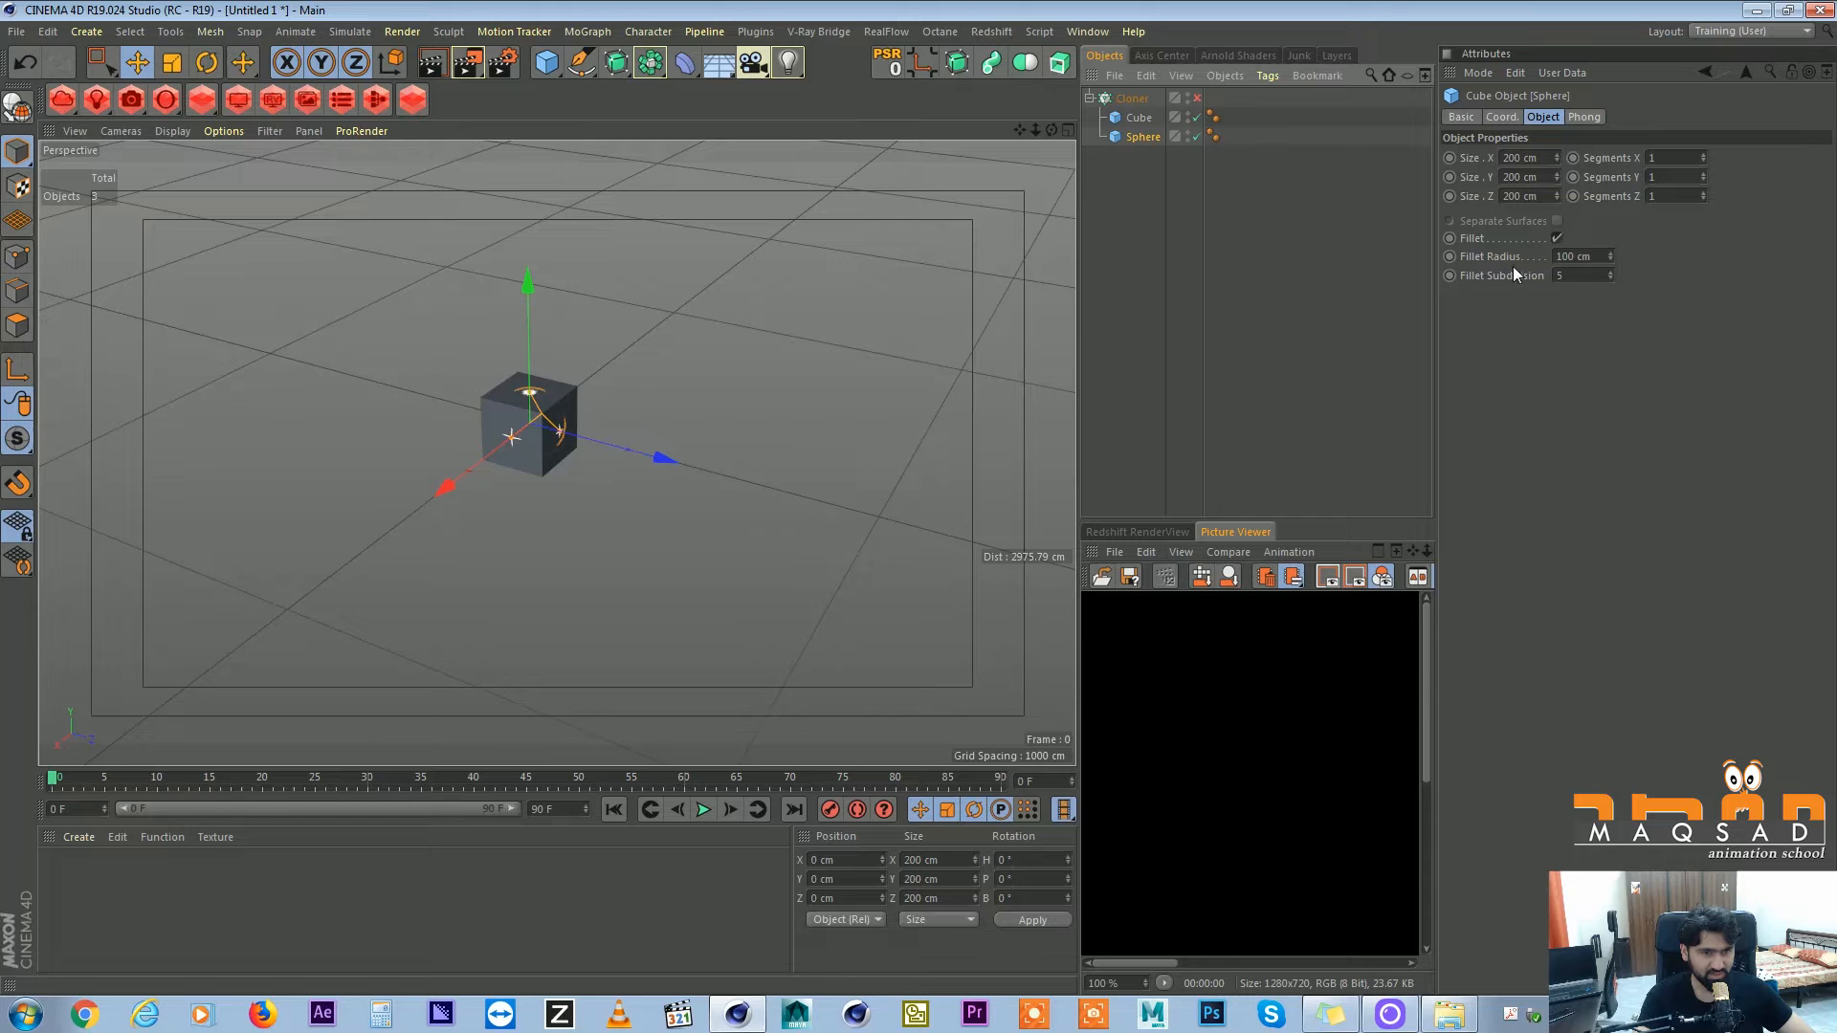
pyautogui.click(1136, 117)
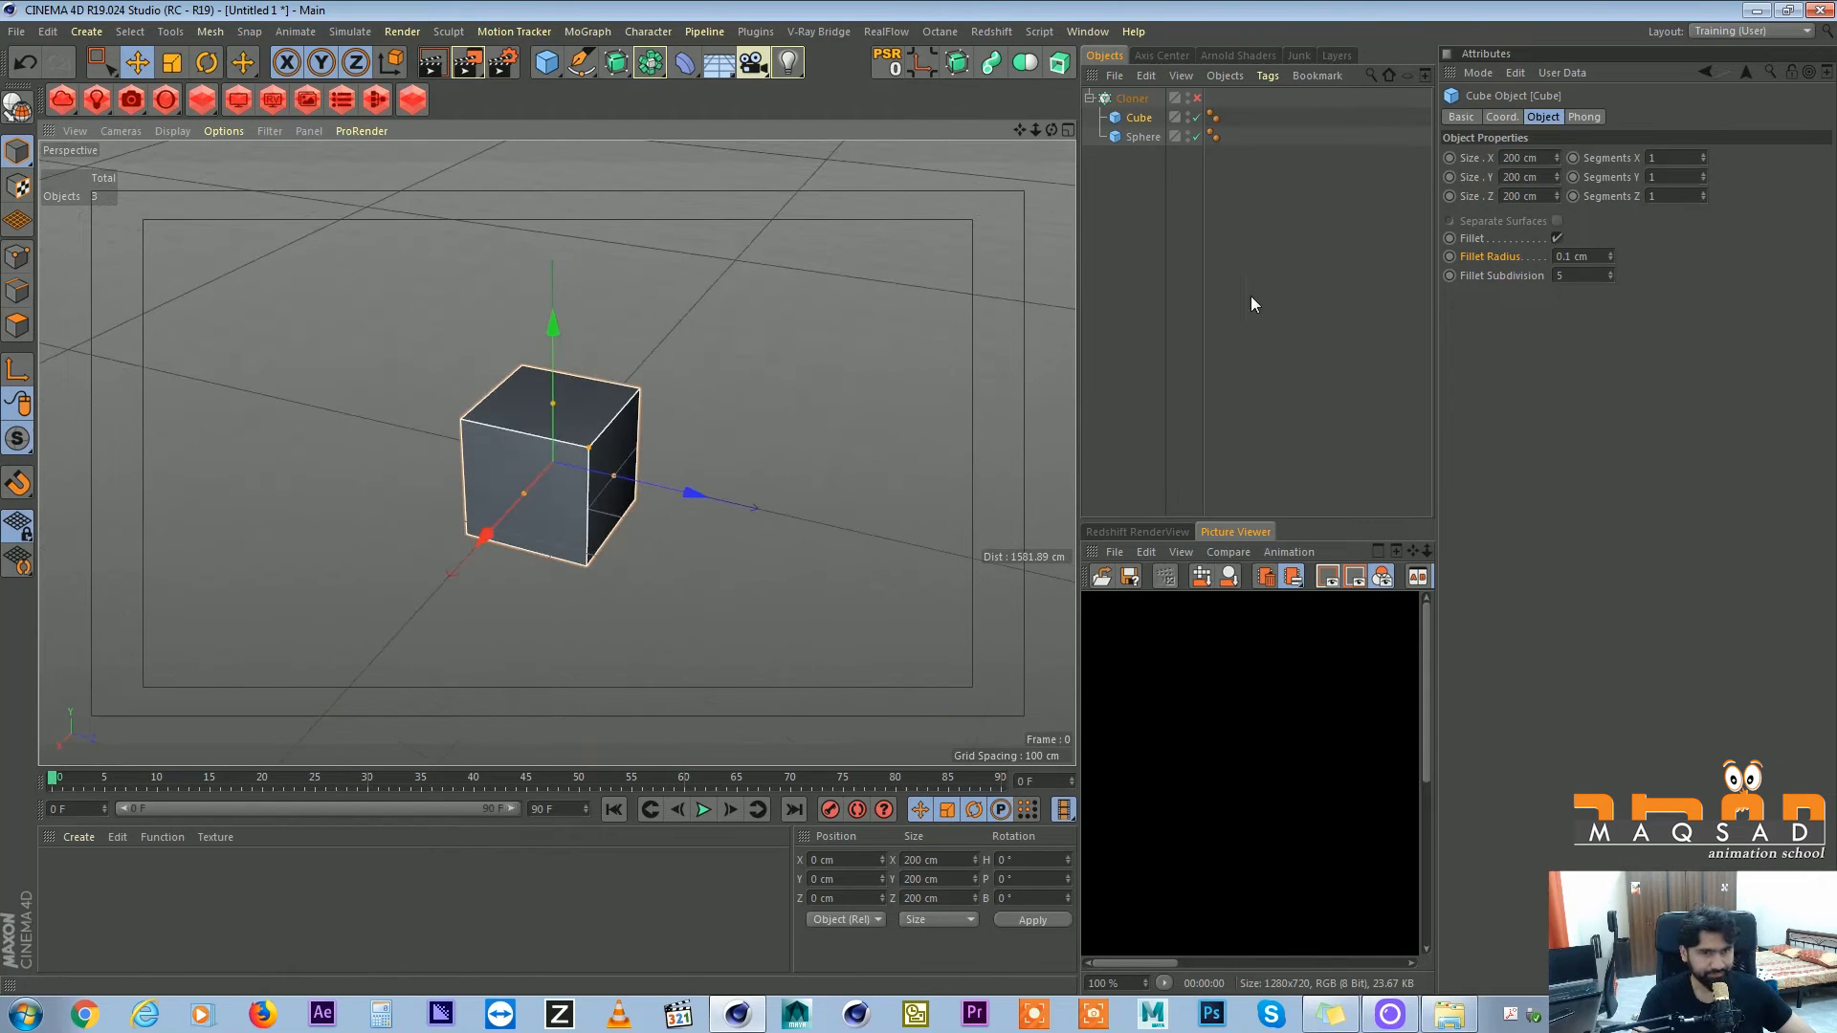
pyautogui.click(1131, 97)
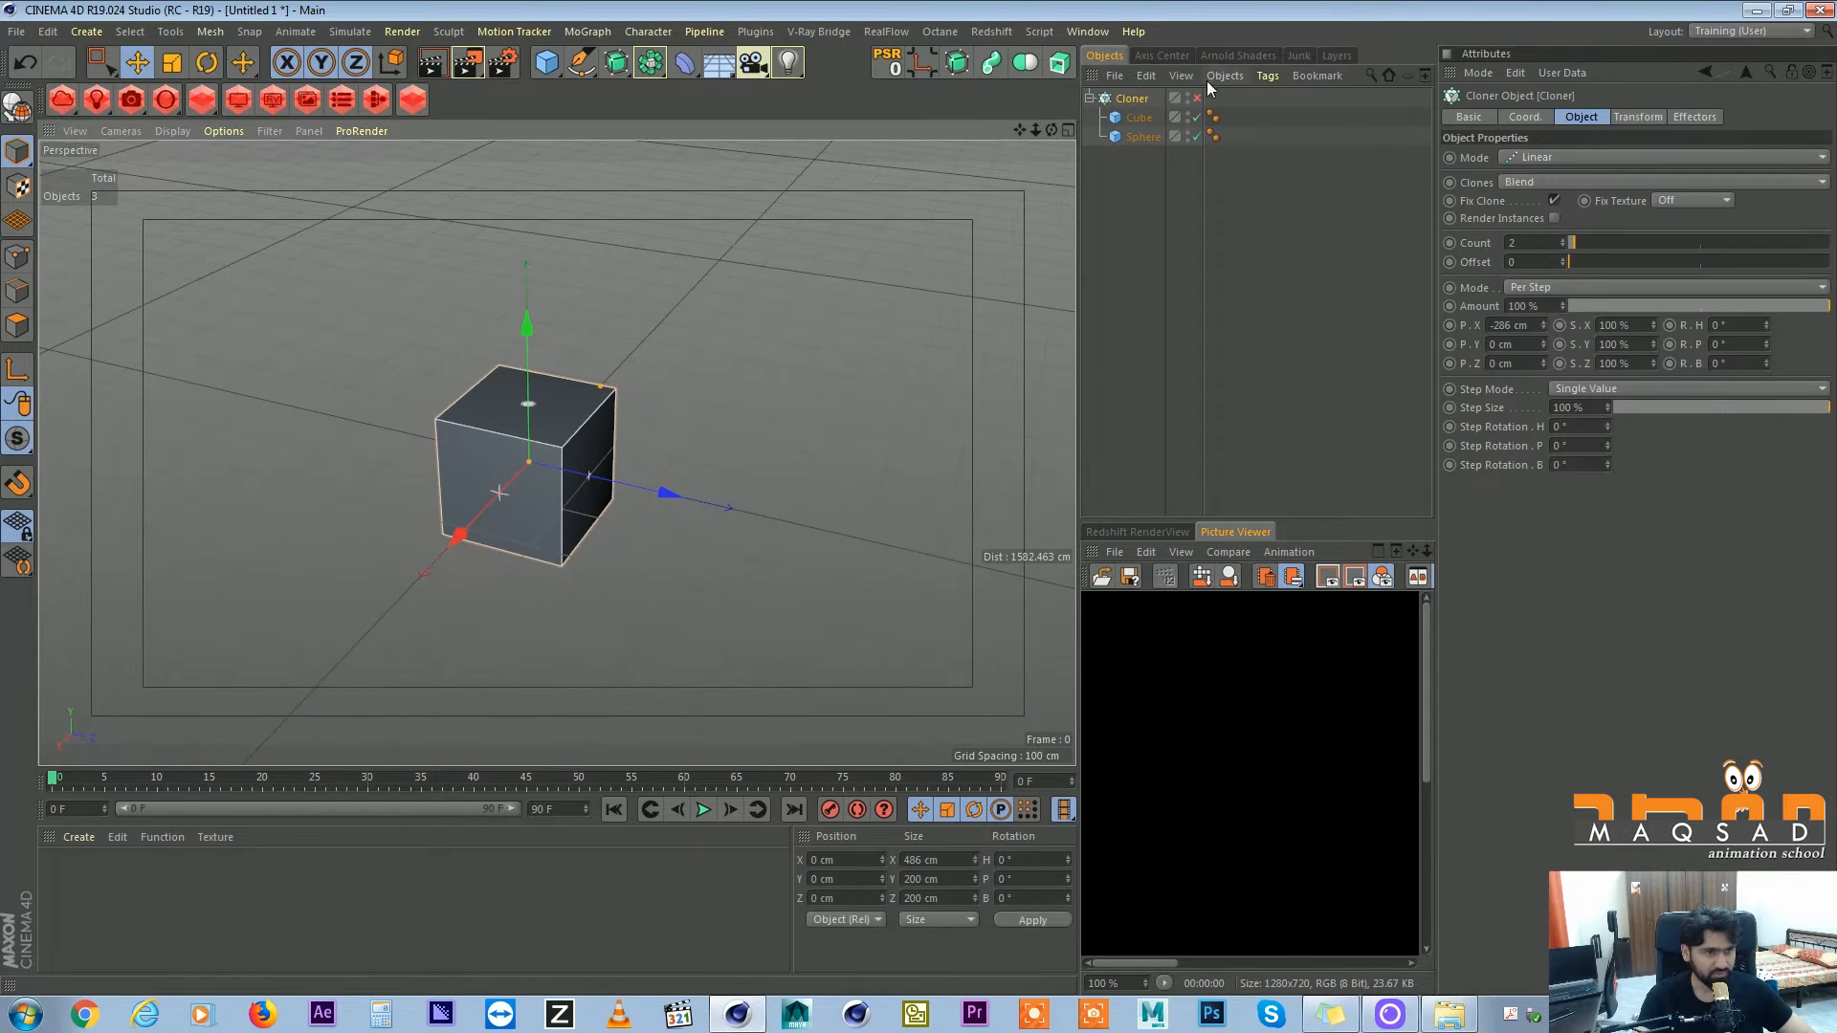
pyautogui.click(1131, 98)
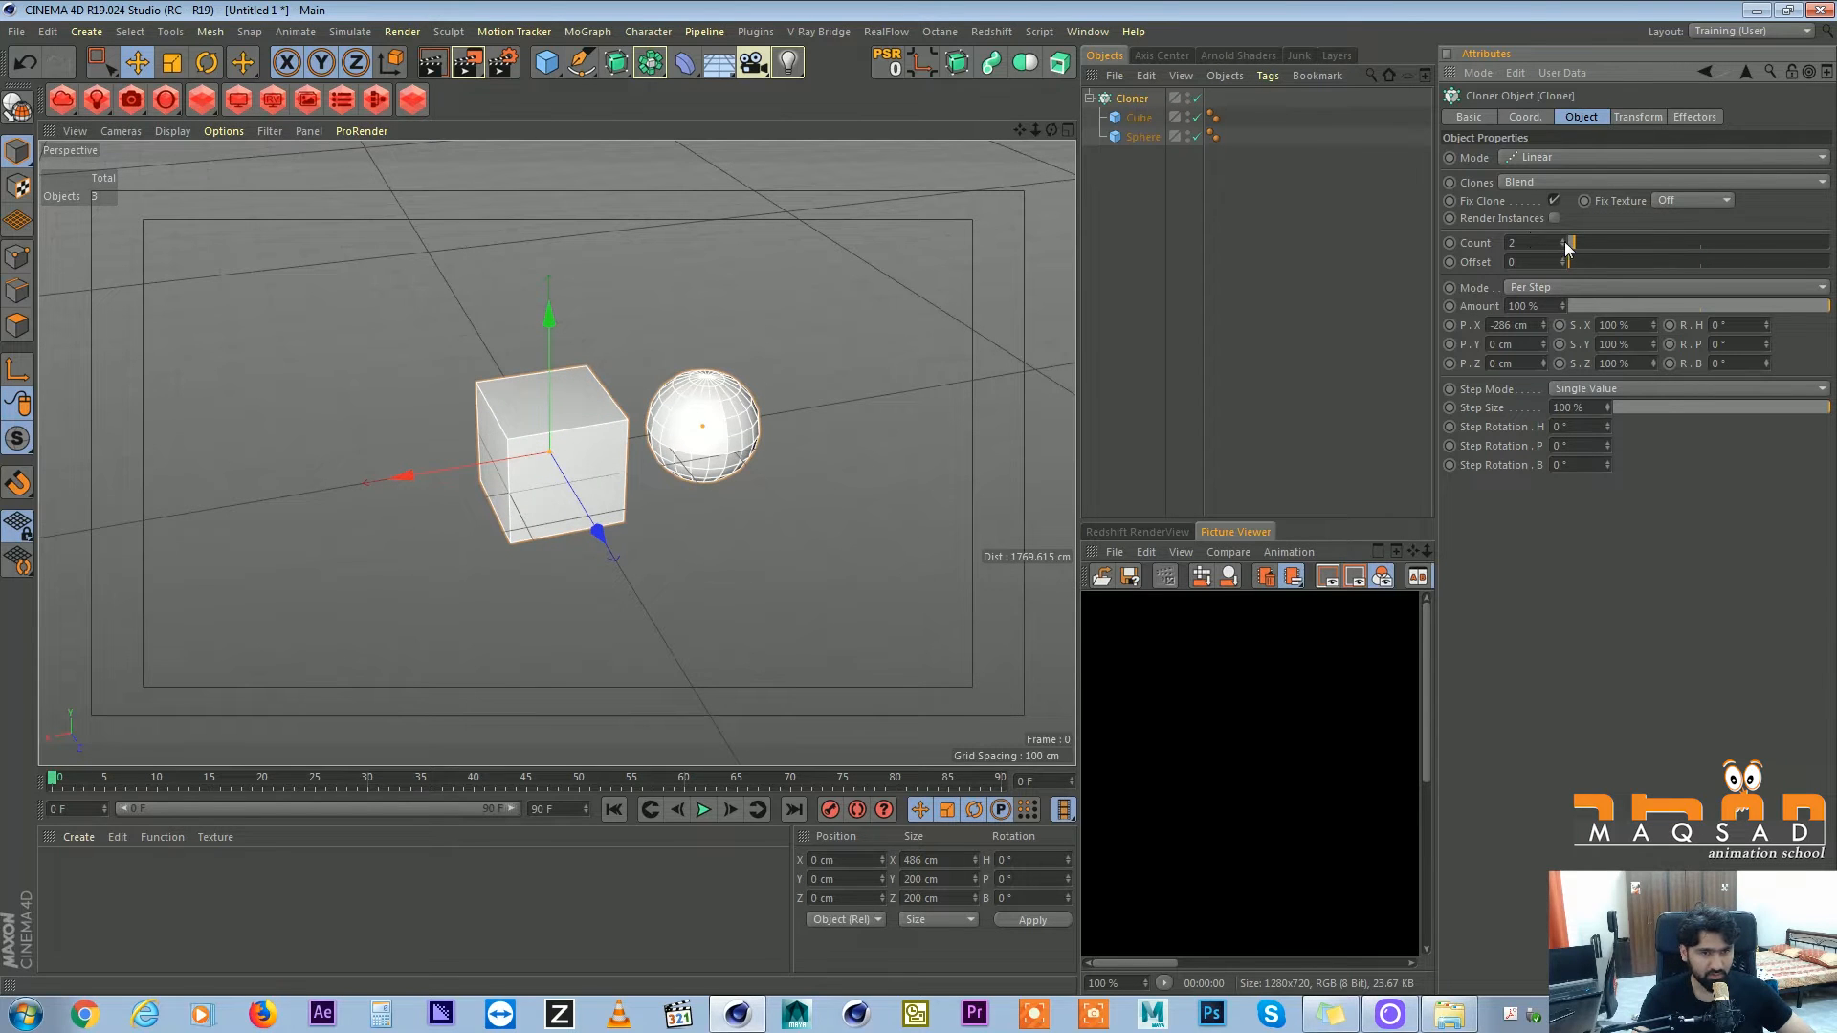
pyautogui.write('1')
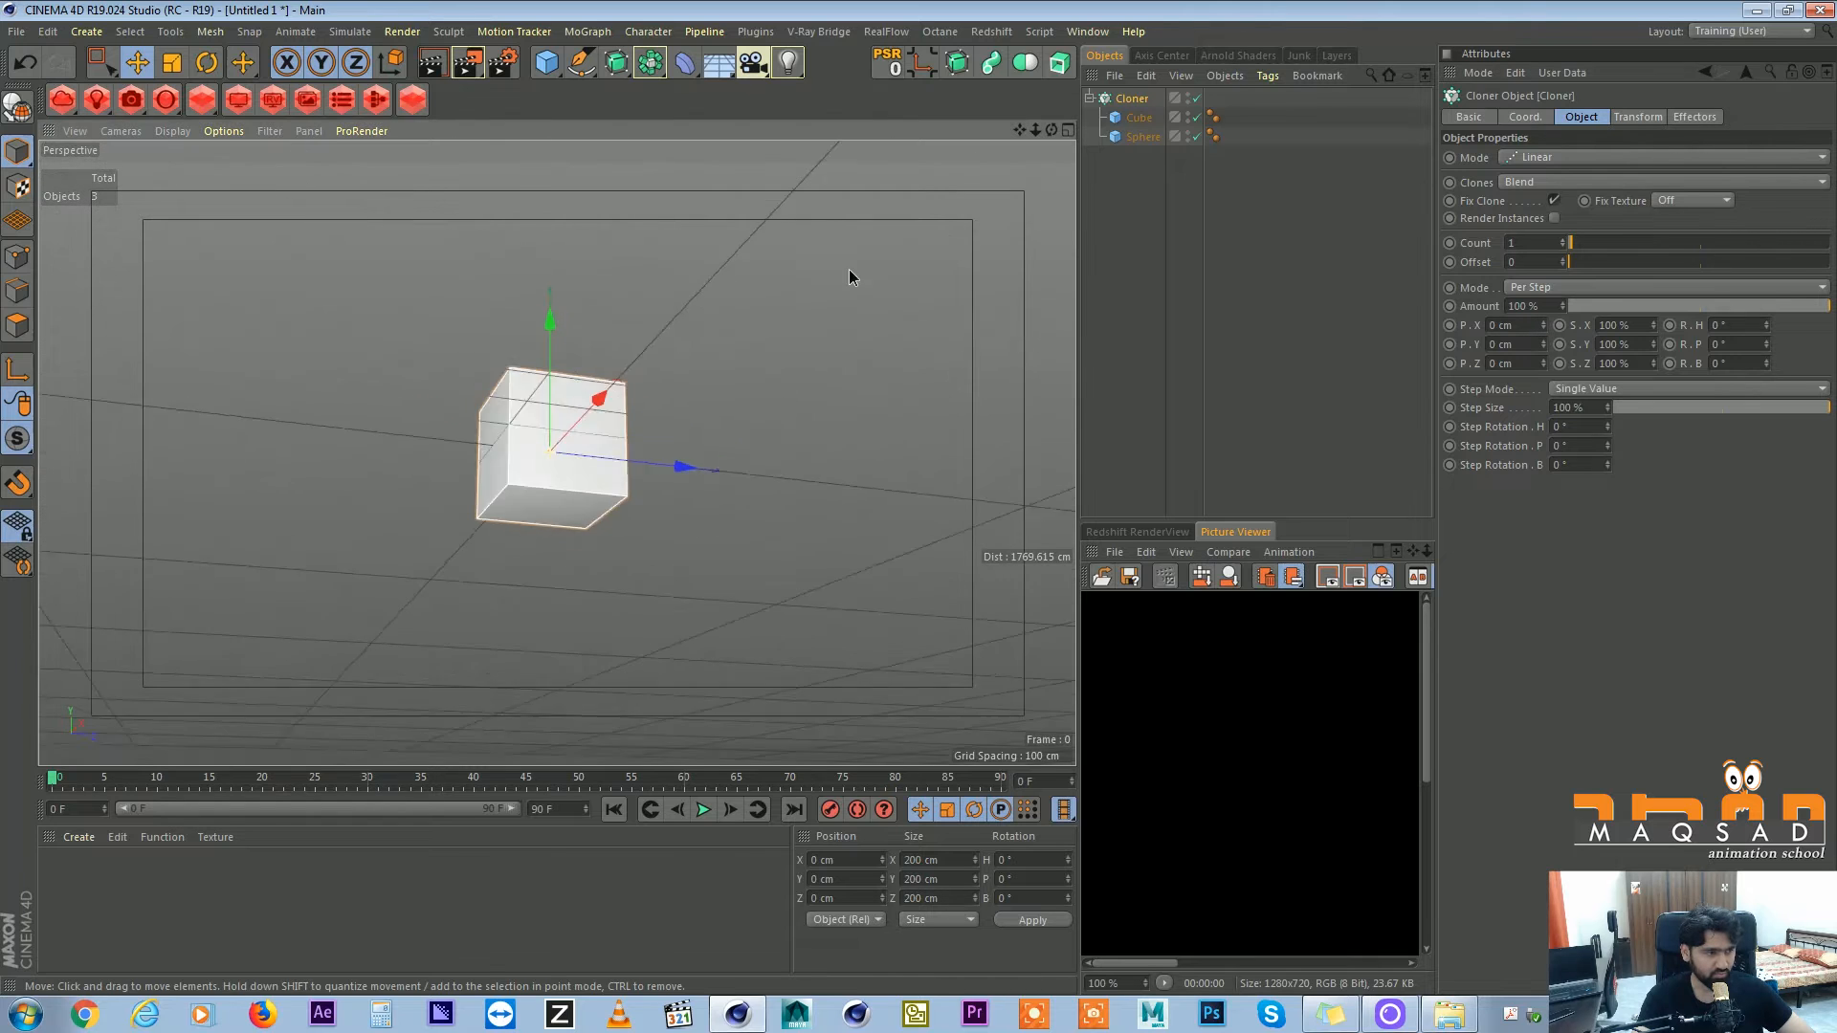
# Add a new Plain effector with Linear +Y falloff, Position off and Modify Clone 100%.
pyautogui.click(587, 31)
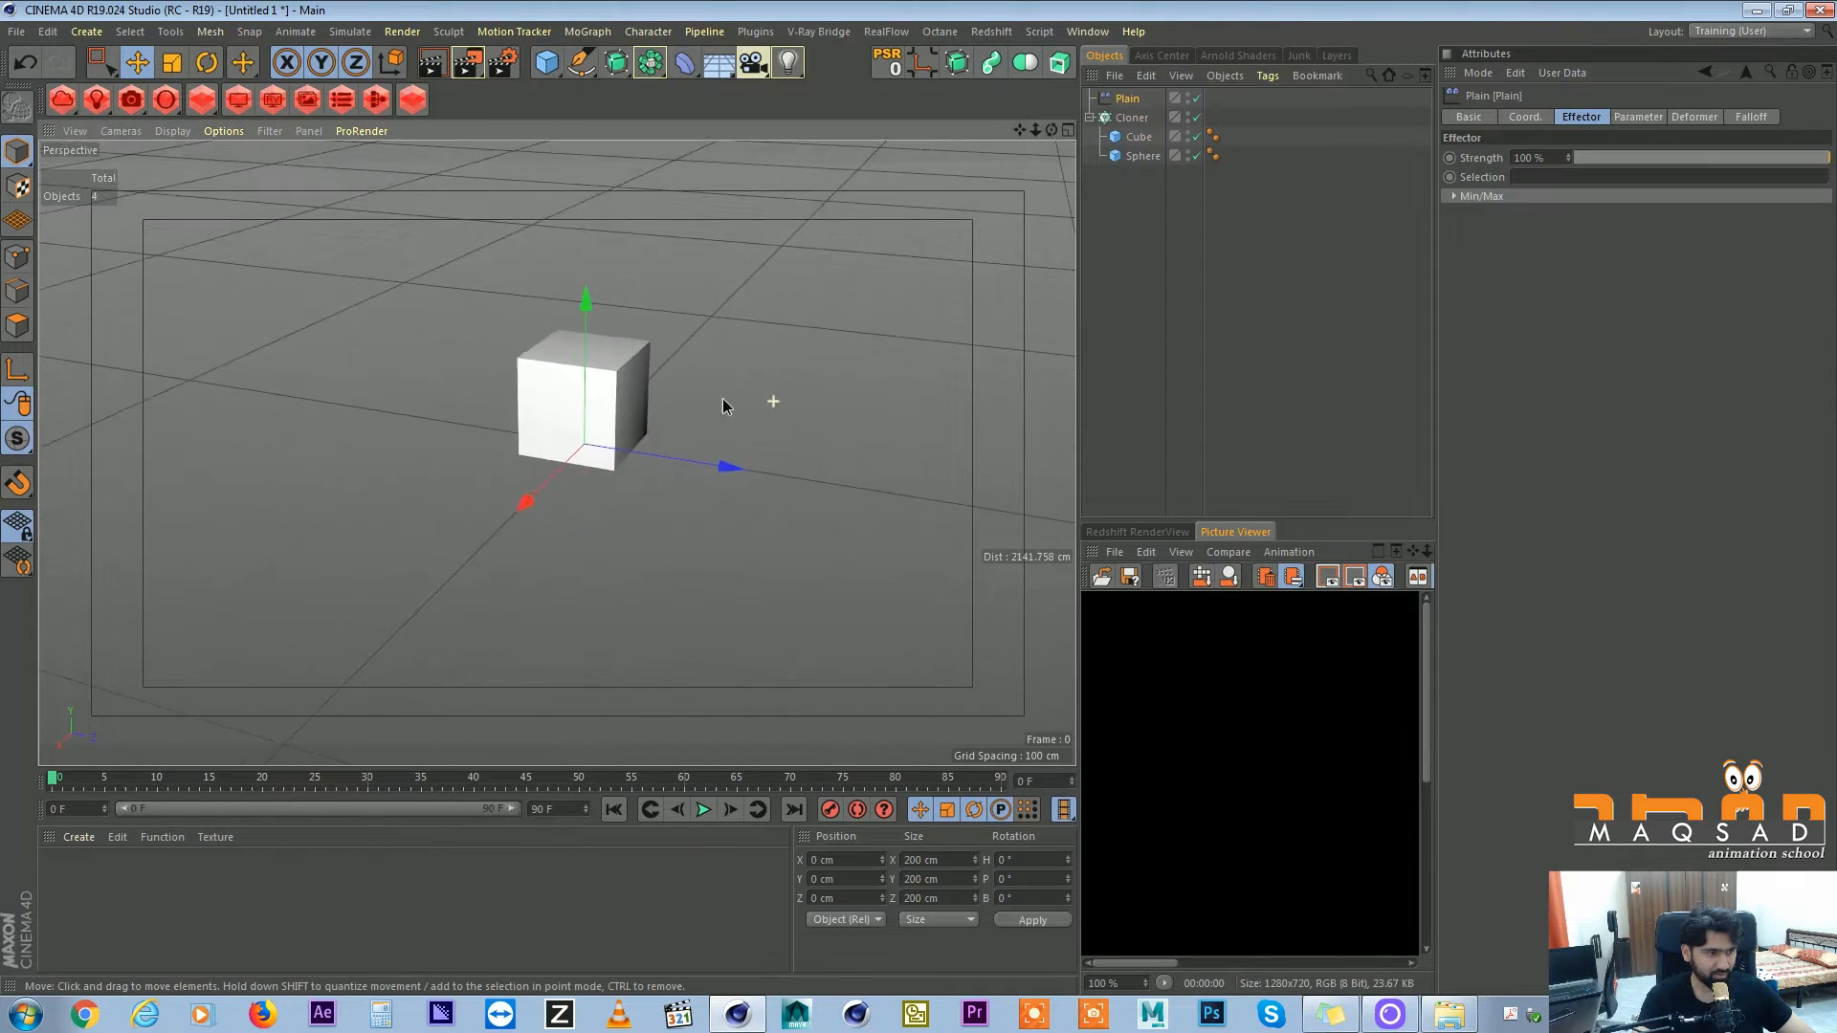
pyautogui.scroll(-3)
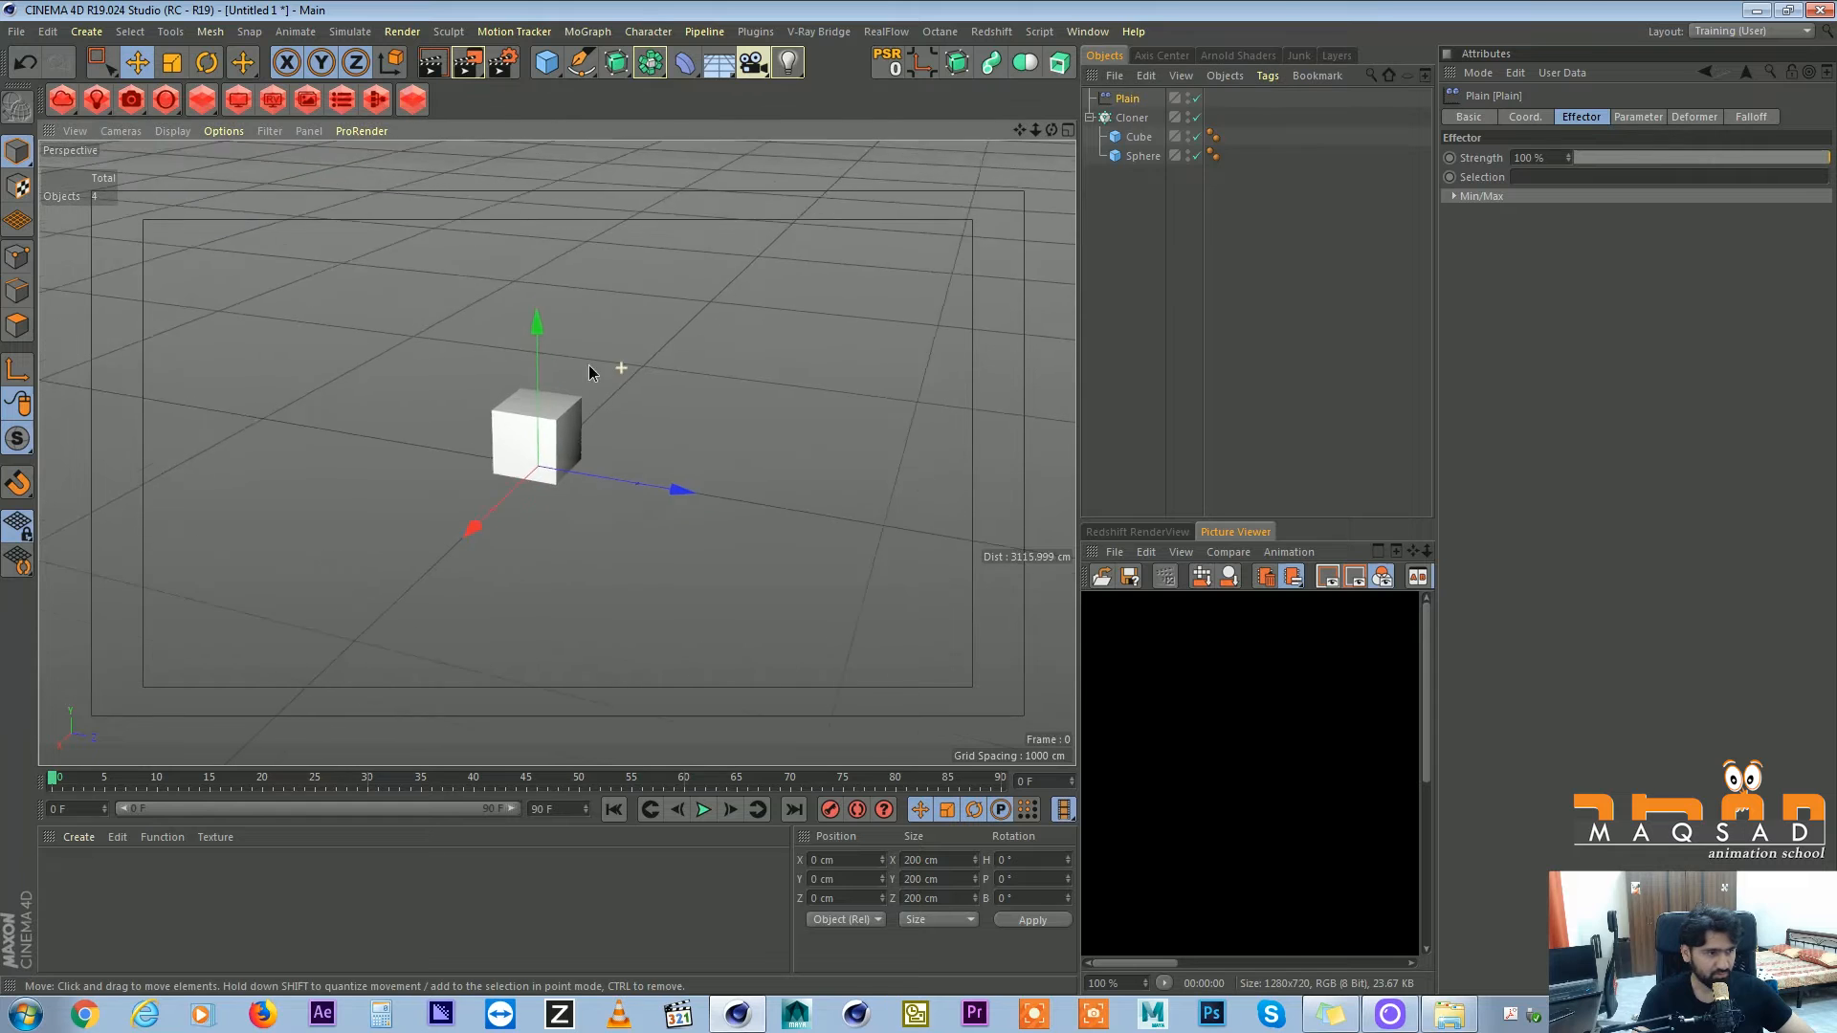
pyautogui.click(1751, 117)
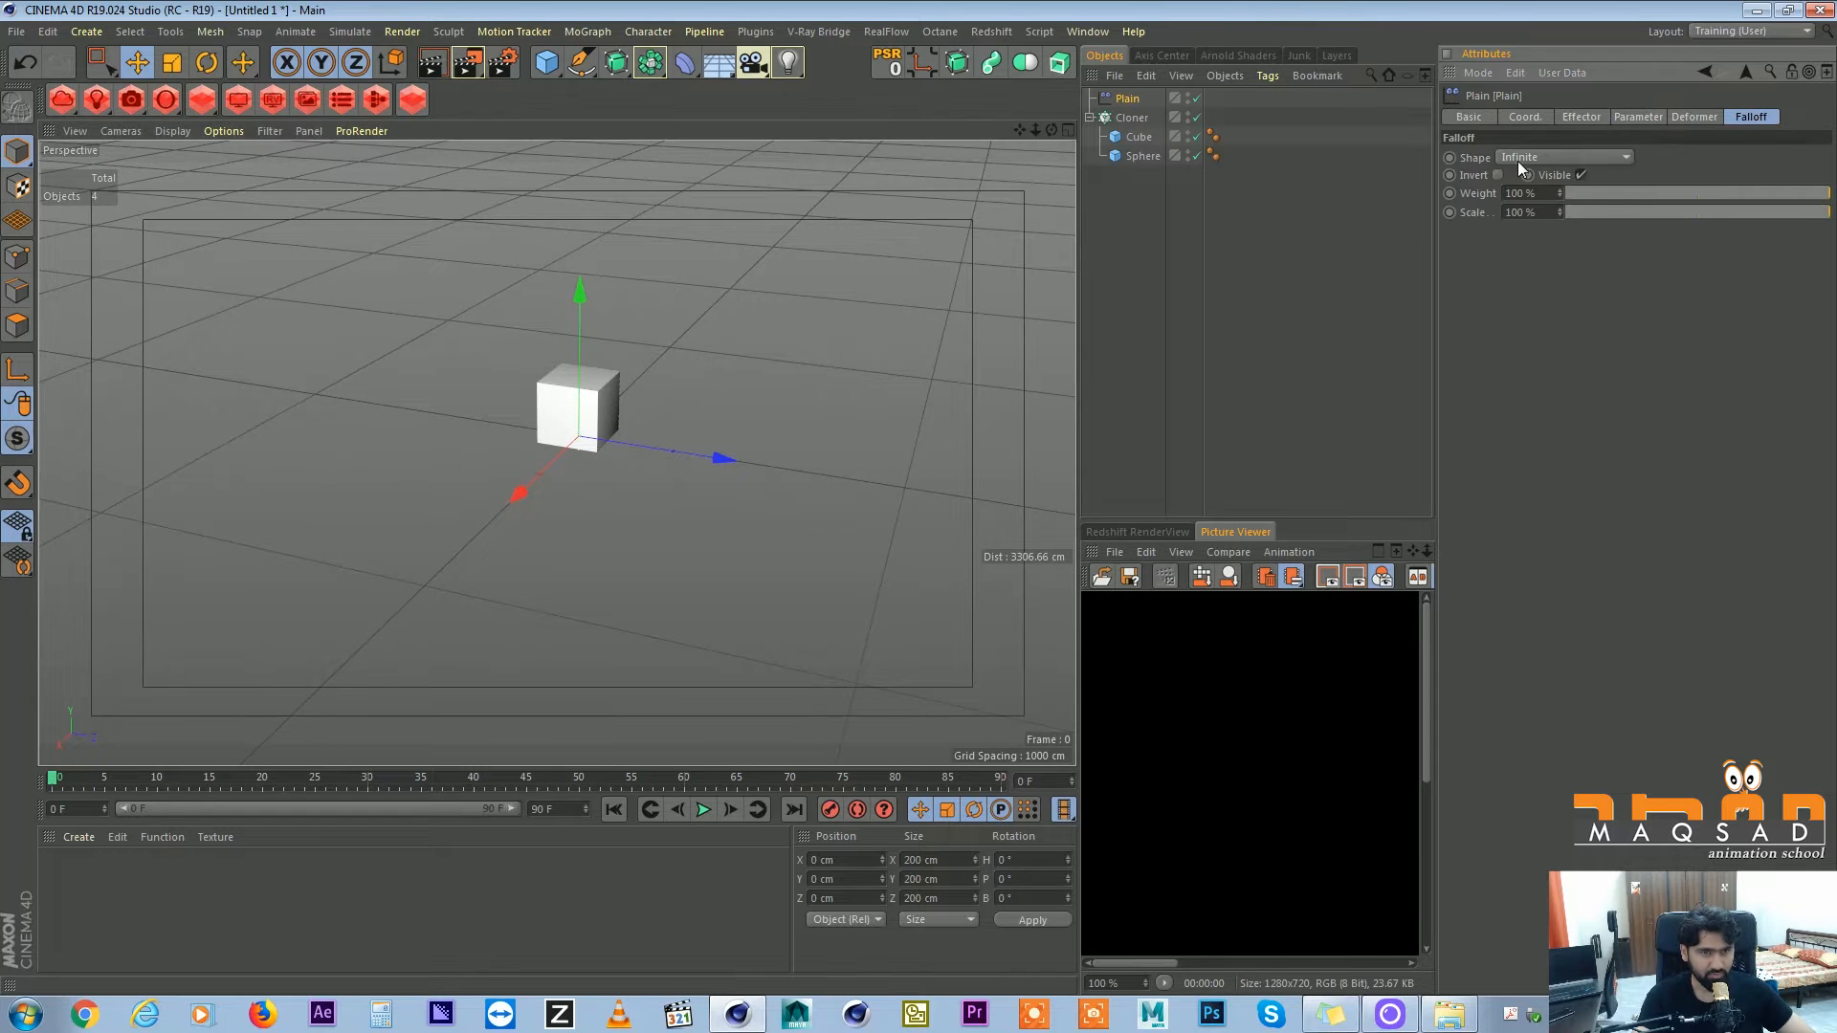
pyautogui.click(1563, 156)
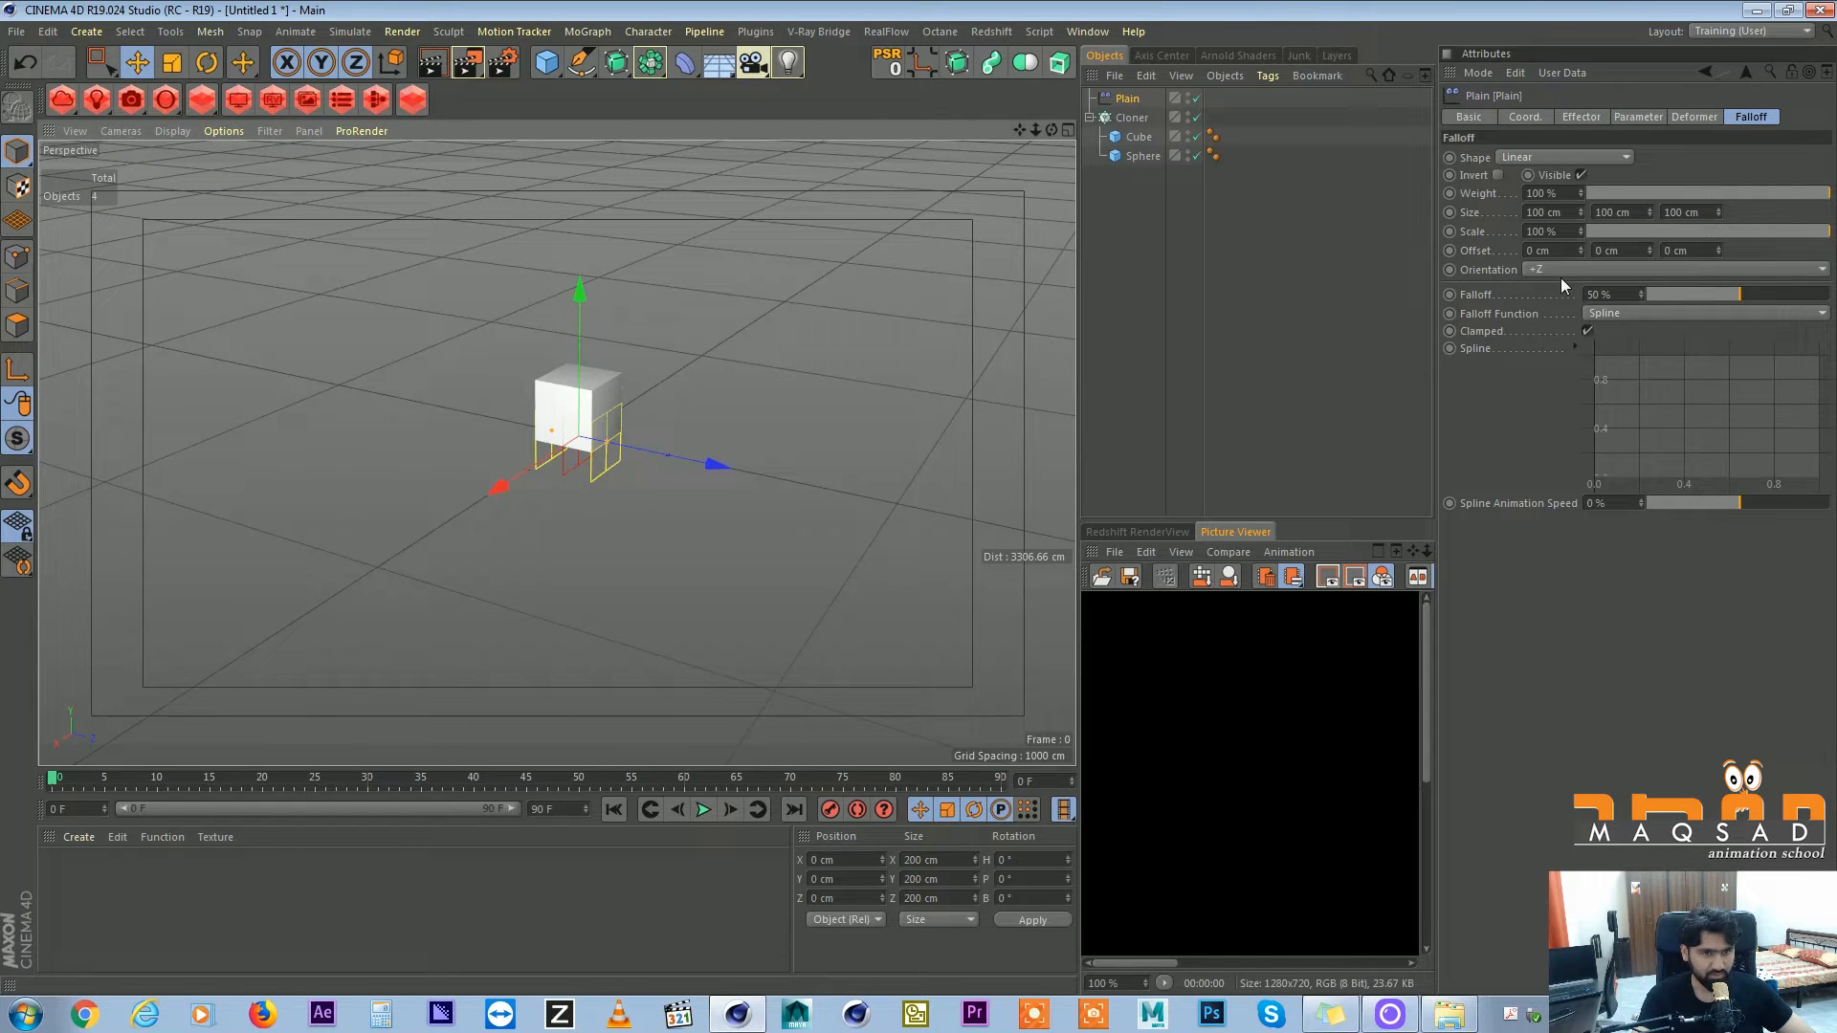
pyautogui.click(1676, 267)
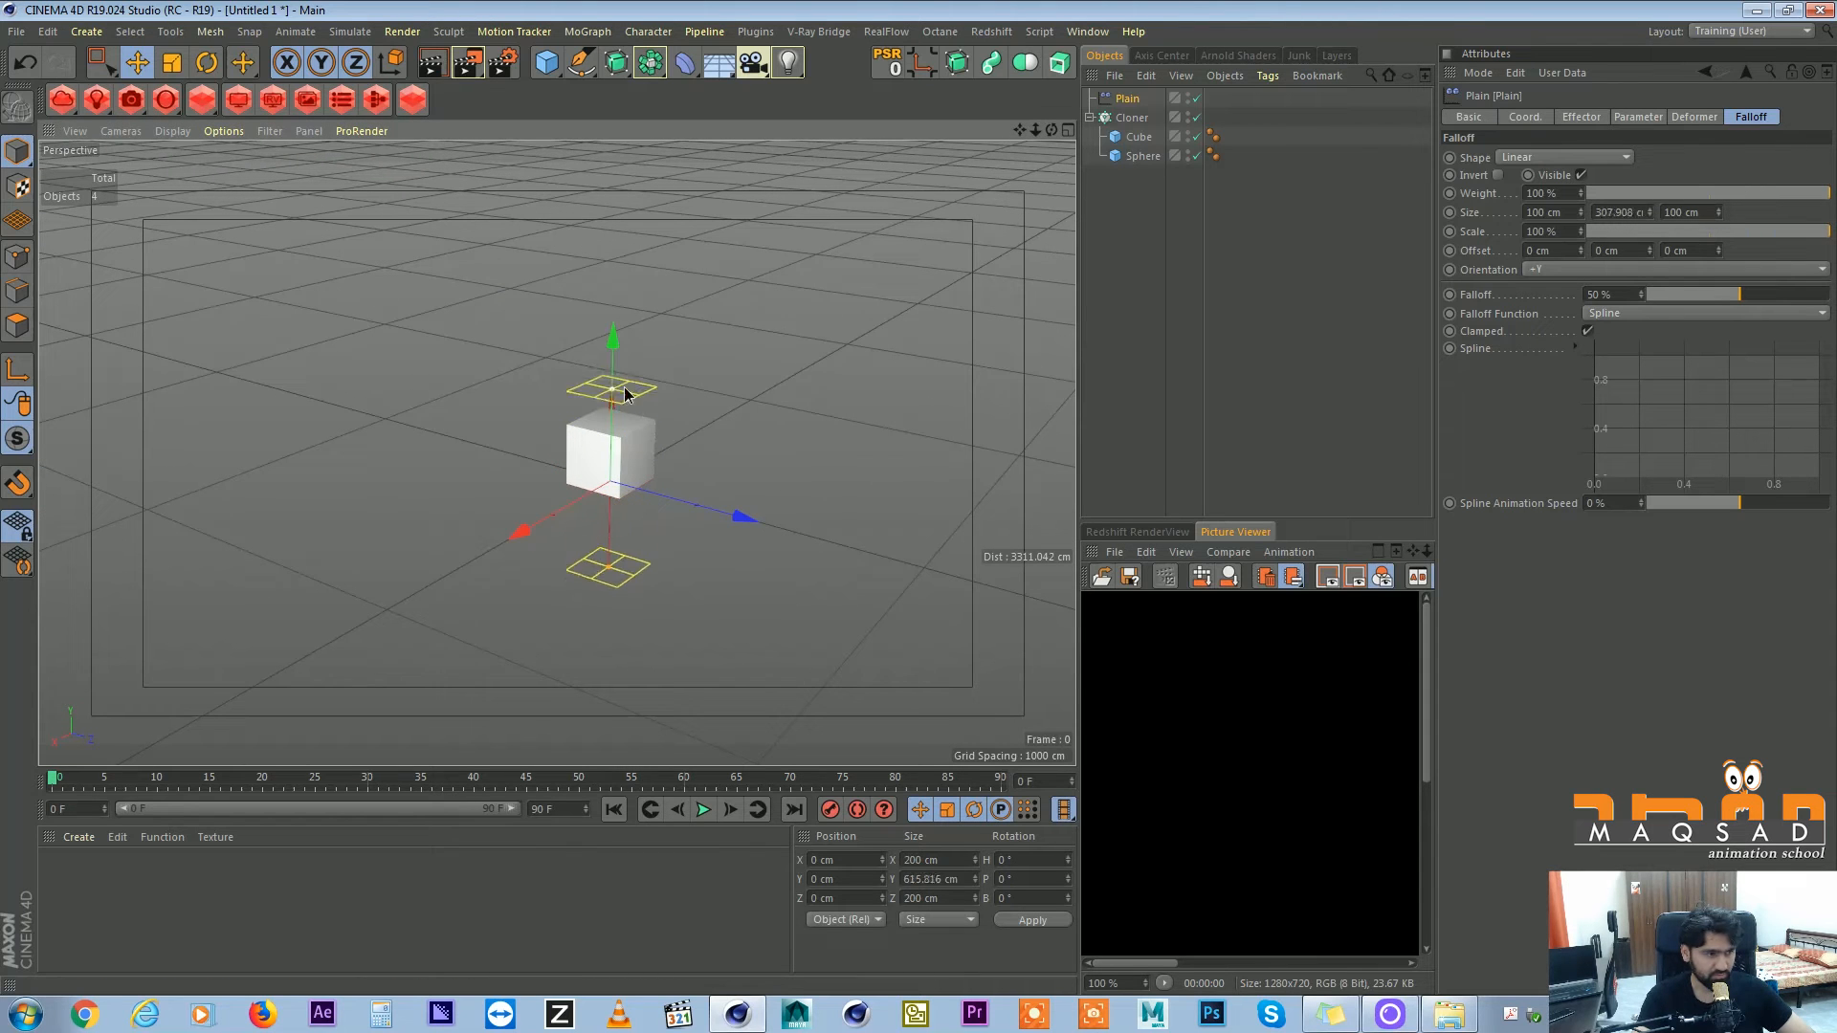
pyautogui.click(1638, 117)
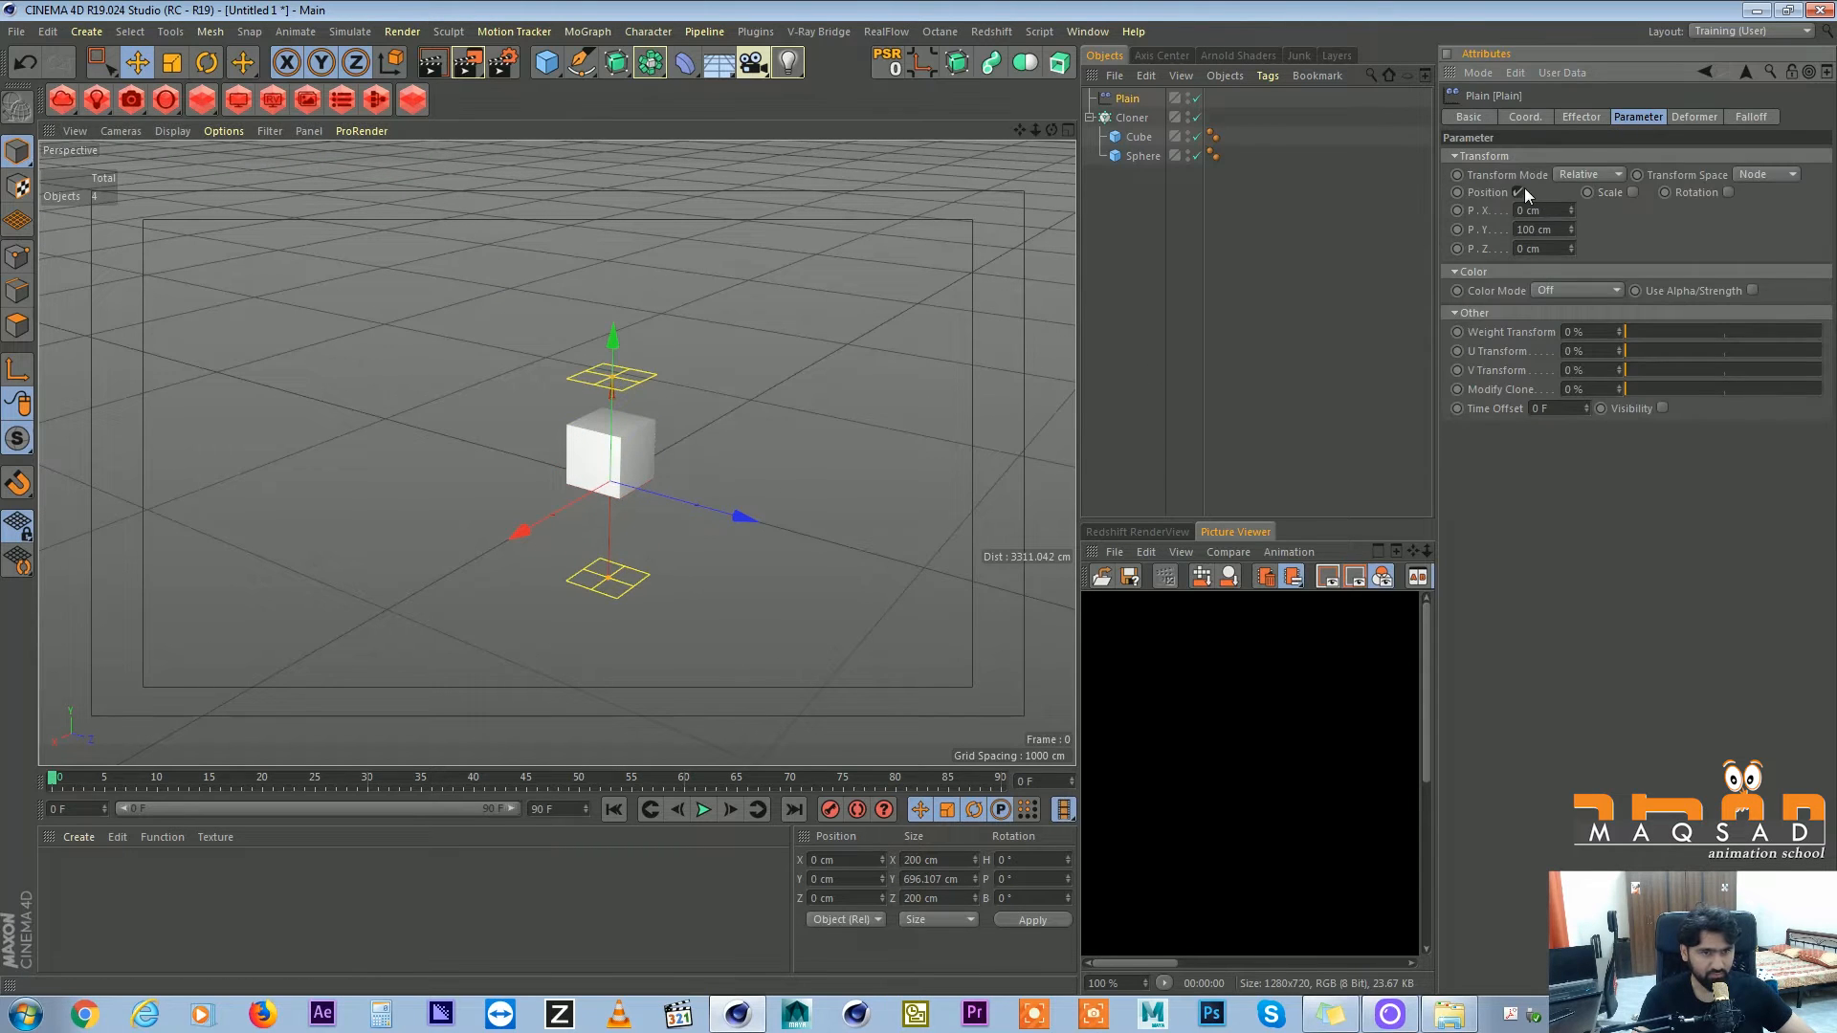
pyautogui.click(1515, 191)
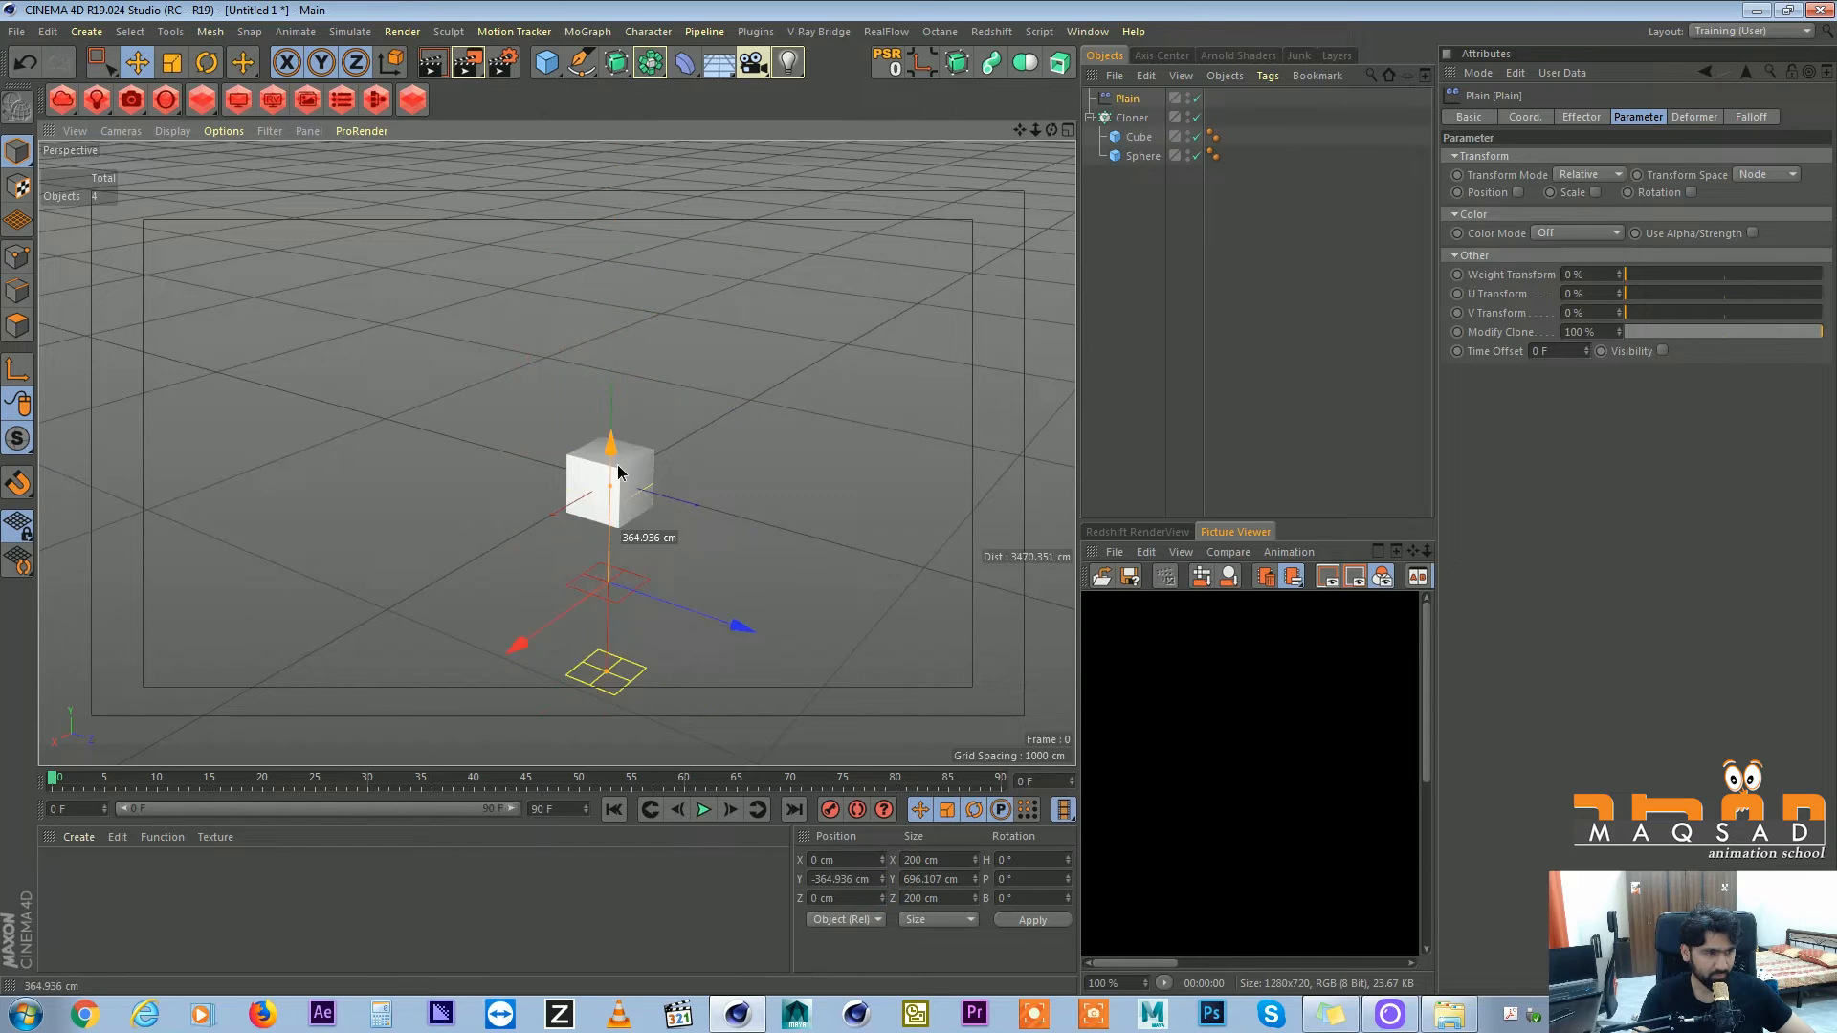
# Move the effector along Y and drag Sphere above Cube under the Cloner.
pyautogui.moveTo(609, 440); pyautogui.dragTo(607, 153)
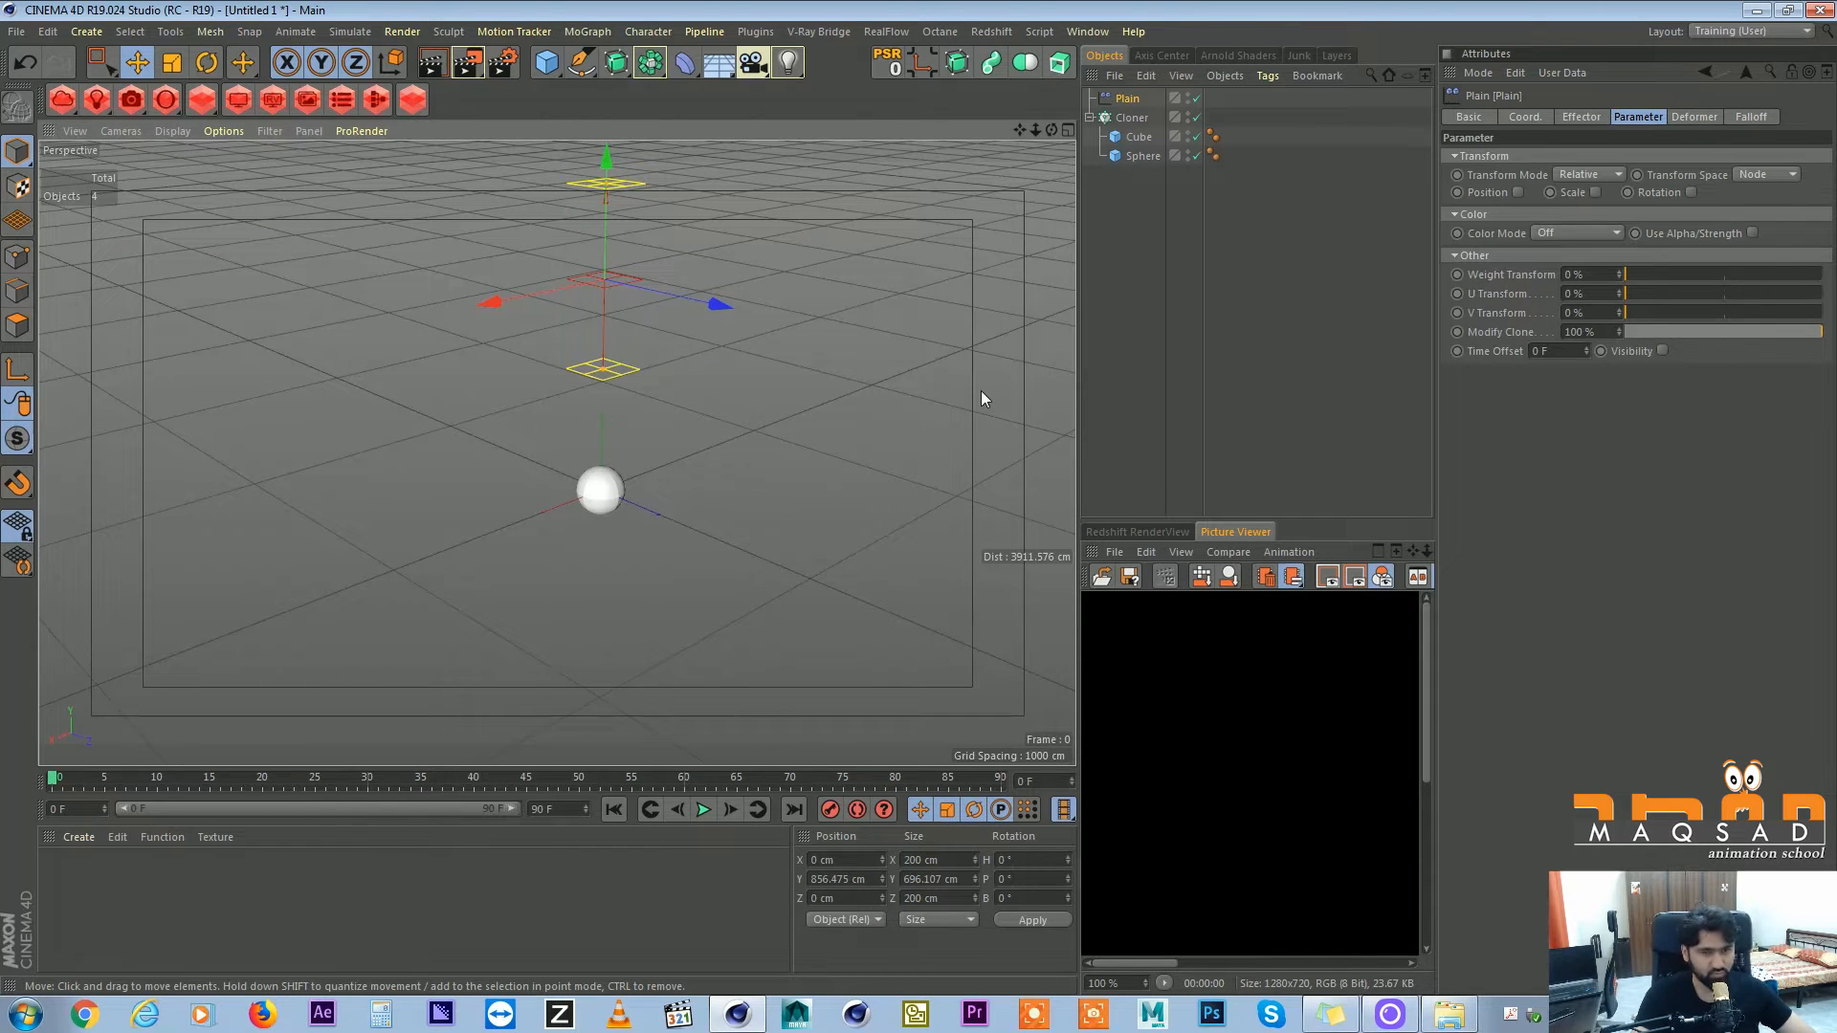
pyautogui.moveTo(980, 457)
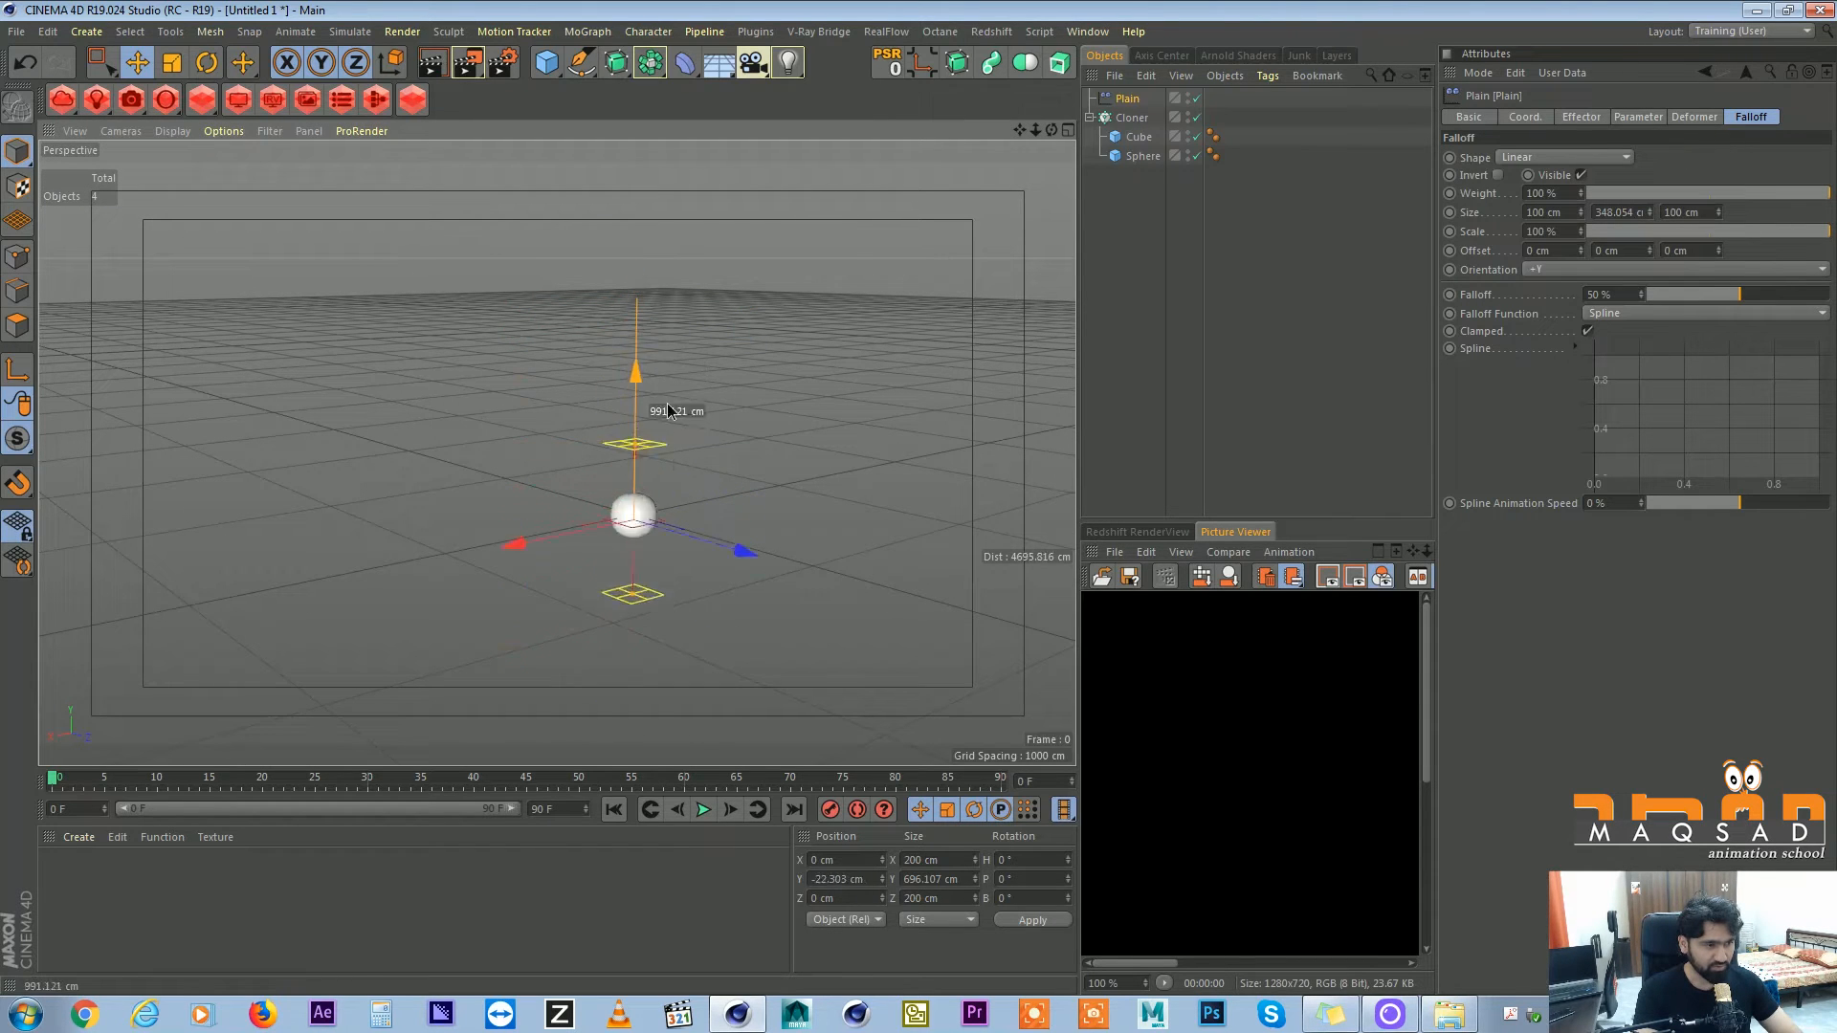
pyautogui.moveTo(635, 370); pyautogui.dragTo(635, 228)
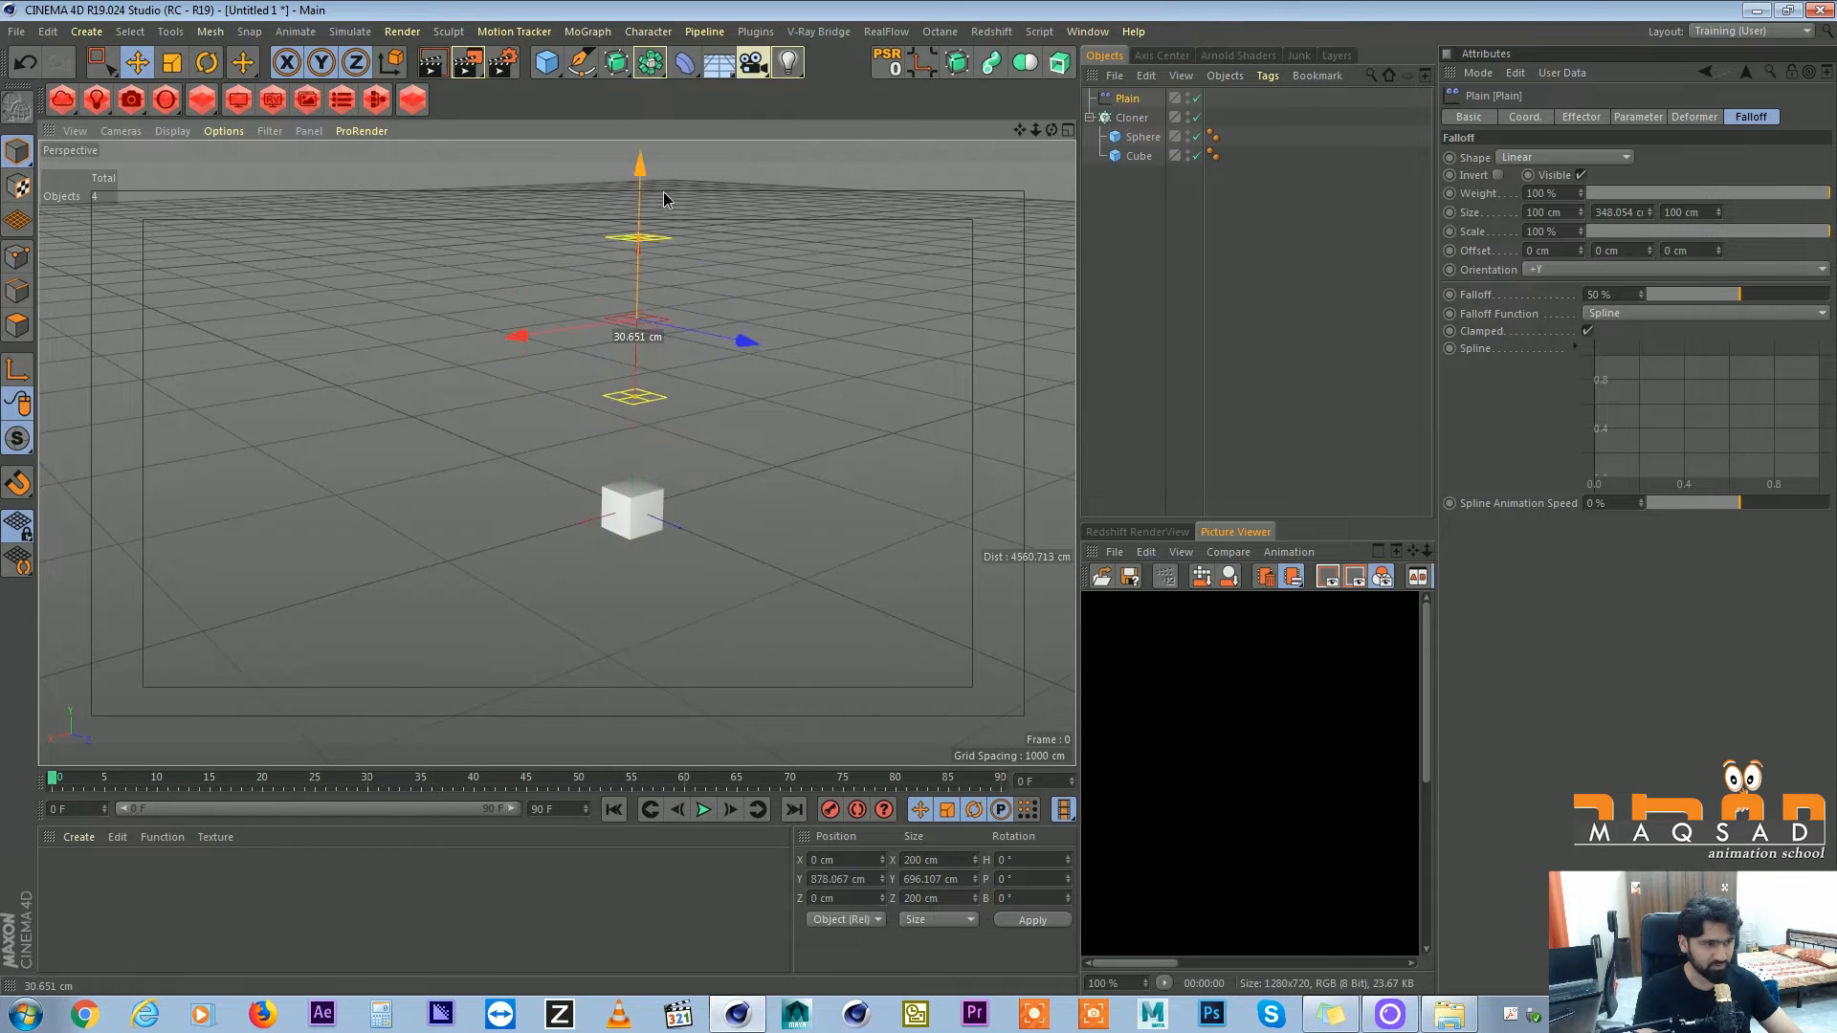
pyautogui.click(1136, 155)
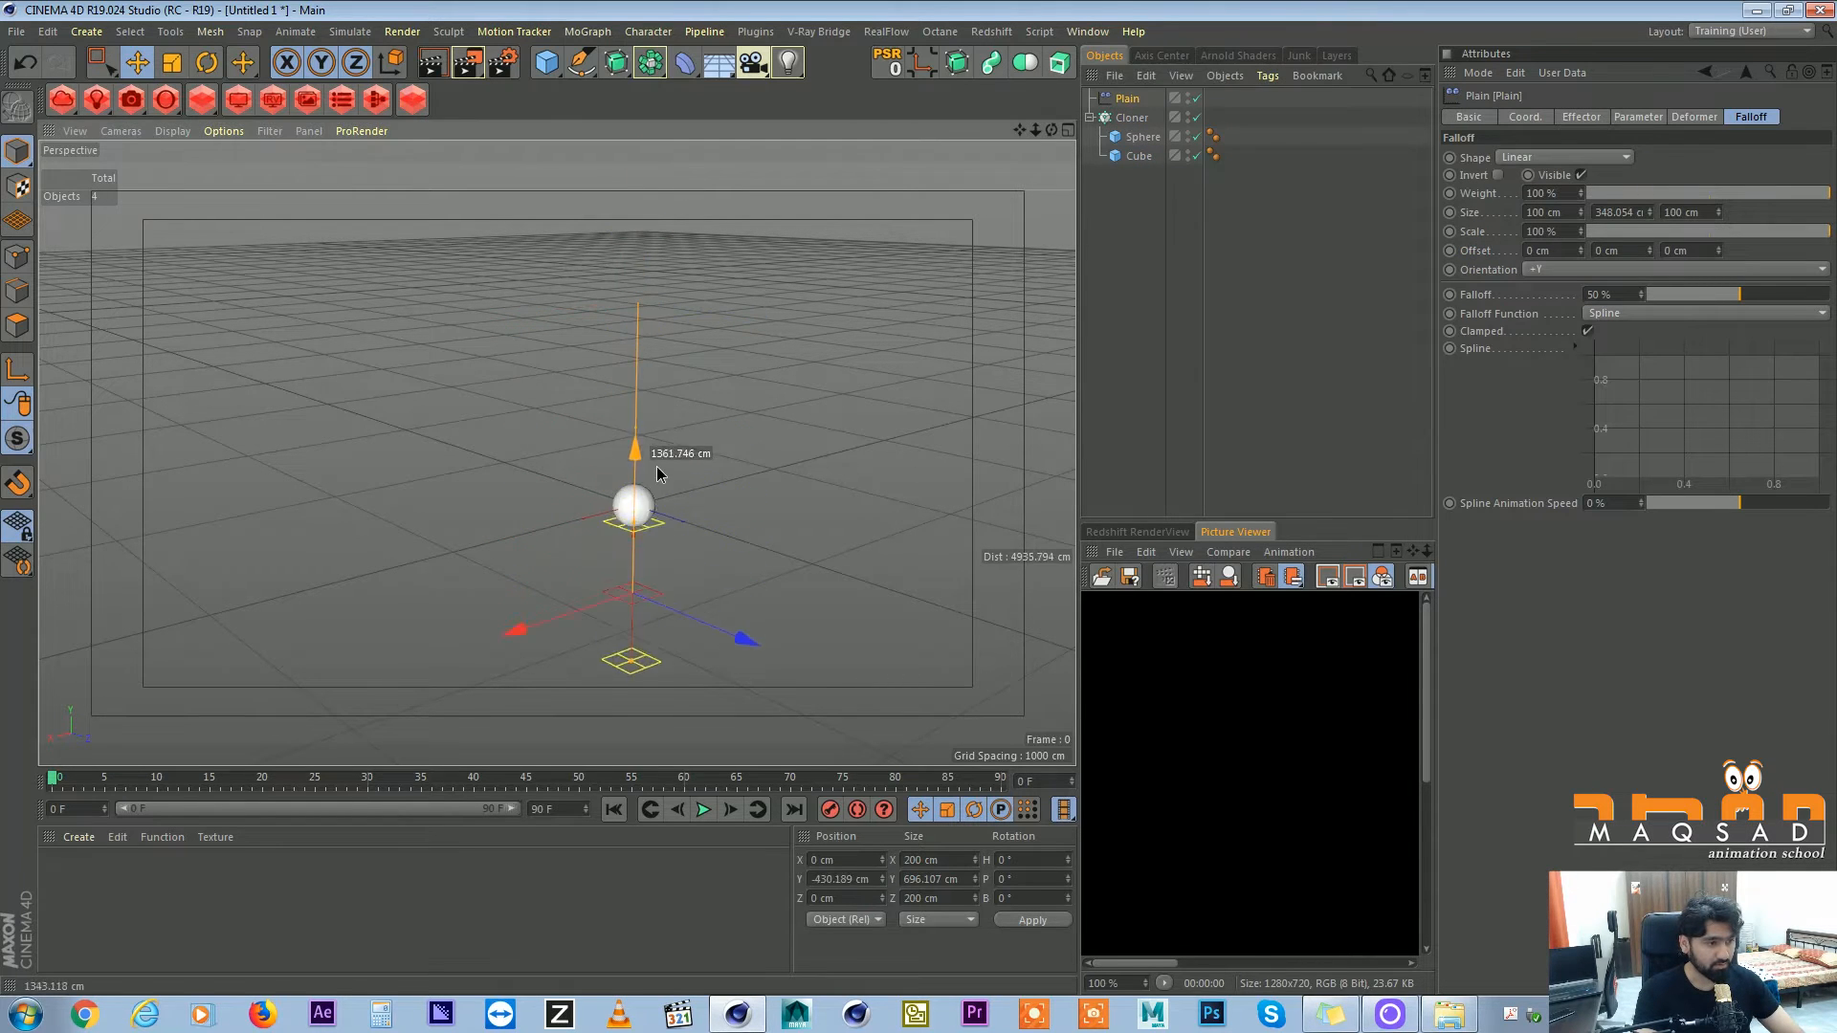
pyautogui.click(1127, 117)
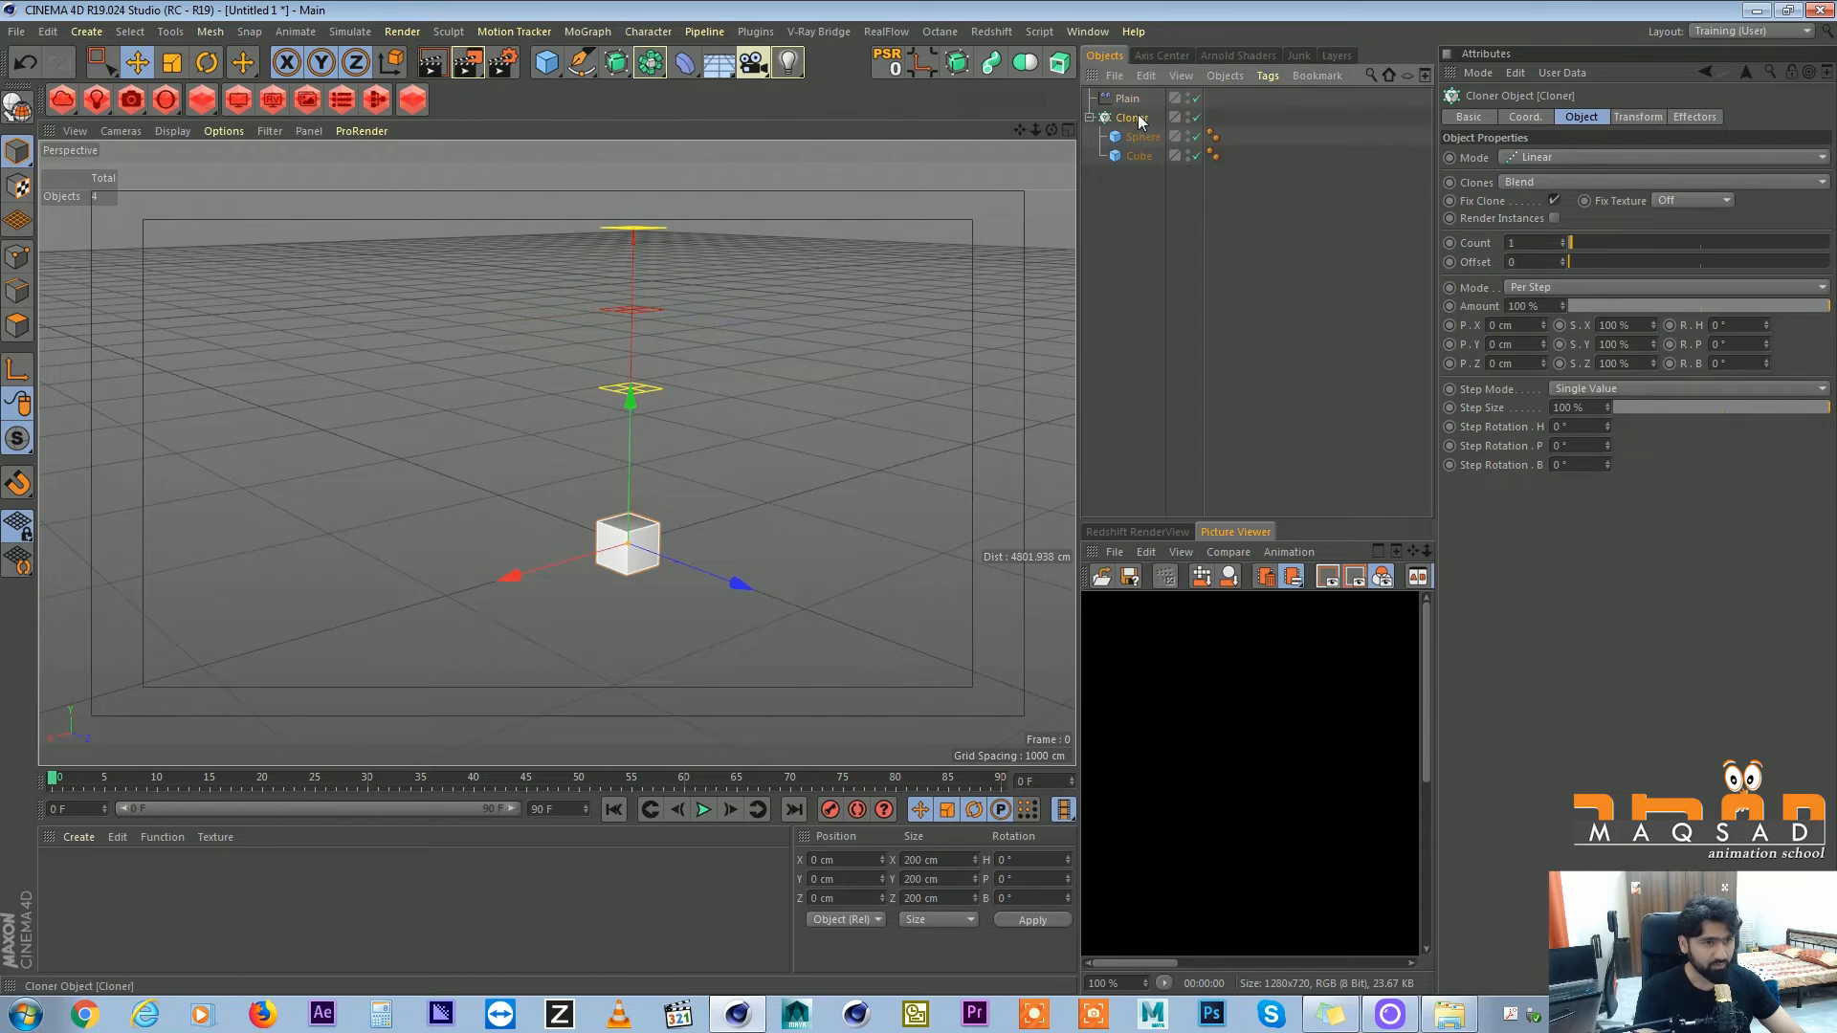
# Set the Cloner to Linear mode with Per Step spacing for a vertical column.
pyautogui.click(1095, 116)
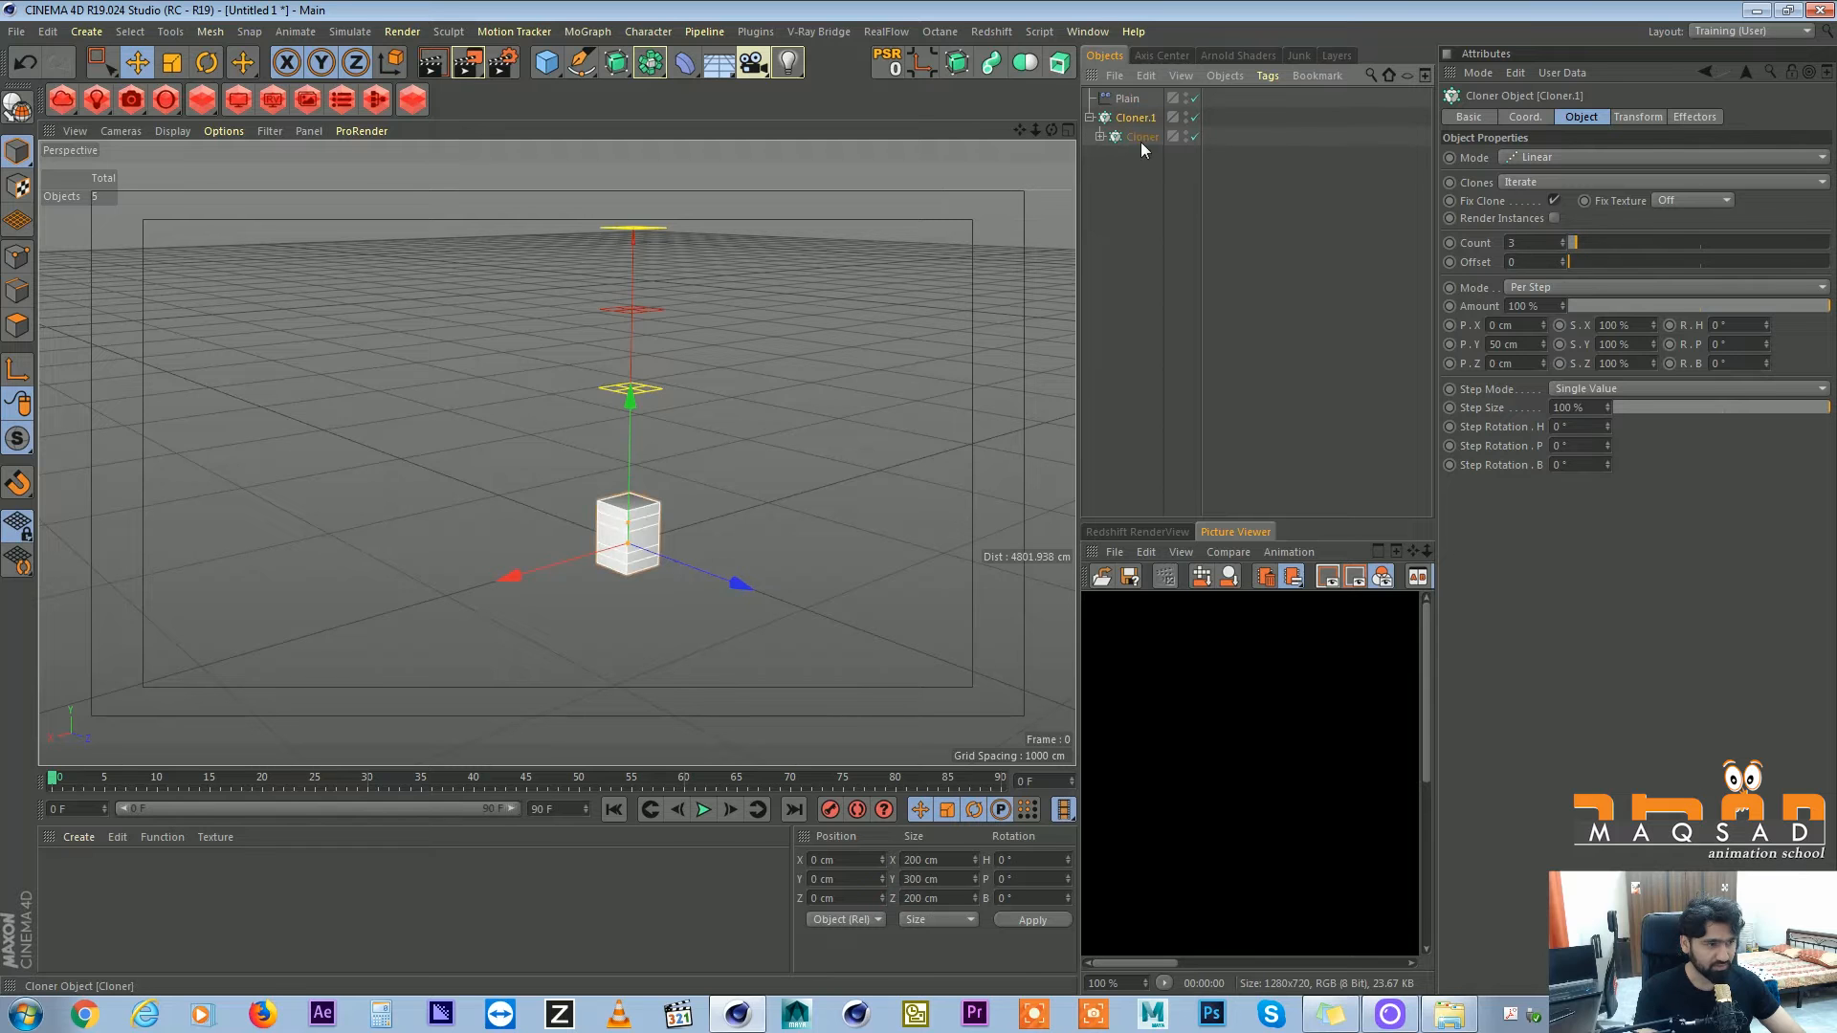
pyautogui.click(1663, 156)
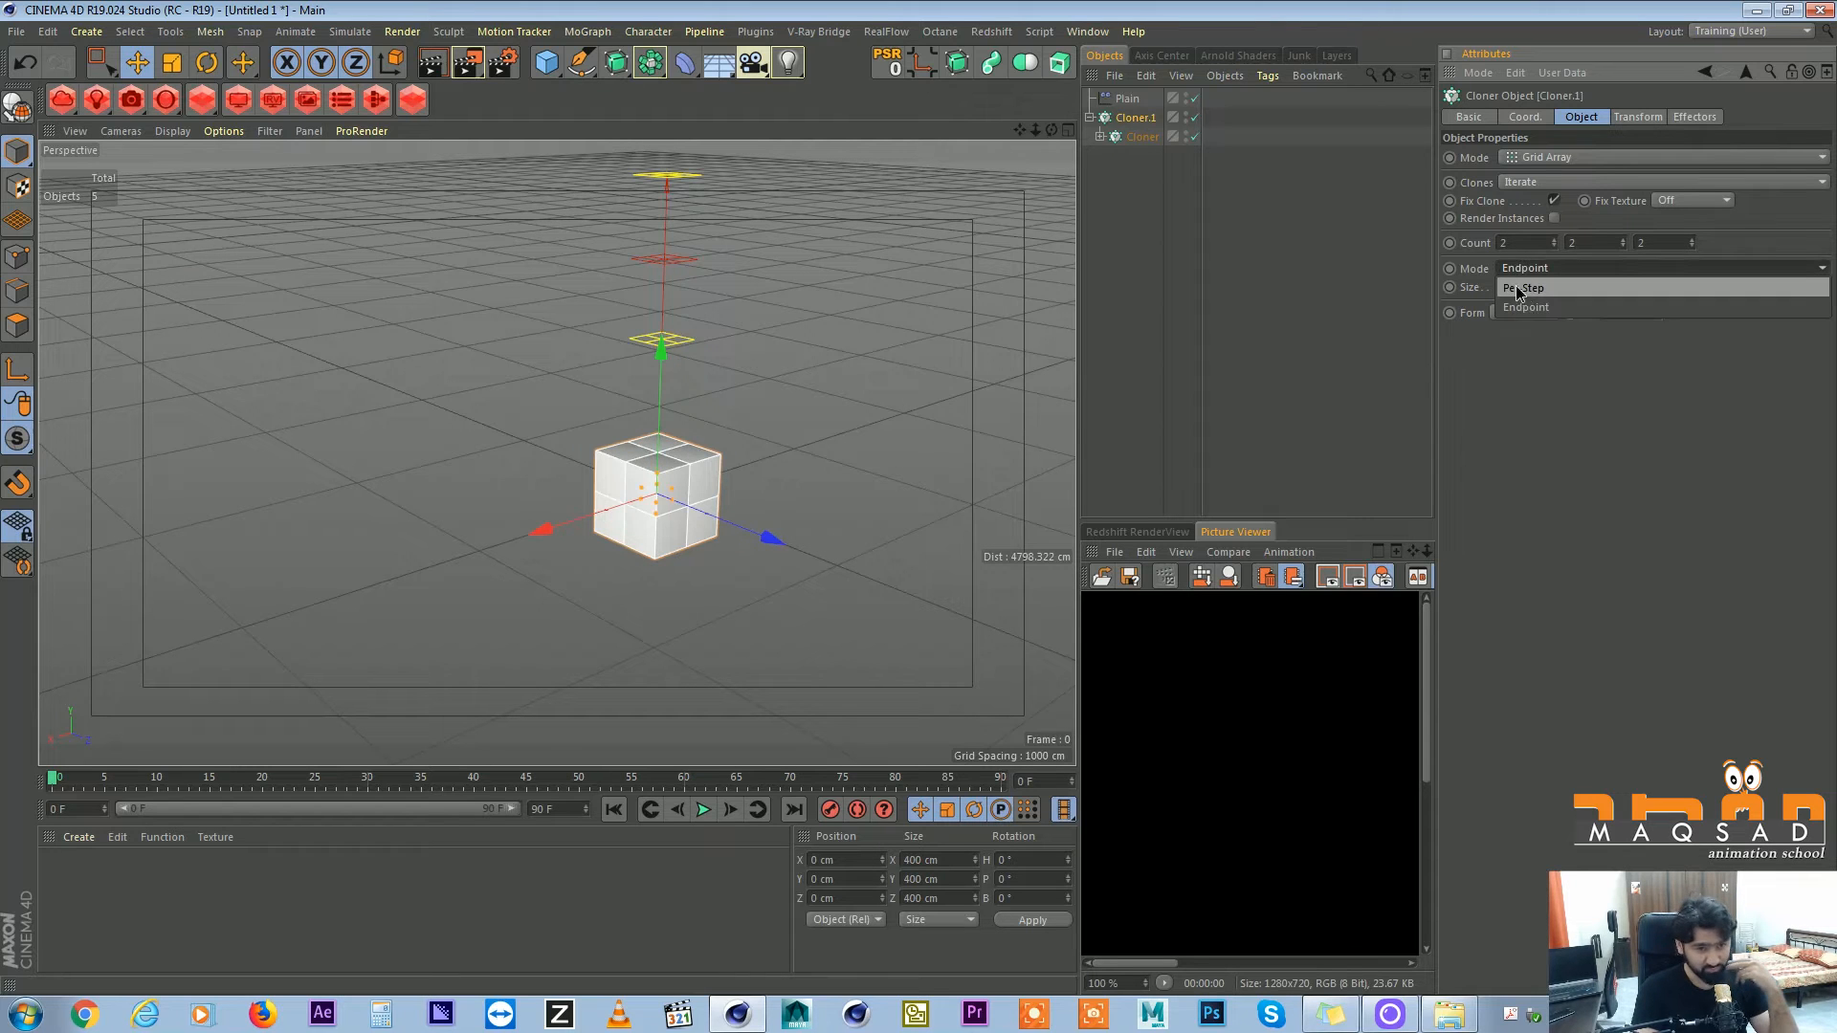
pyautogui.click(1529, 287)
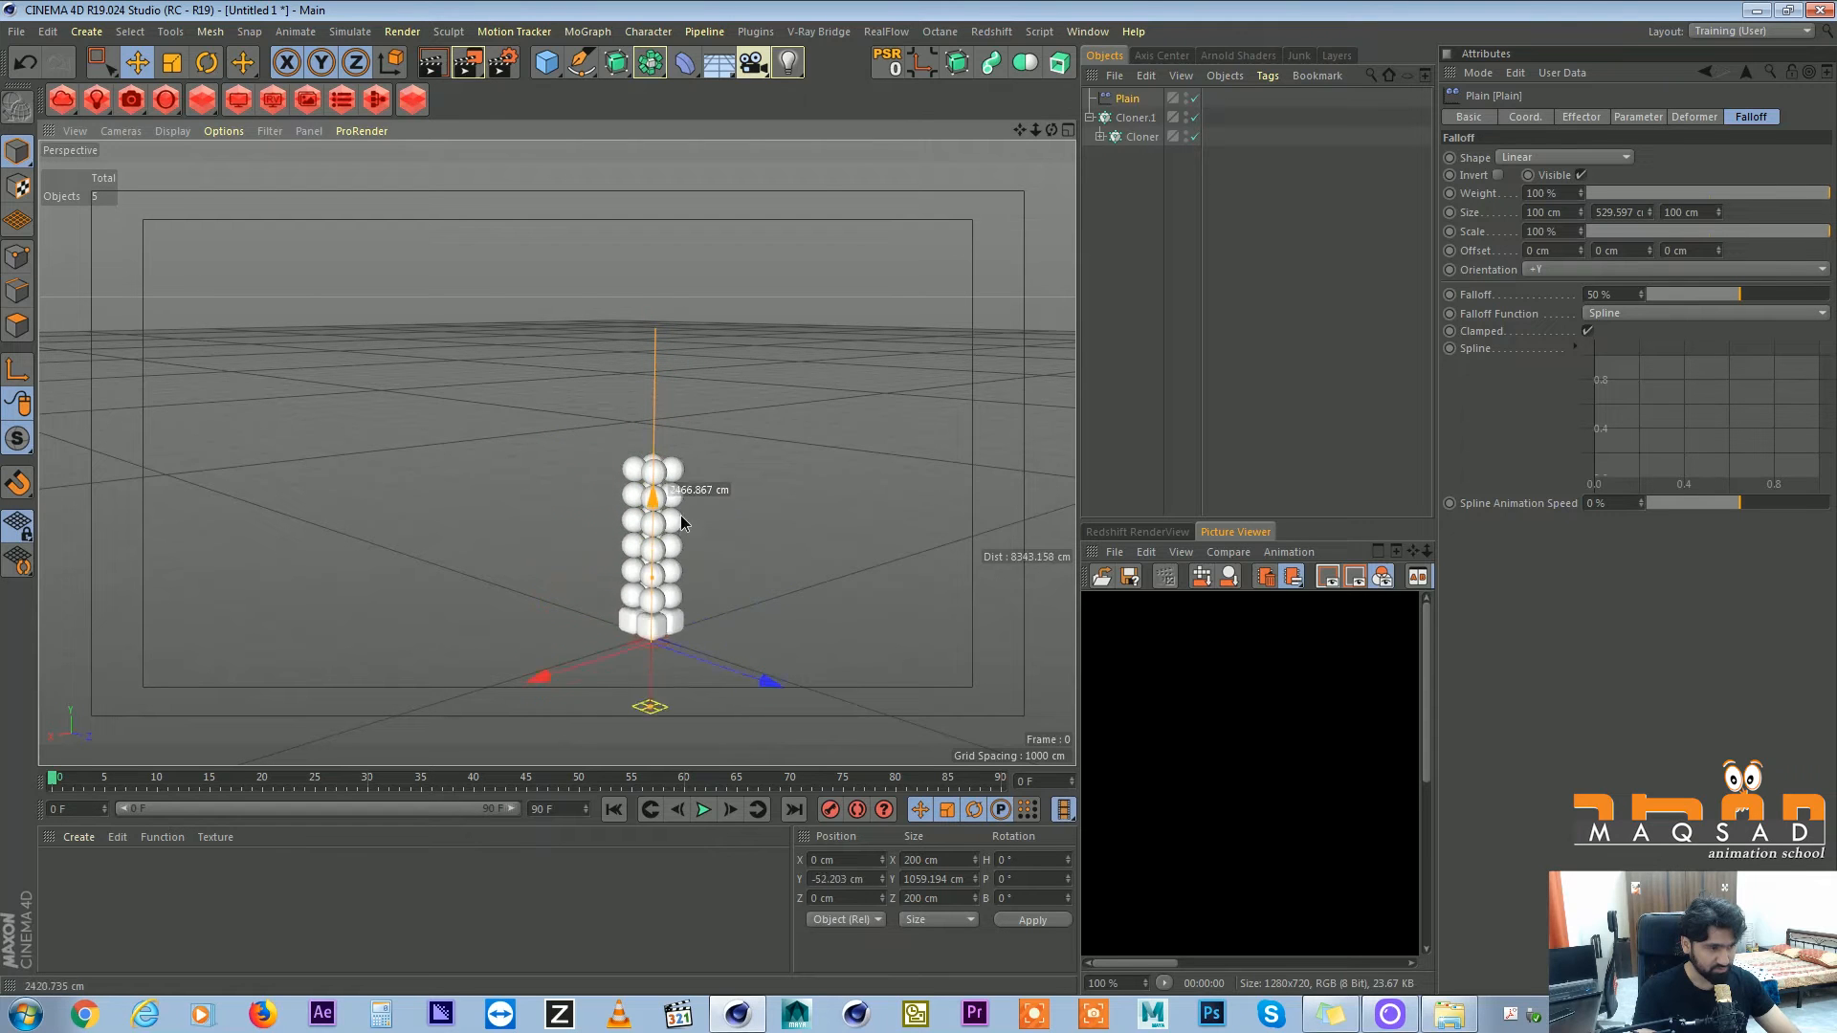
# Drag the Plain effector's Y handle up above the column so all clones show as cubes.
pyautogui.moveTo(650, 480); pyautogui.dragTo(618, 205)
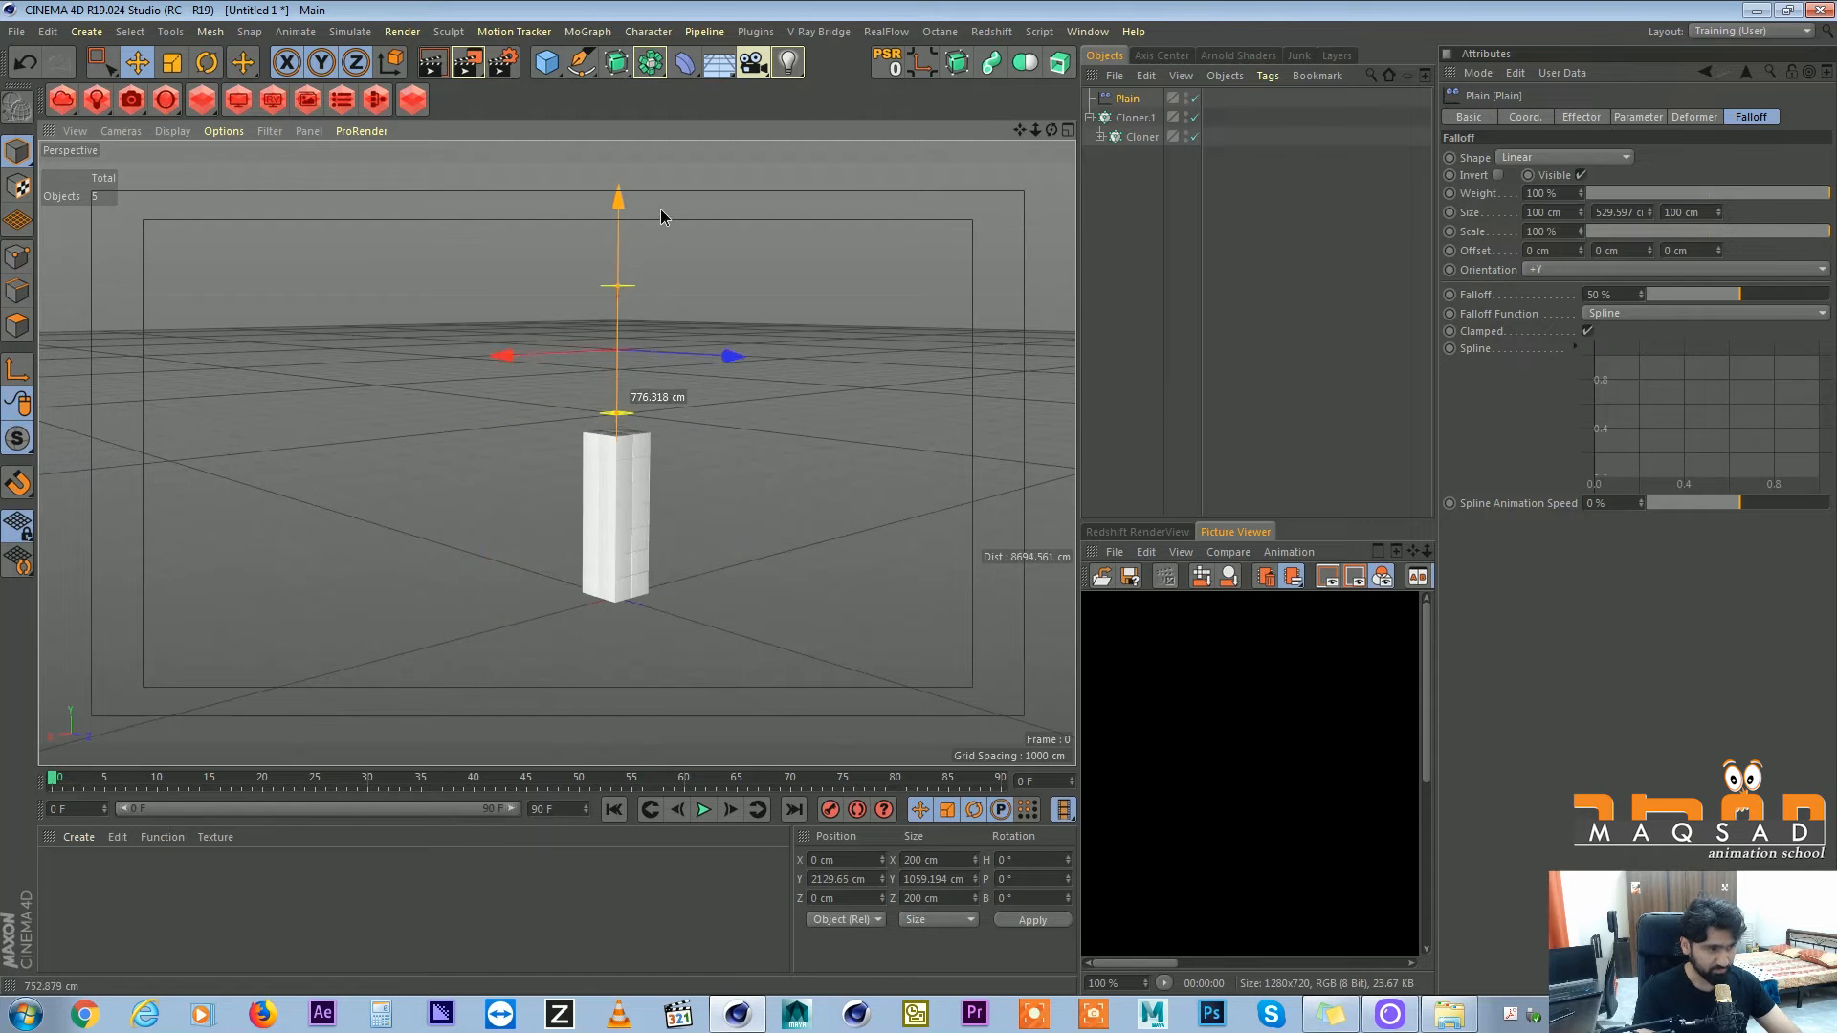
pyautogui.click(1142, 136)
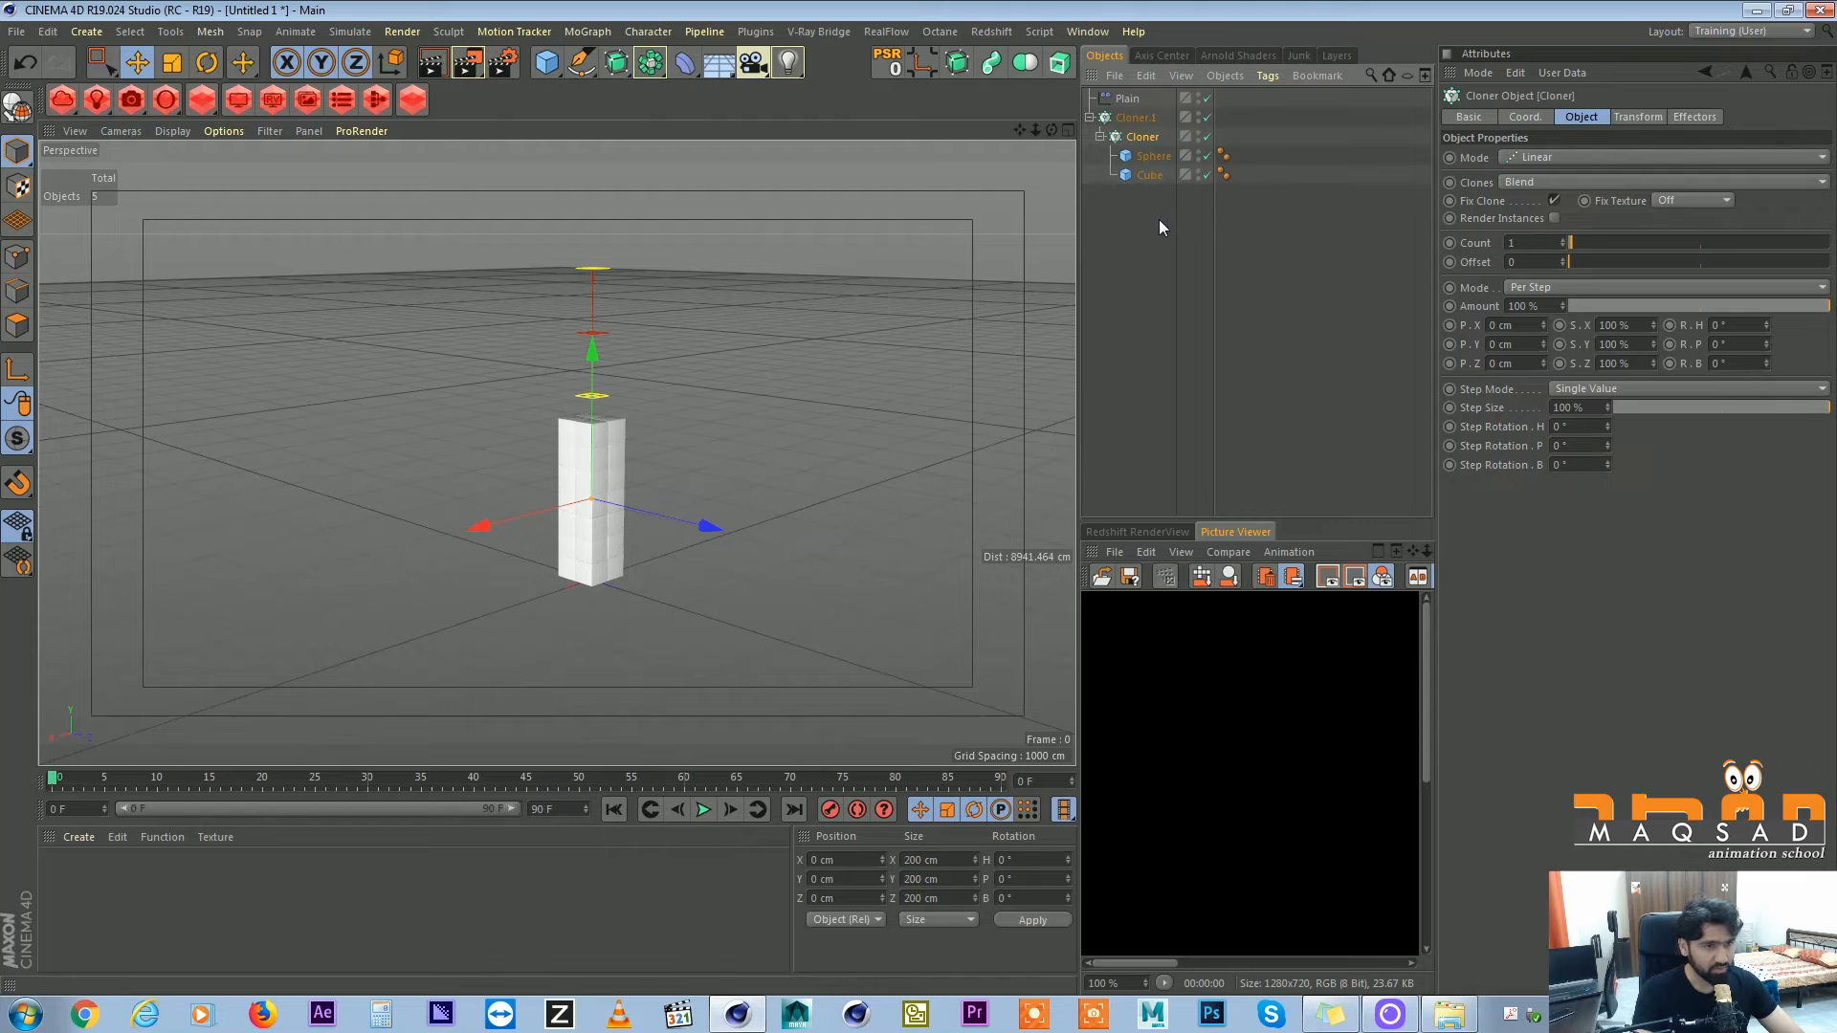
# Check the Sphere's Dynamics Body tag by playing, then set the project end frame to 500.
pyautogui.click(1153, 155)
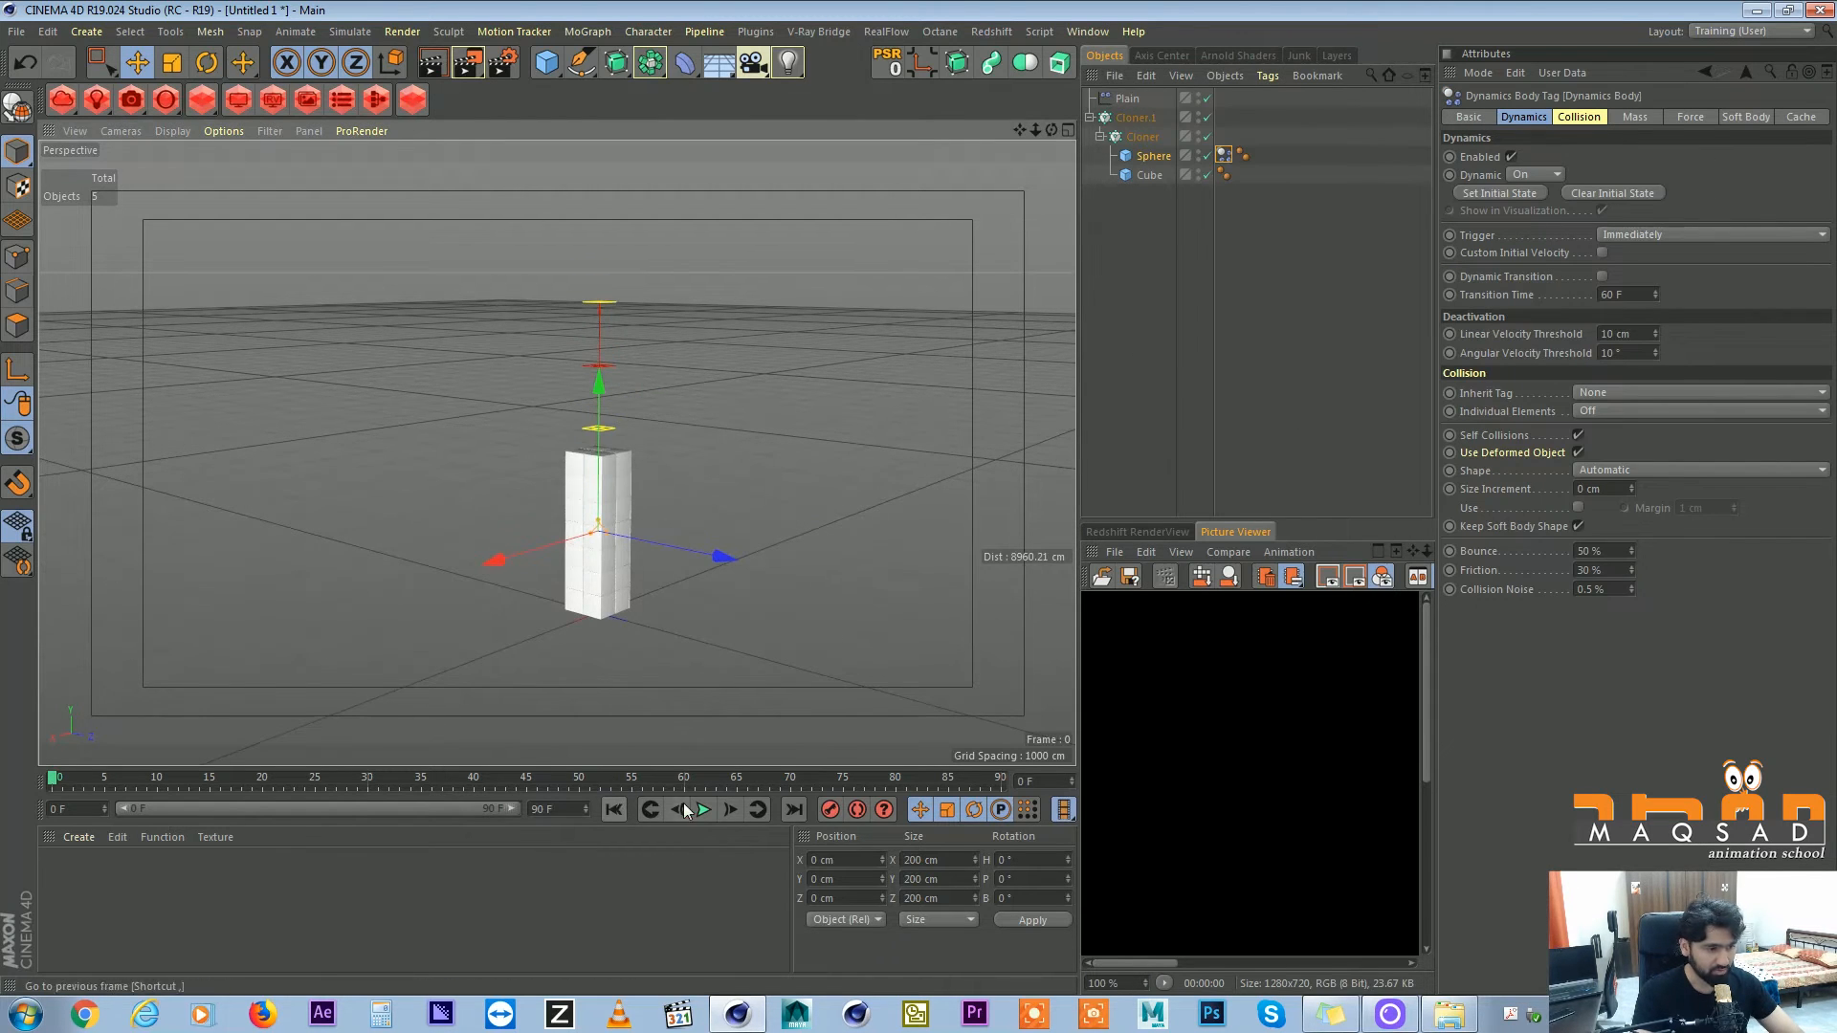
pyautogui.click(702, 808)
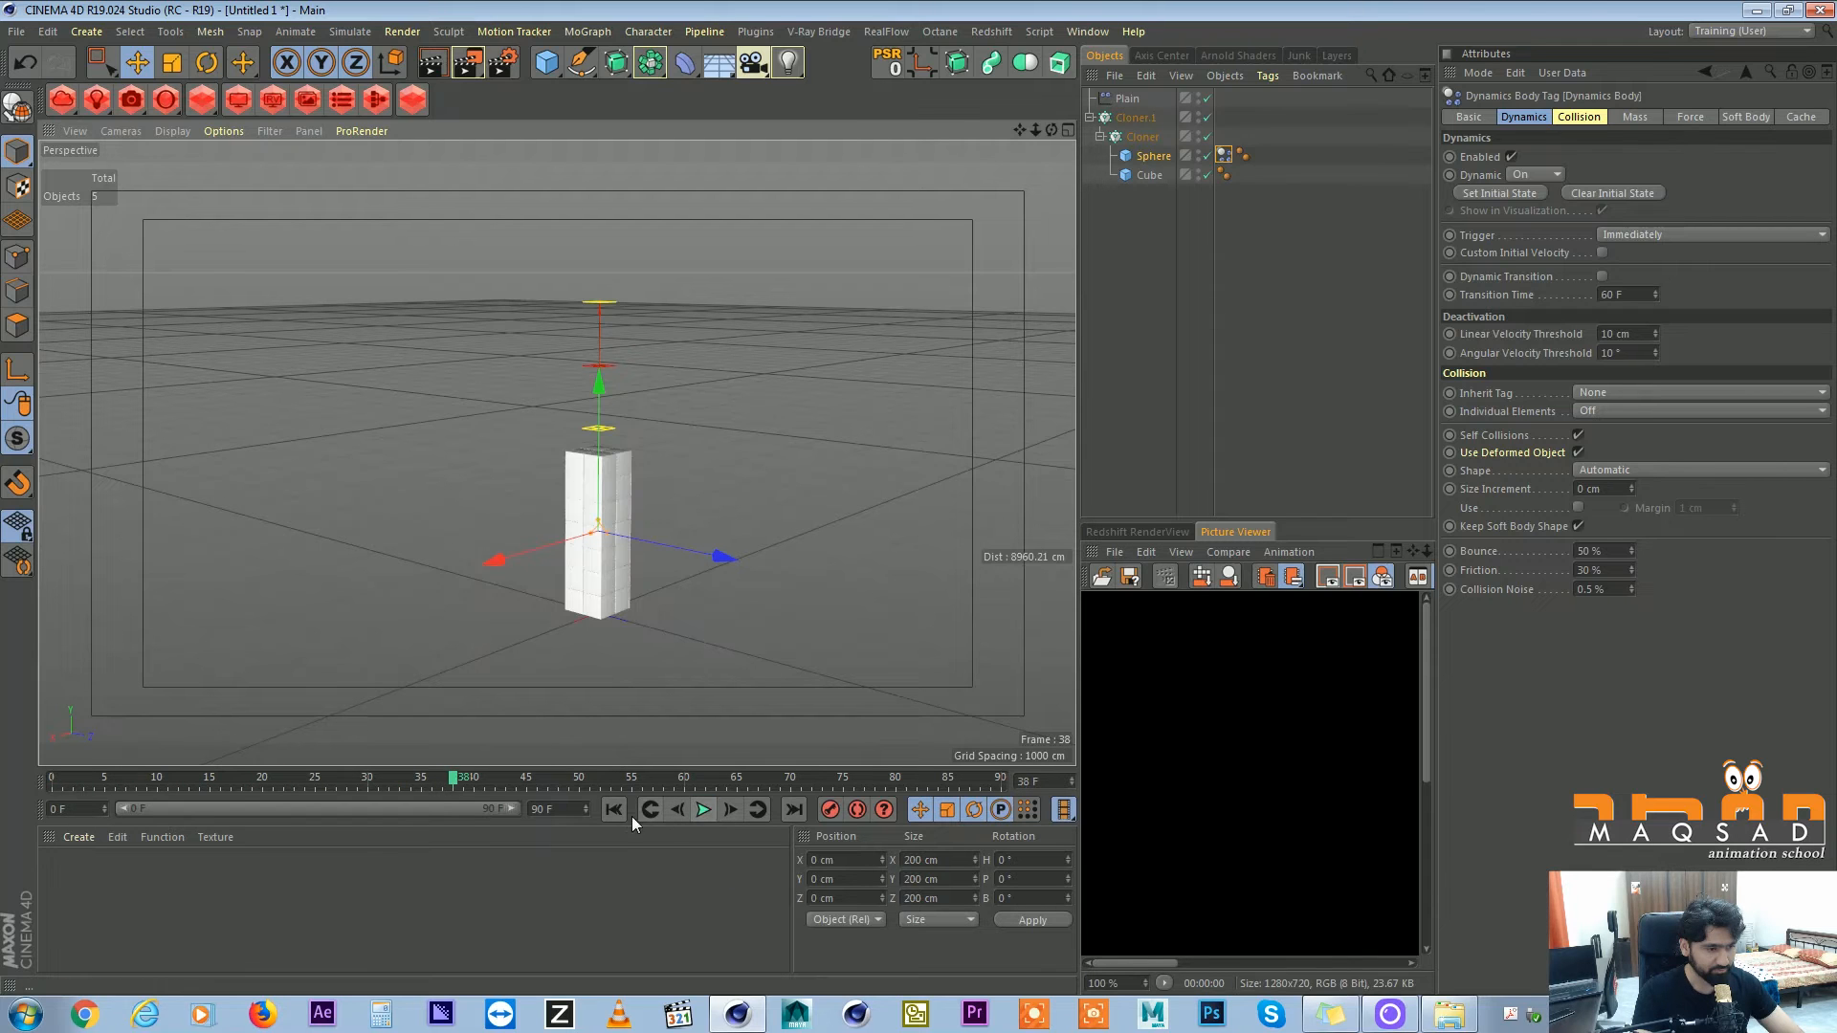
pyautogui.click(613, 809)
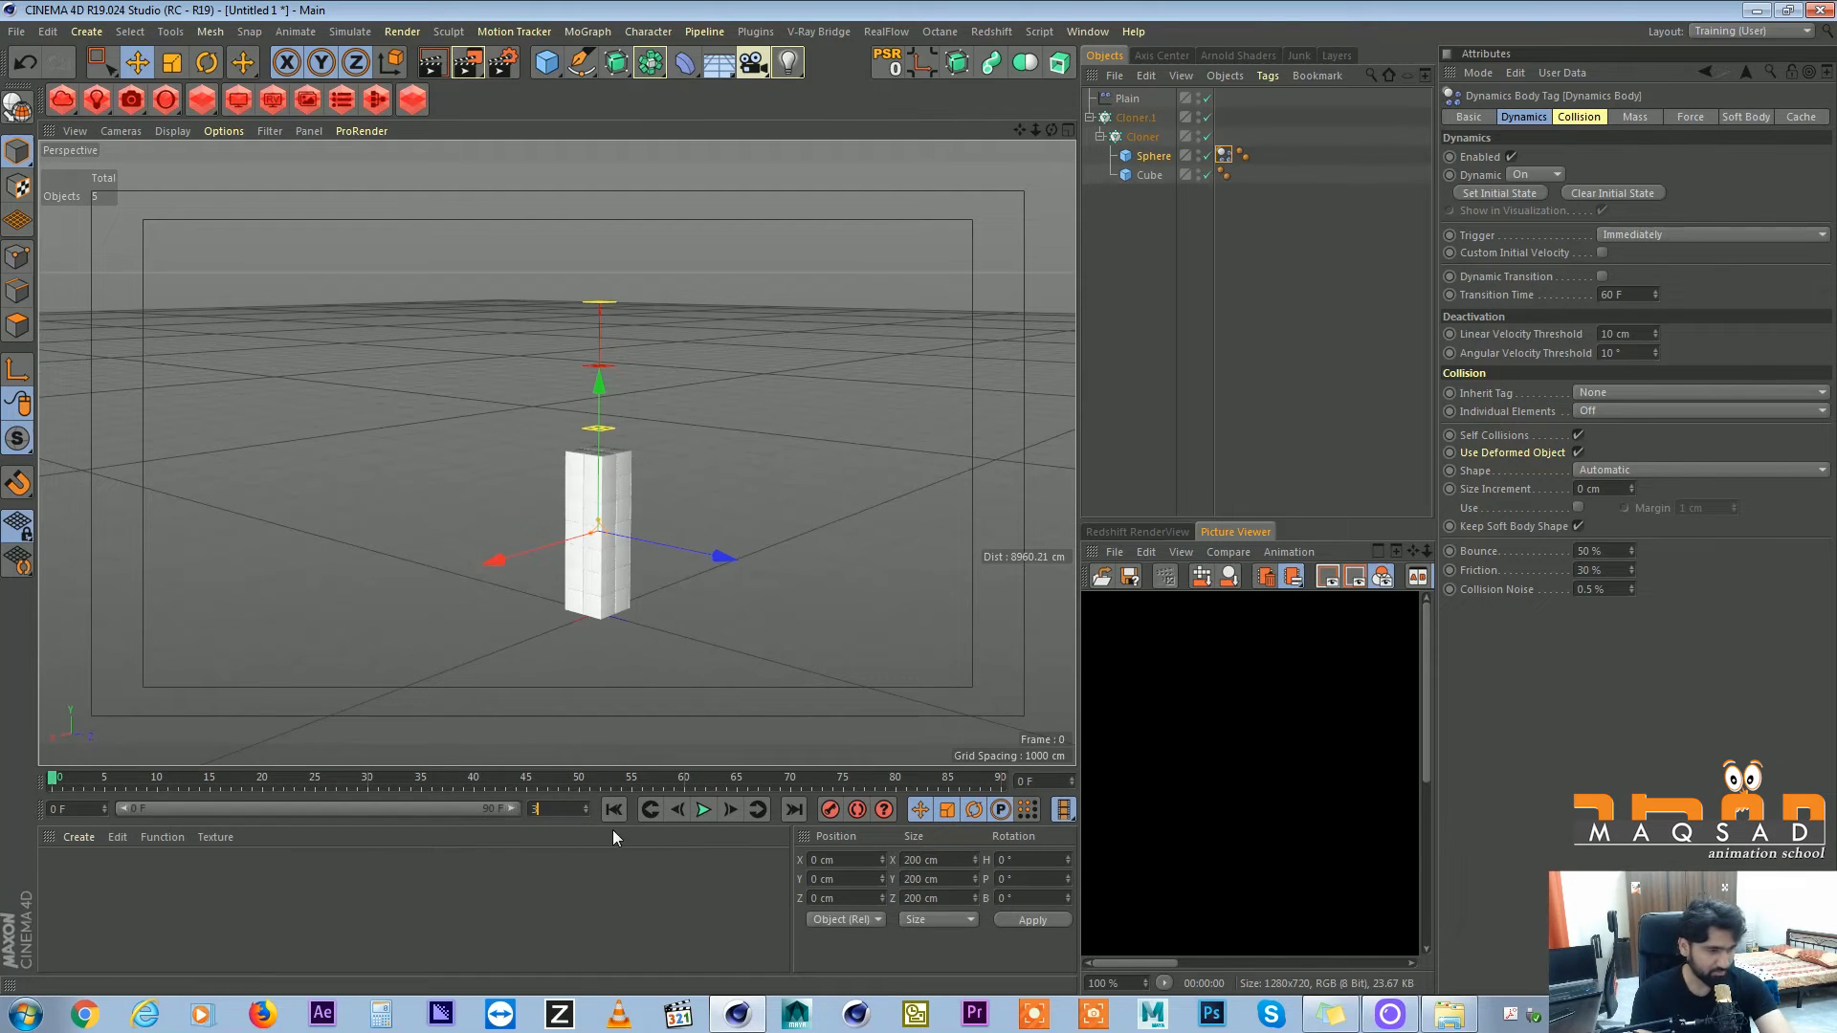
pyautogui.write('500 F')
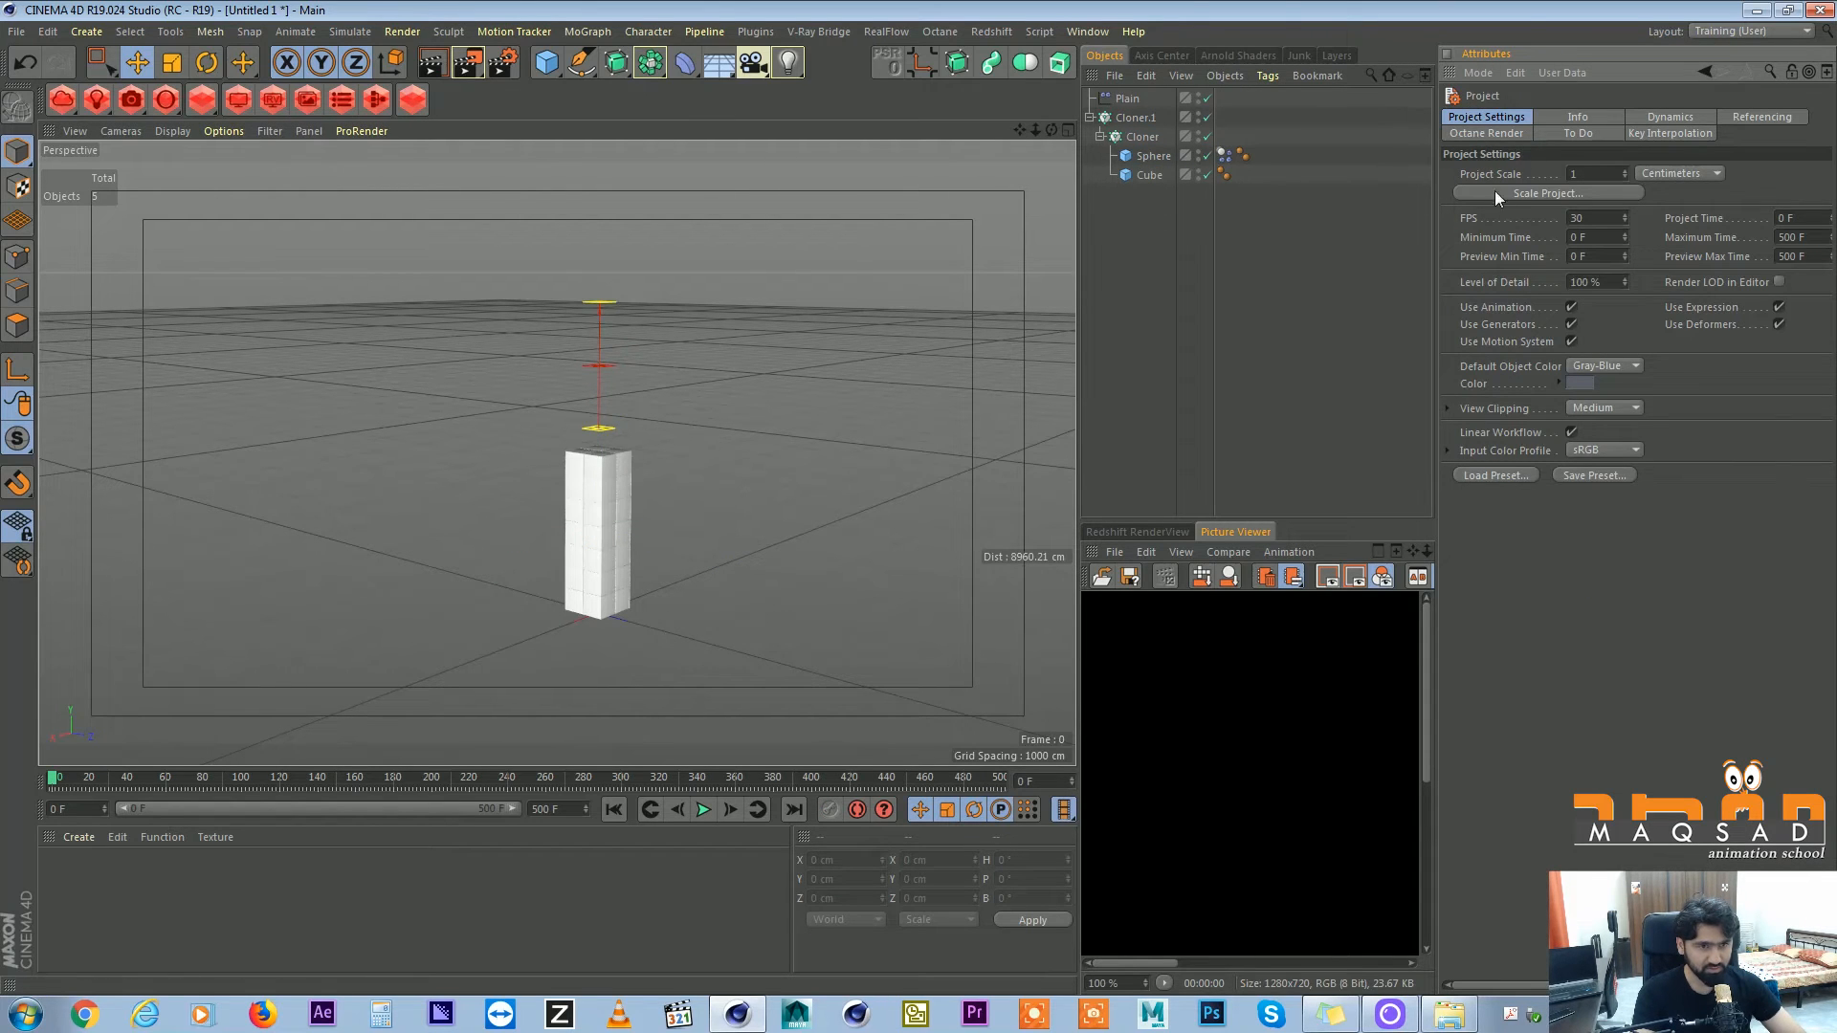
# Select the Plain effector and lift it higher above the cube column.
pyautogui.click(1669, 117)
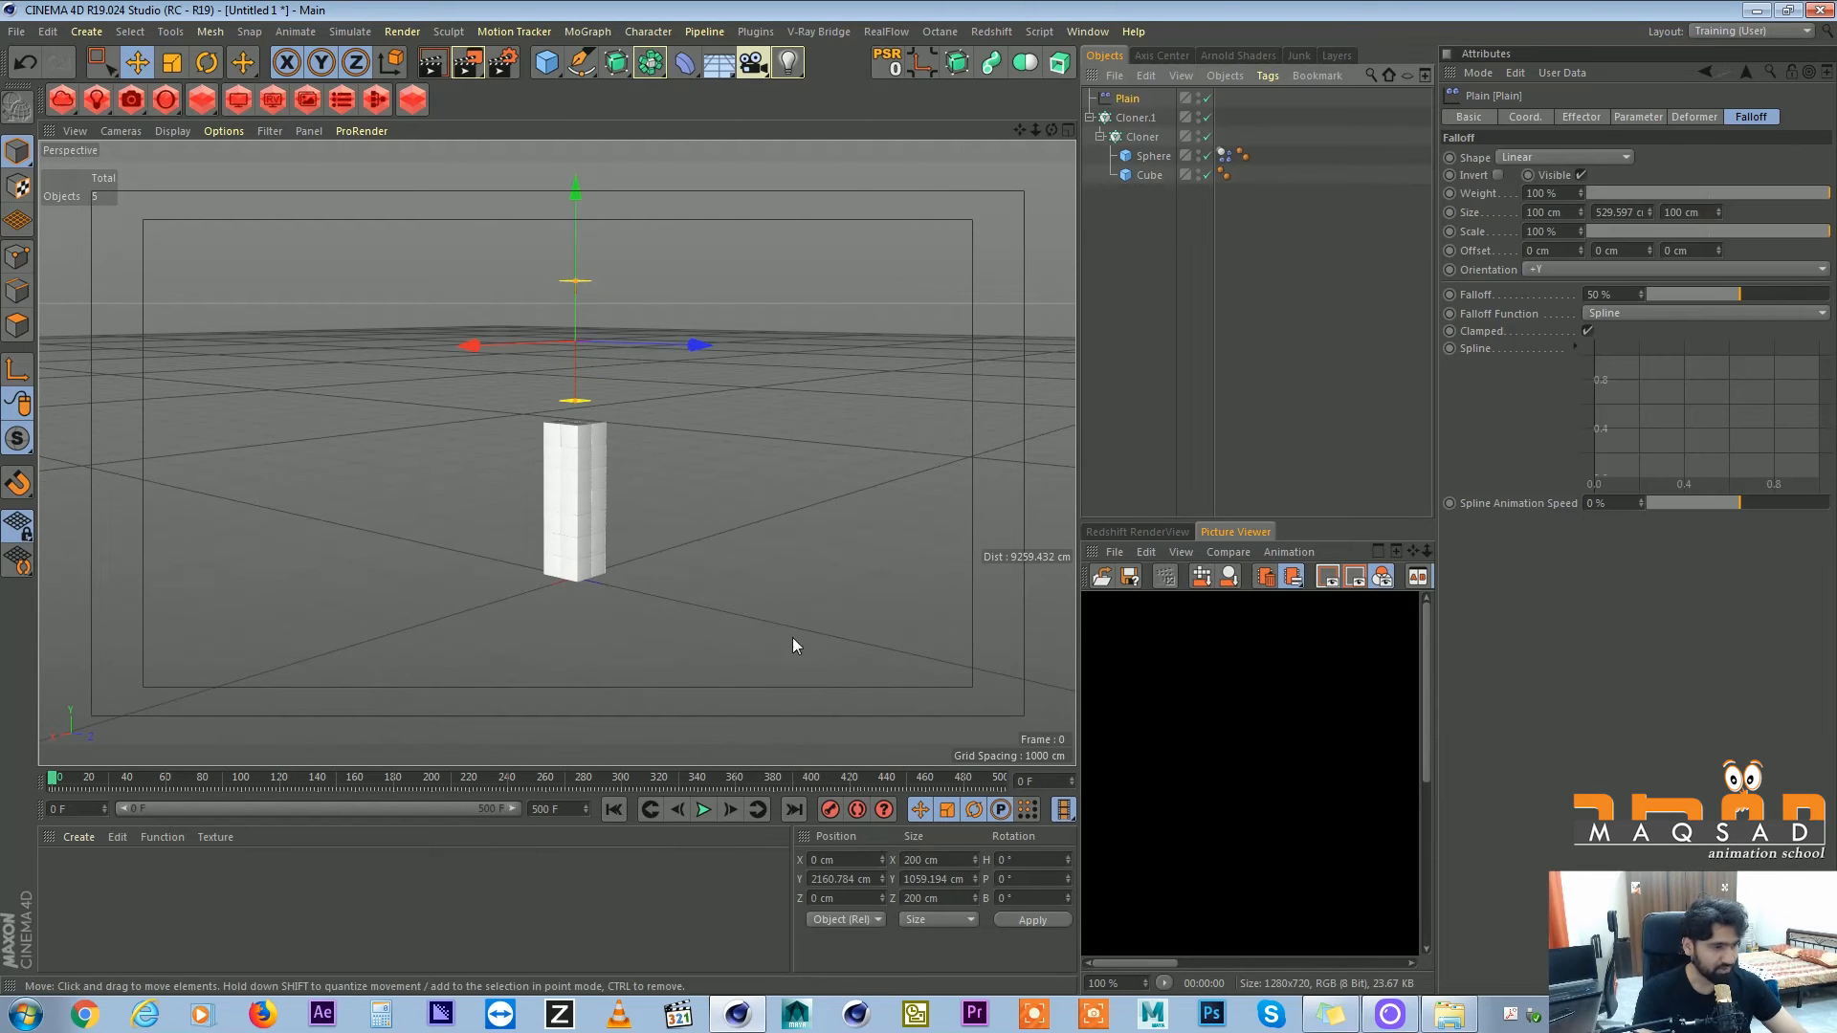
pyautogui.click(703, 810)
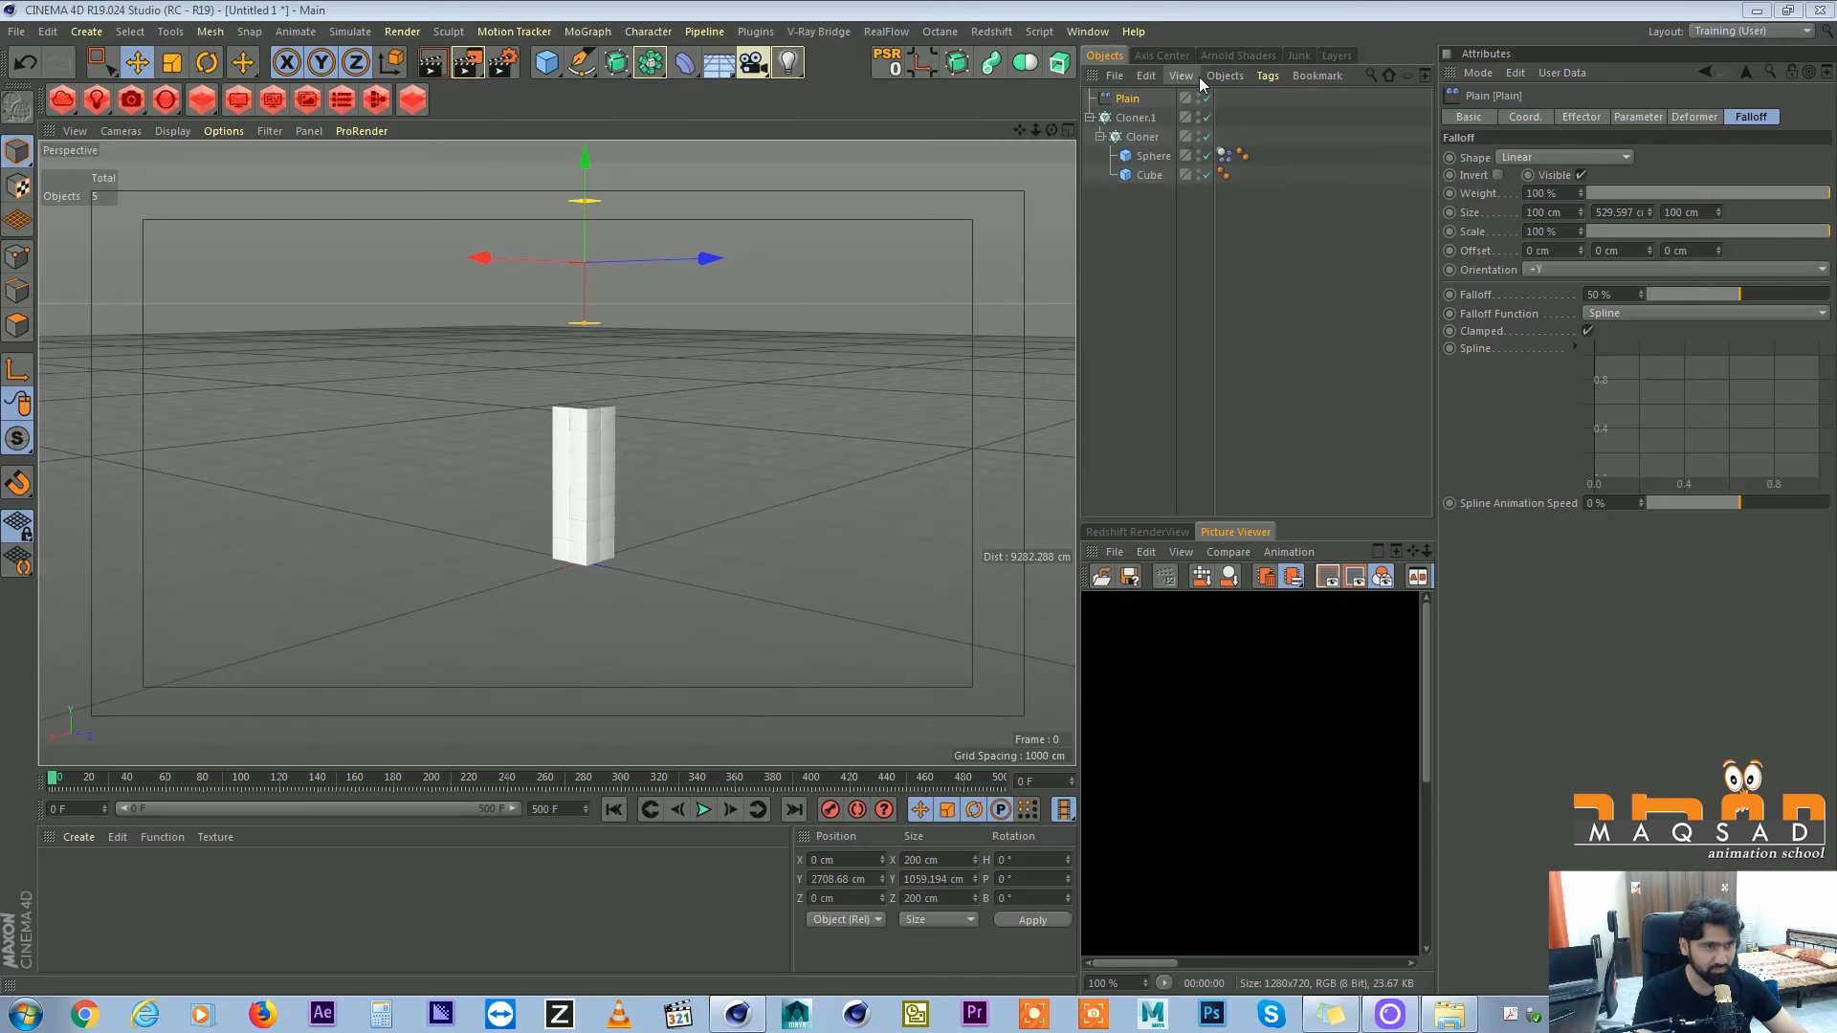
# Duplicate the inner Cloner, set the sphere size to 100, and key the Plain effector at frame 150.
pyautogui.click(1144, 135)
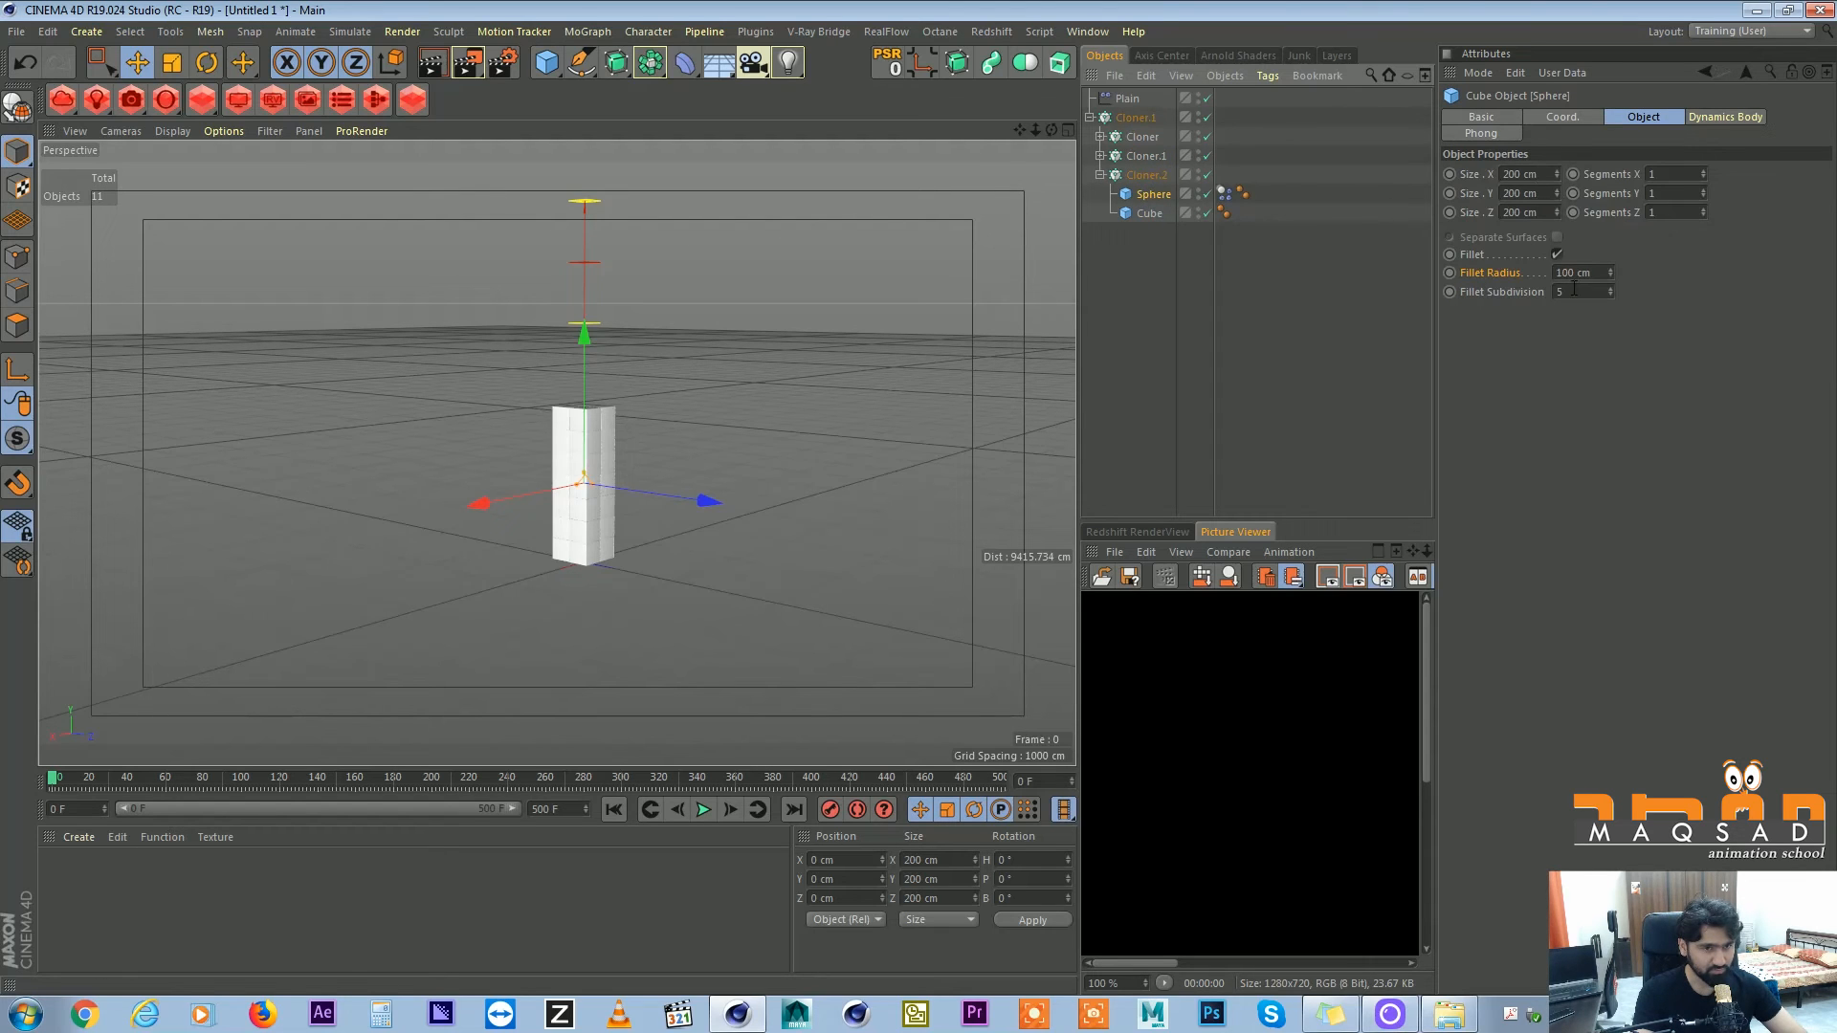
pyautogui.click(1523, 191)
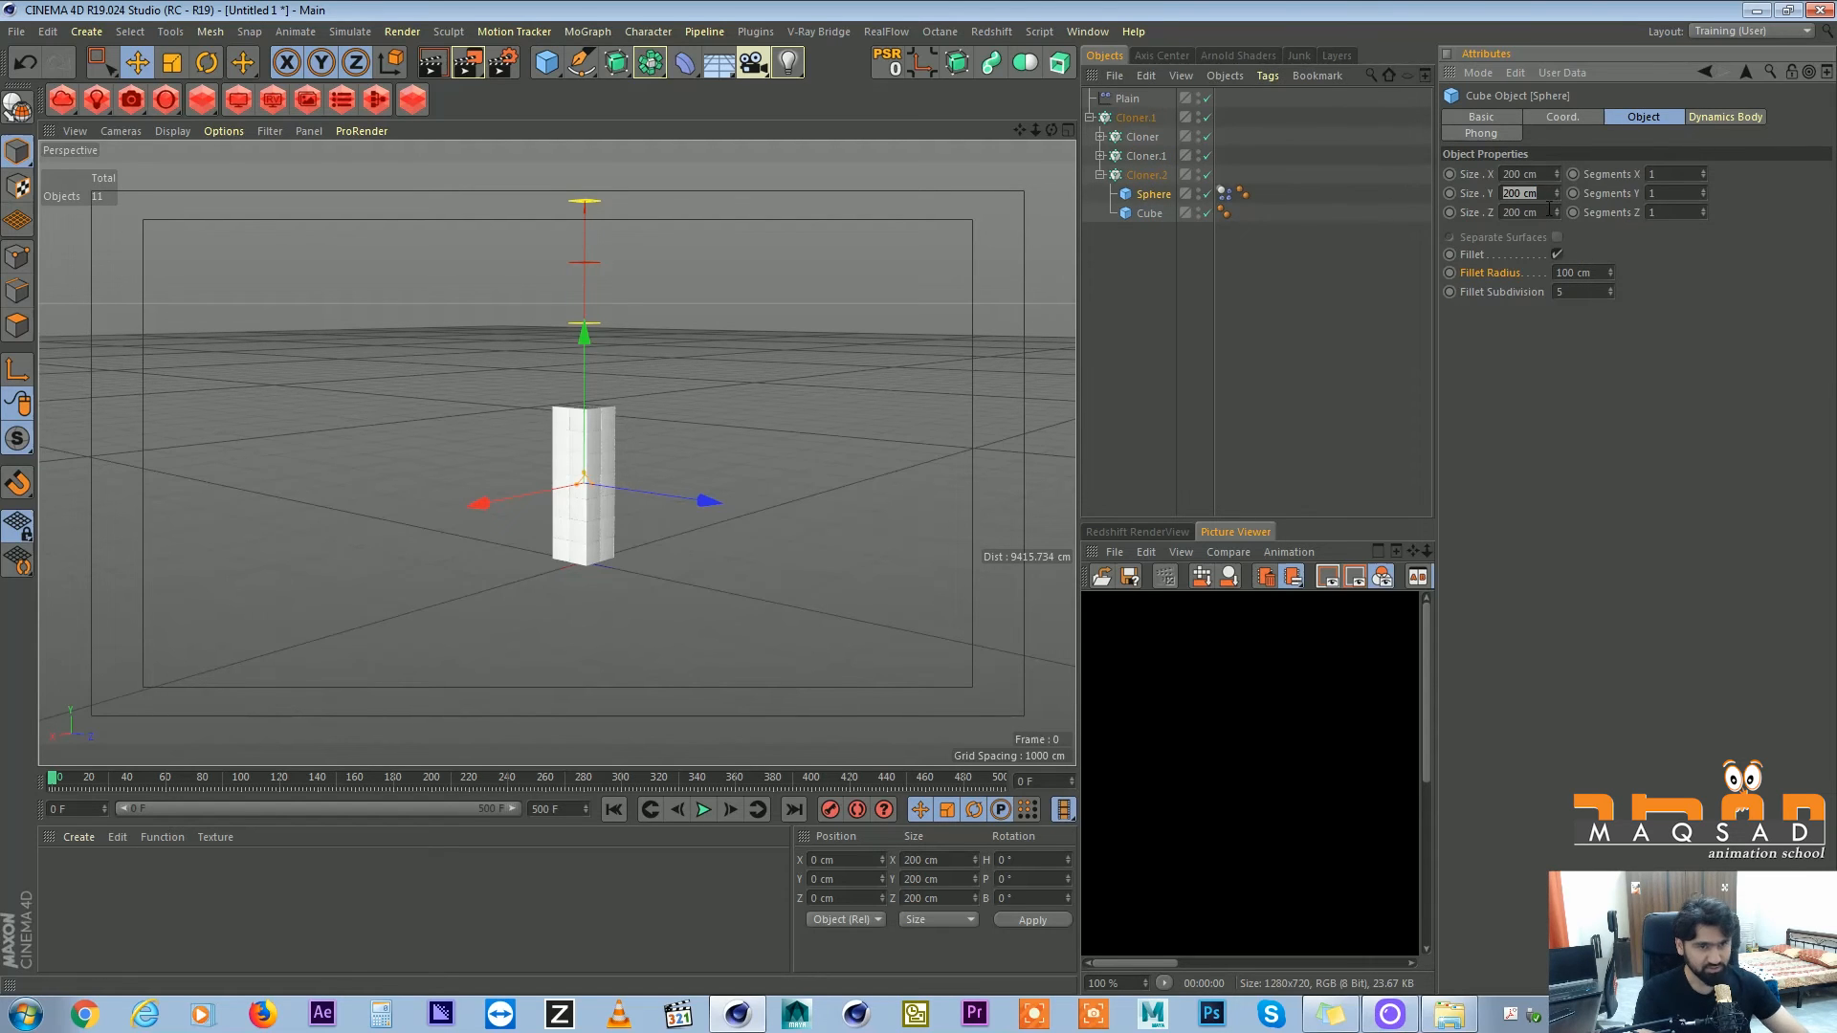
pyautogui.write('100')
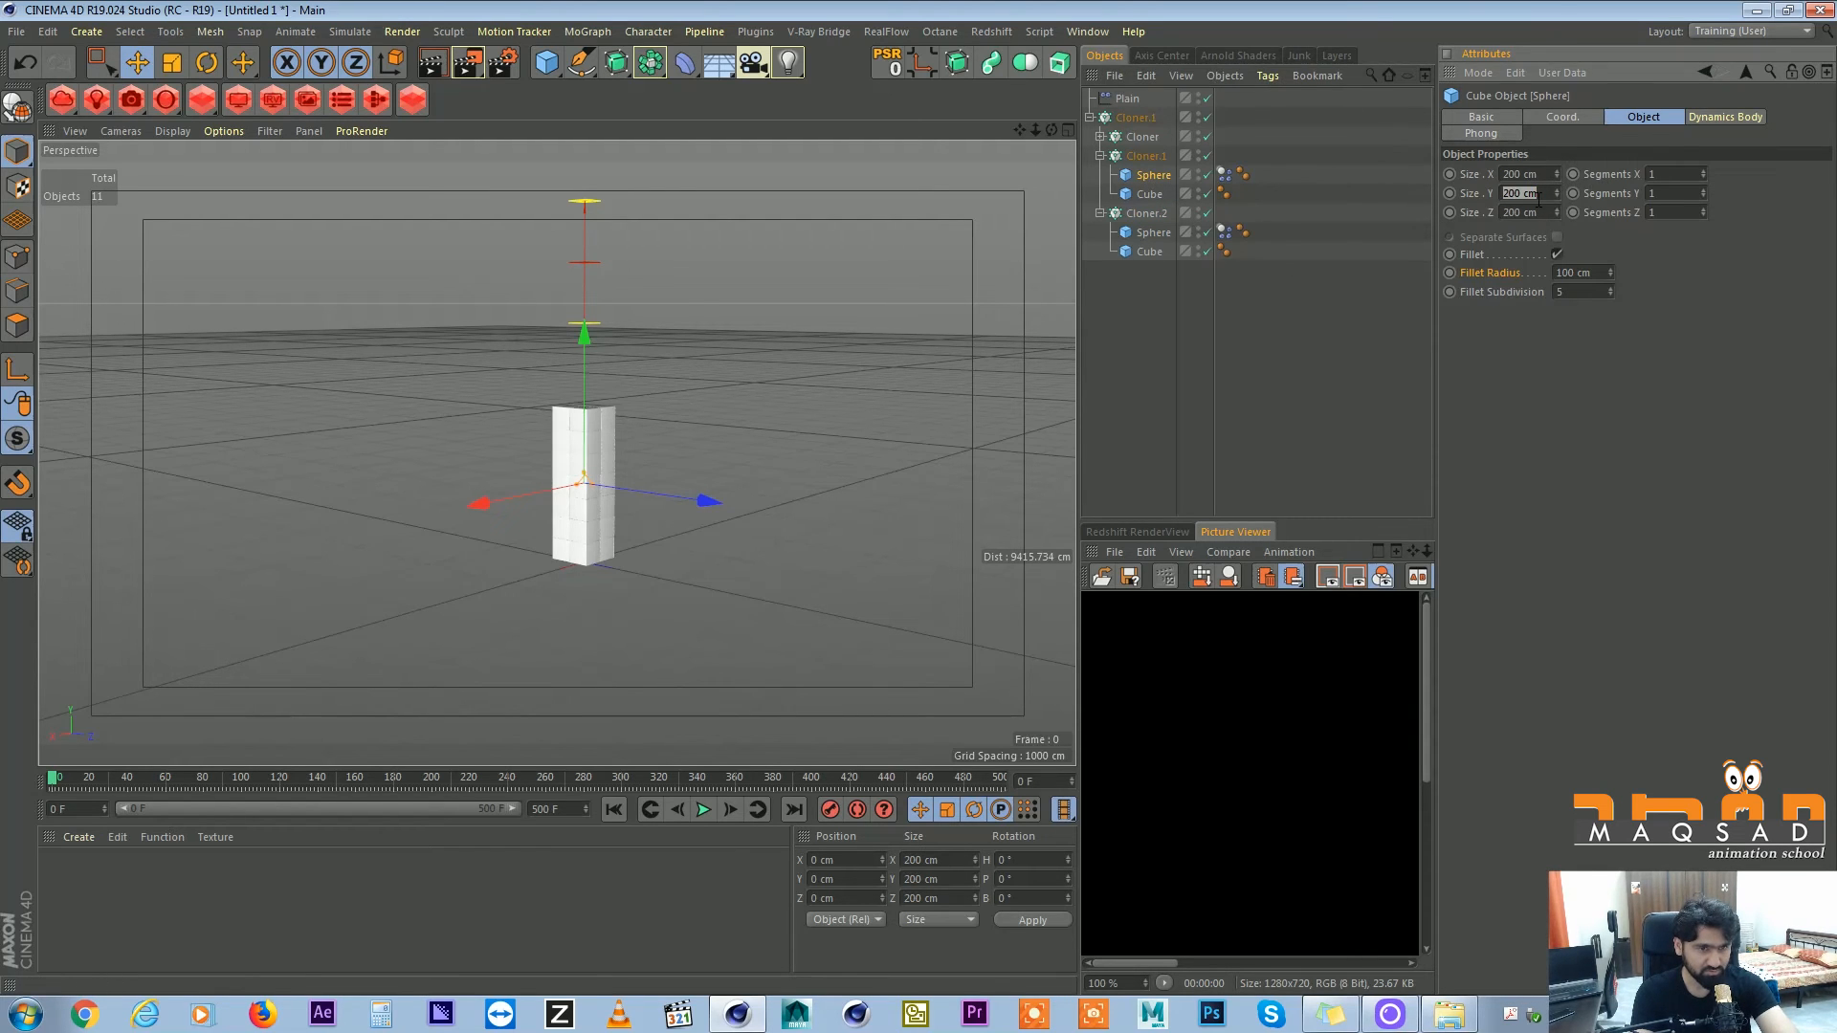
pyautogui.write('150 F')
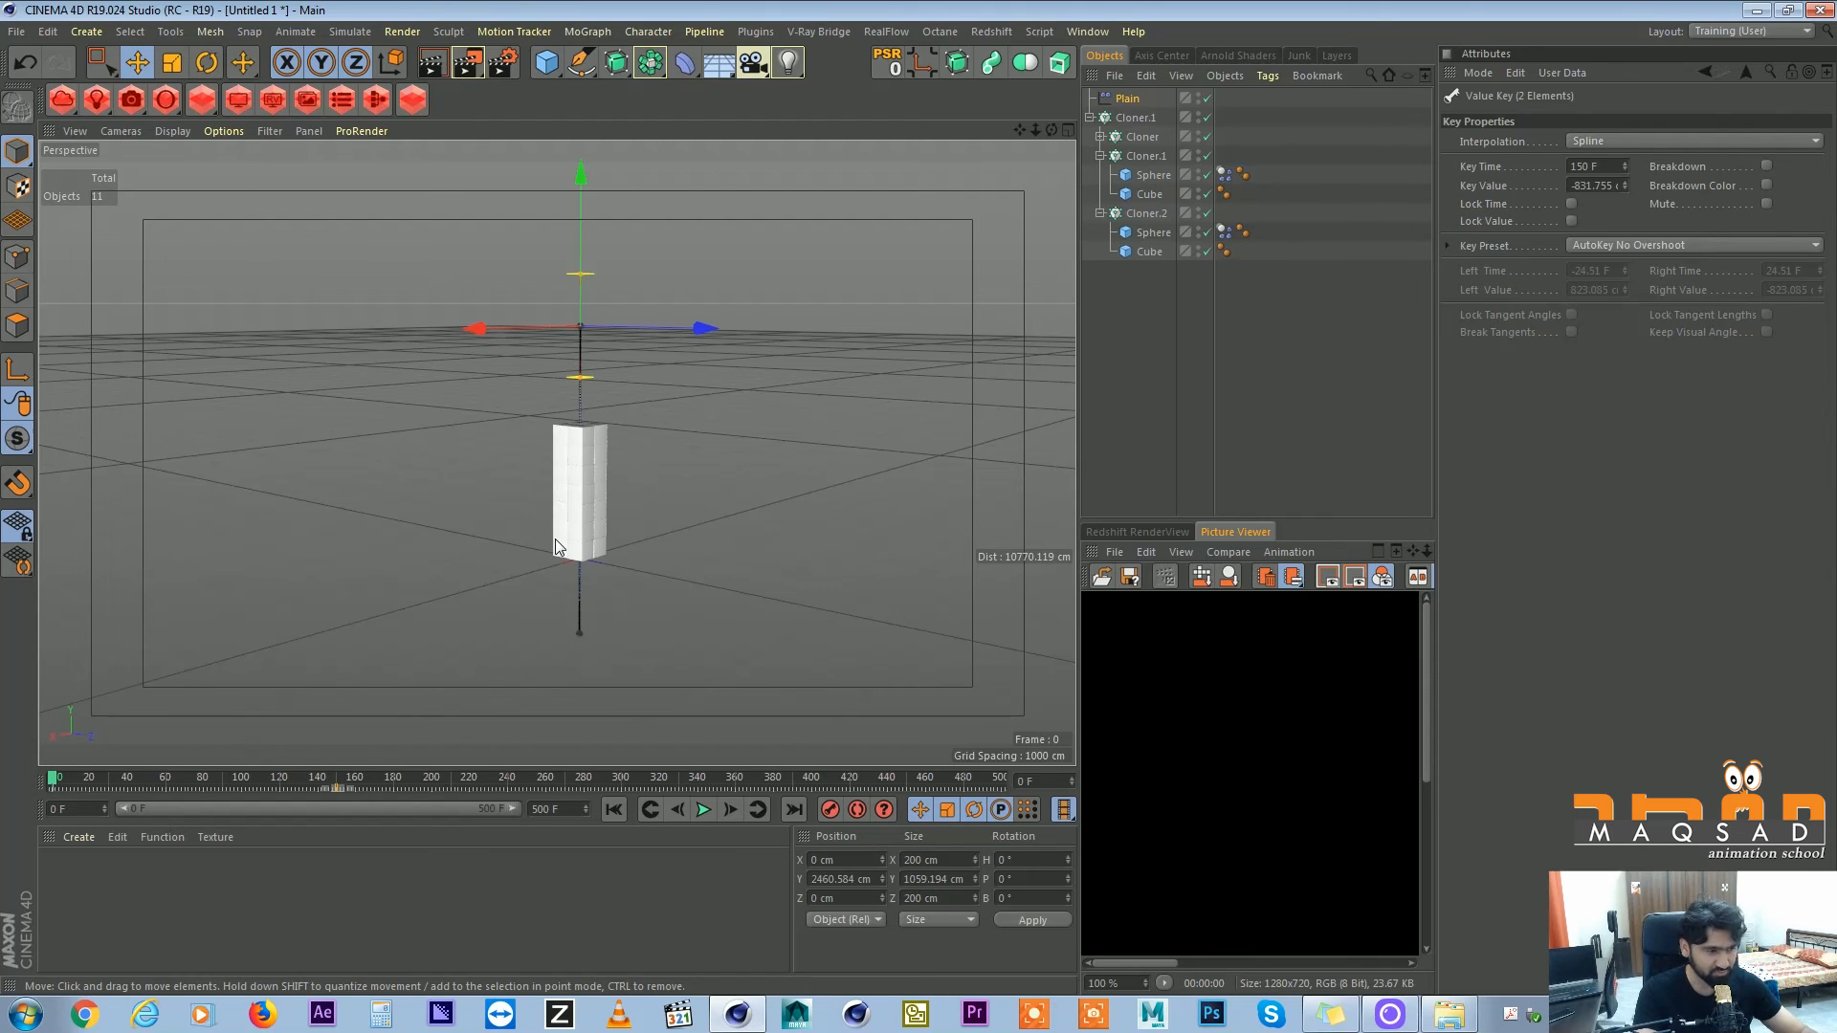
# Preview the floating spheres, end the animation at frame 150, and create material Mat.
pyautogui.click(702, 810)
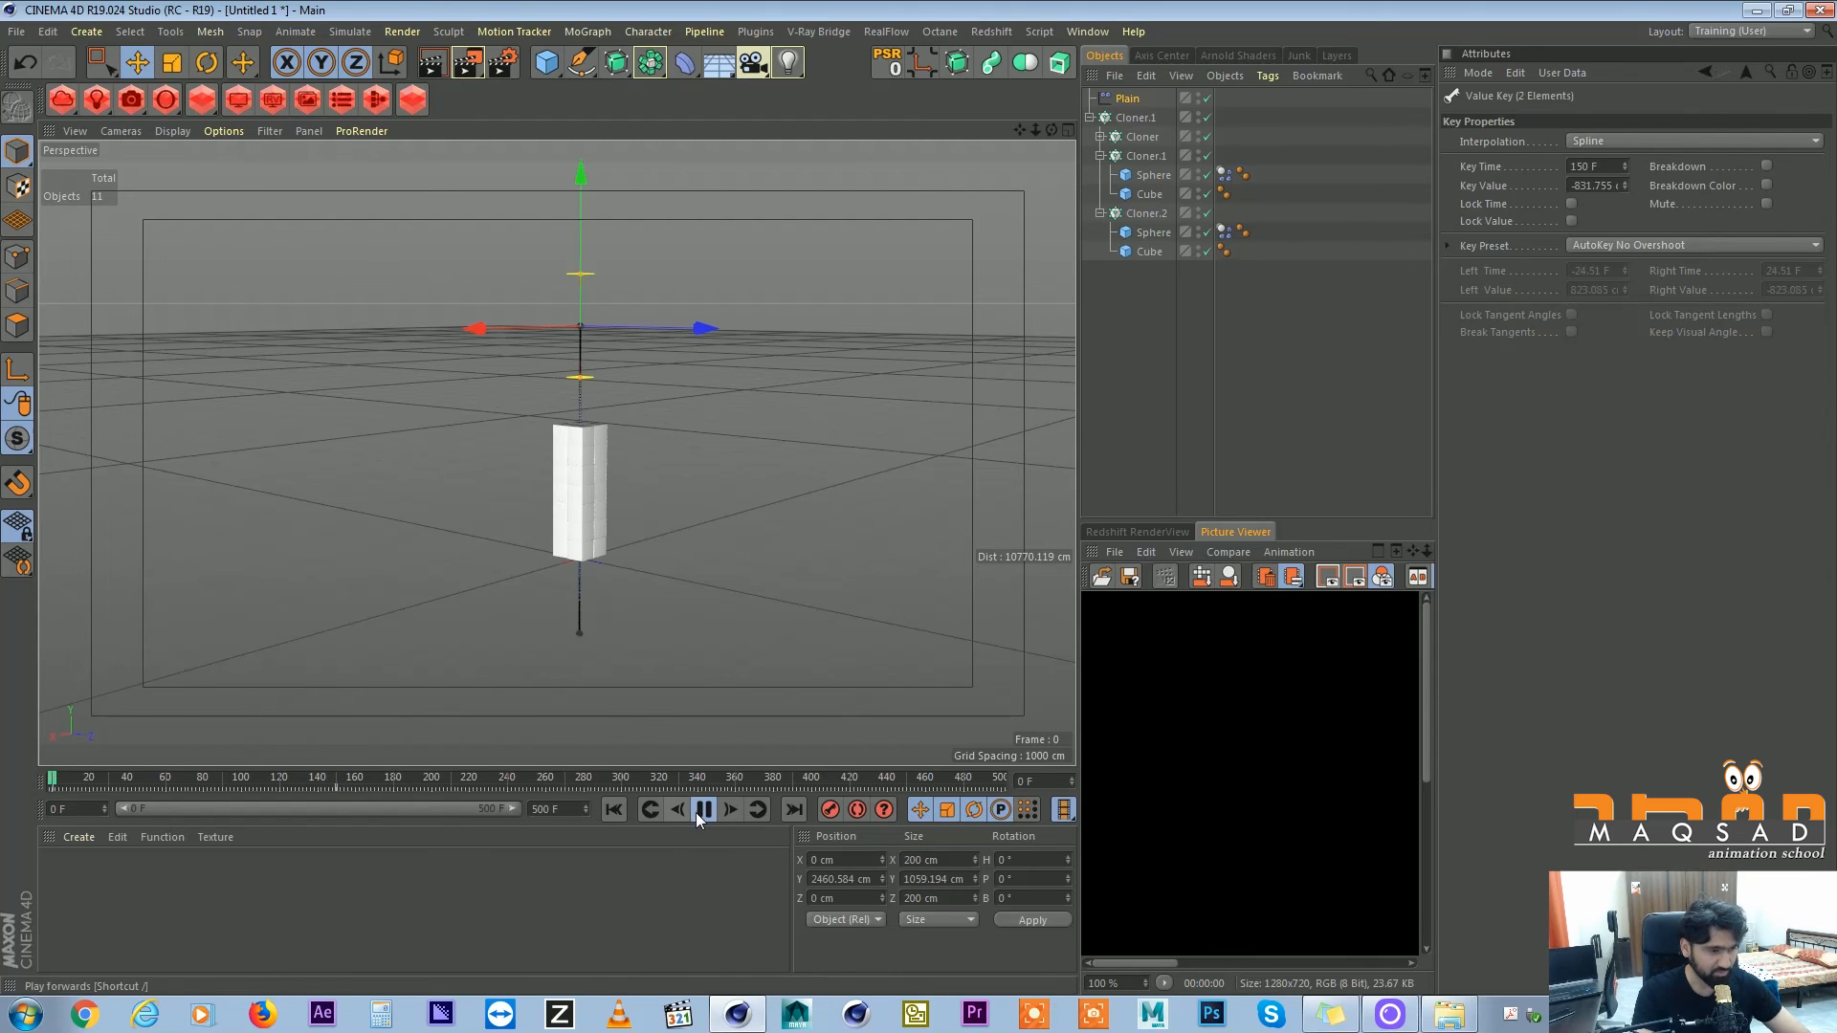
pyautogui.click(704, 809)
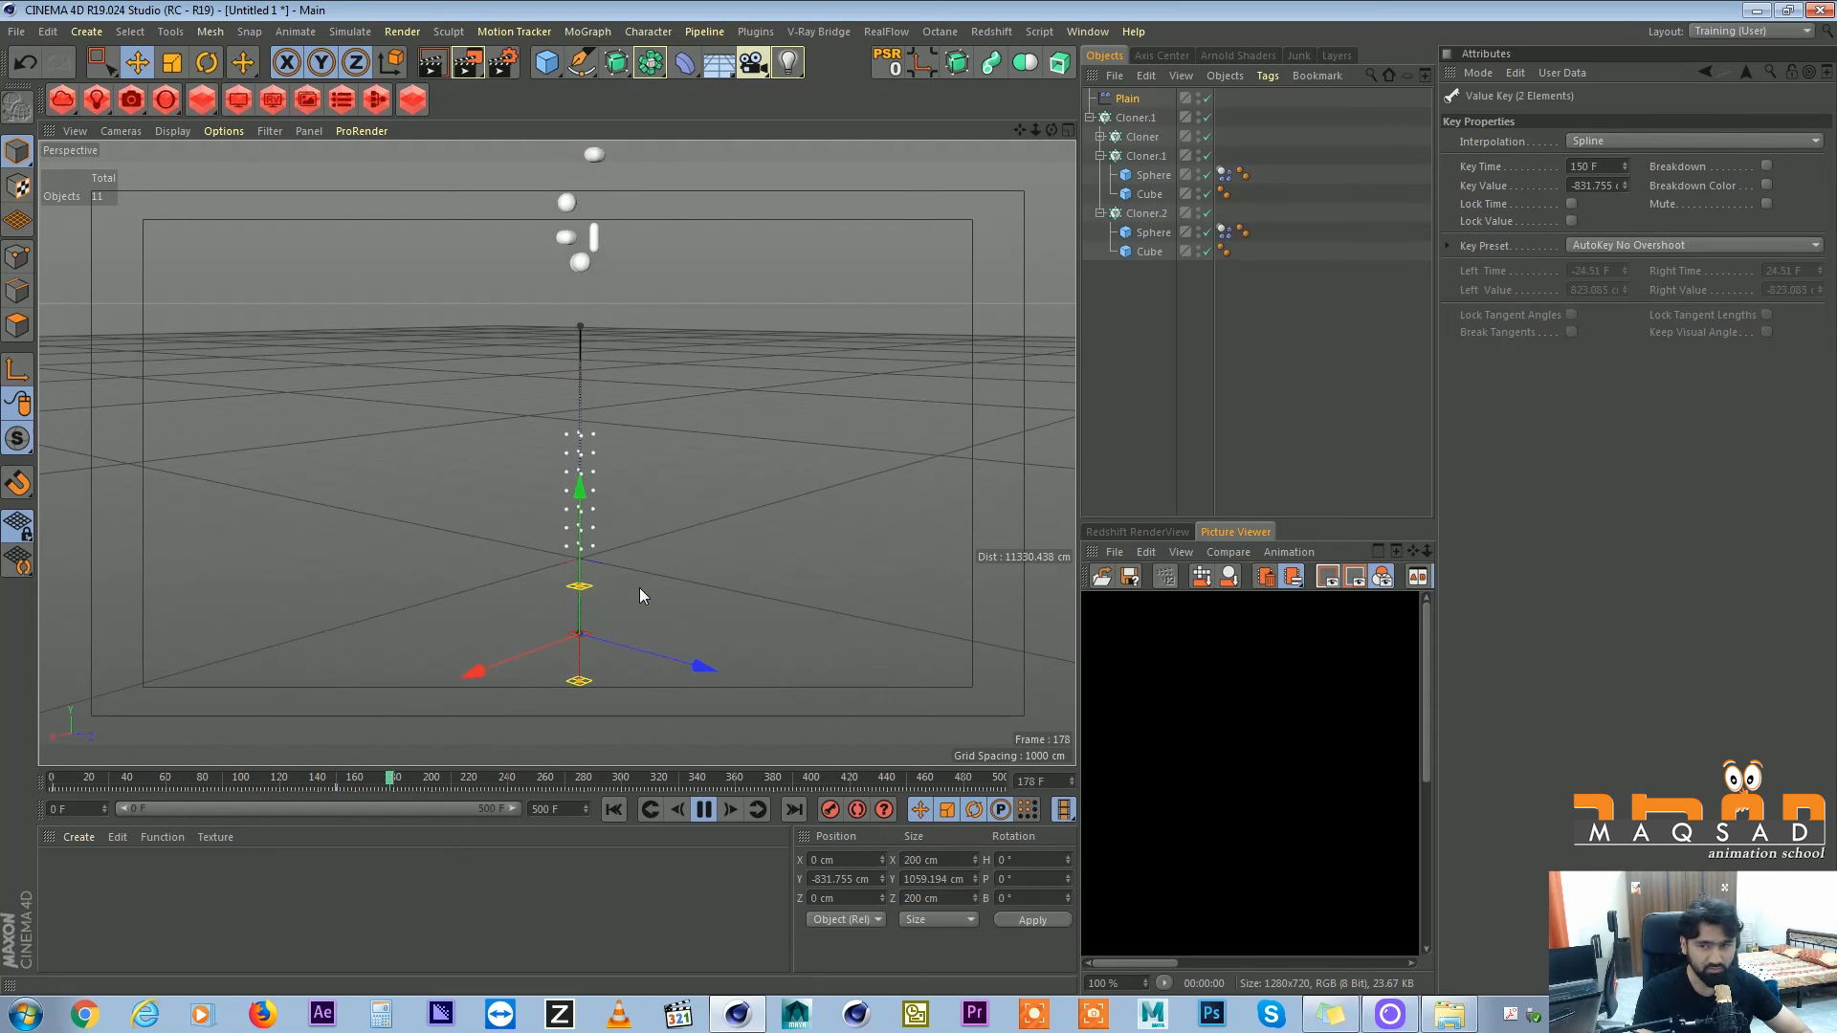
pyautogui.click(612, 809)
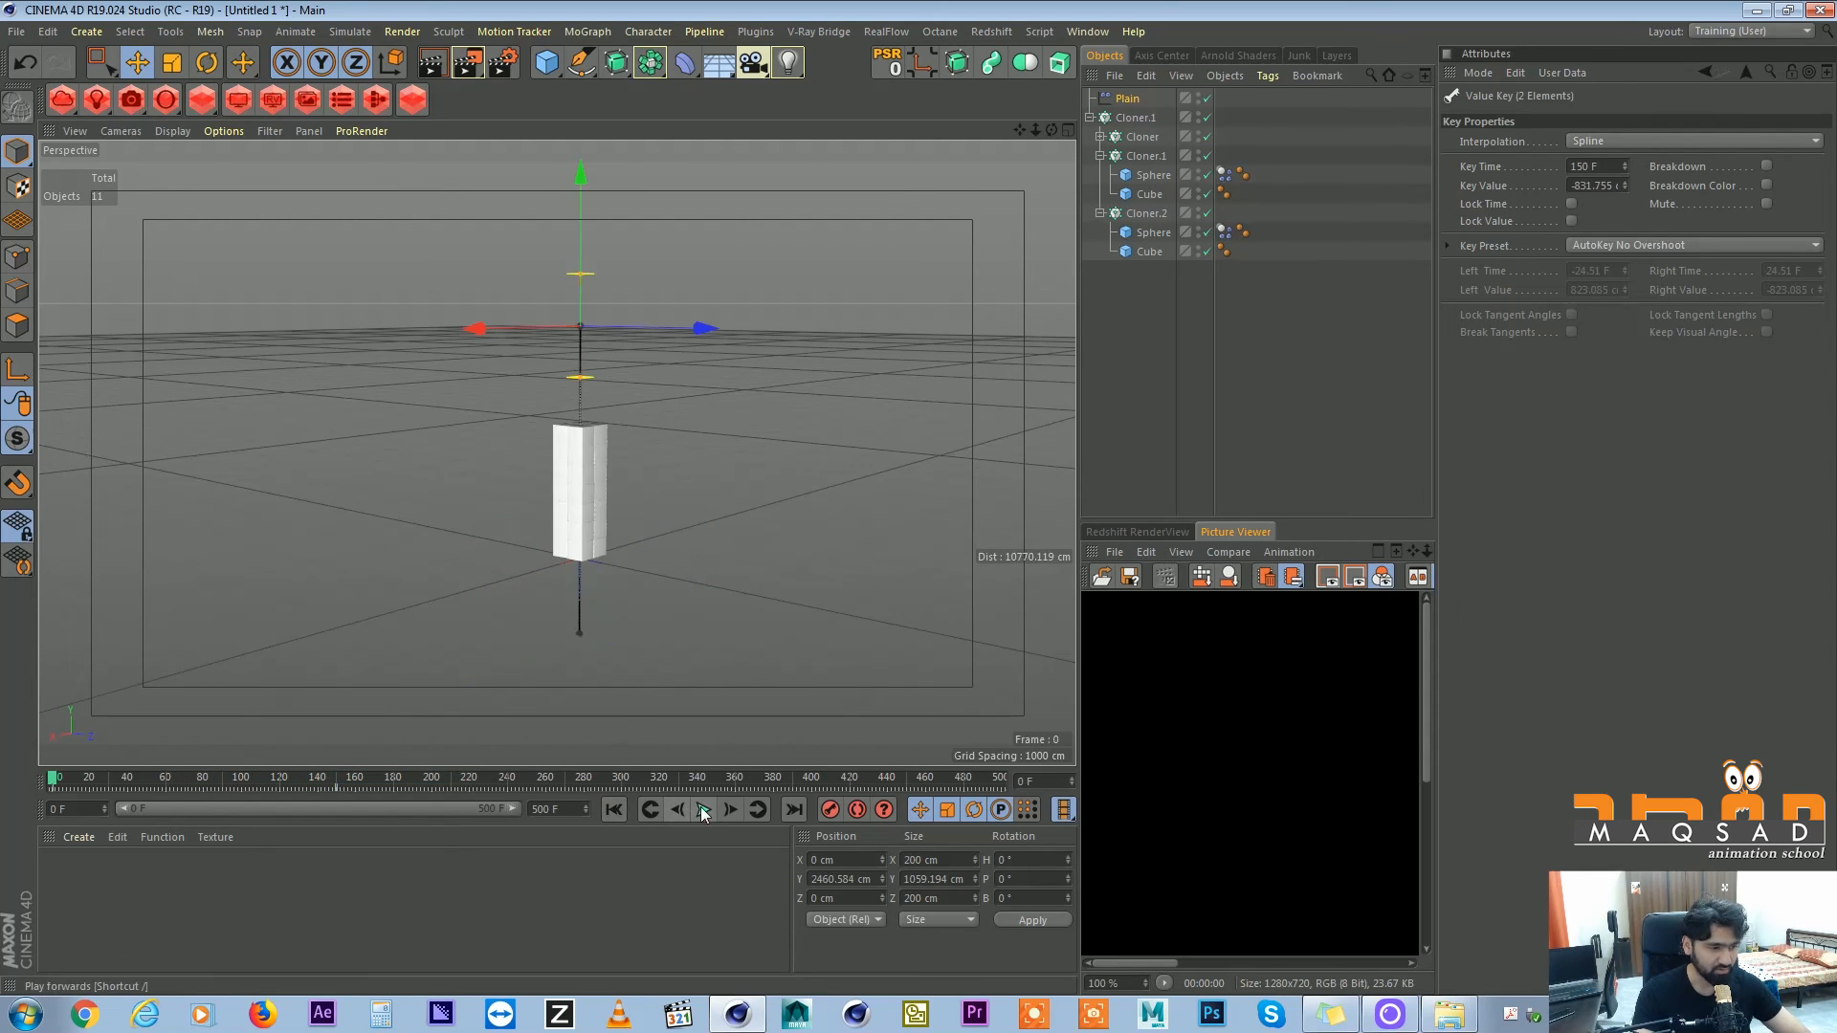
pyautogui.click(702, 809)
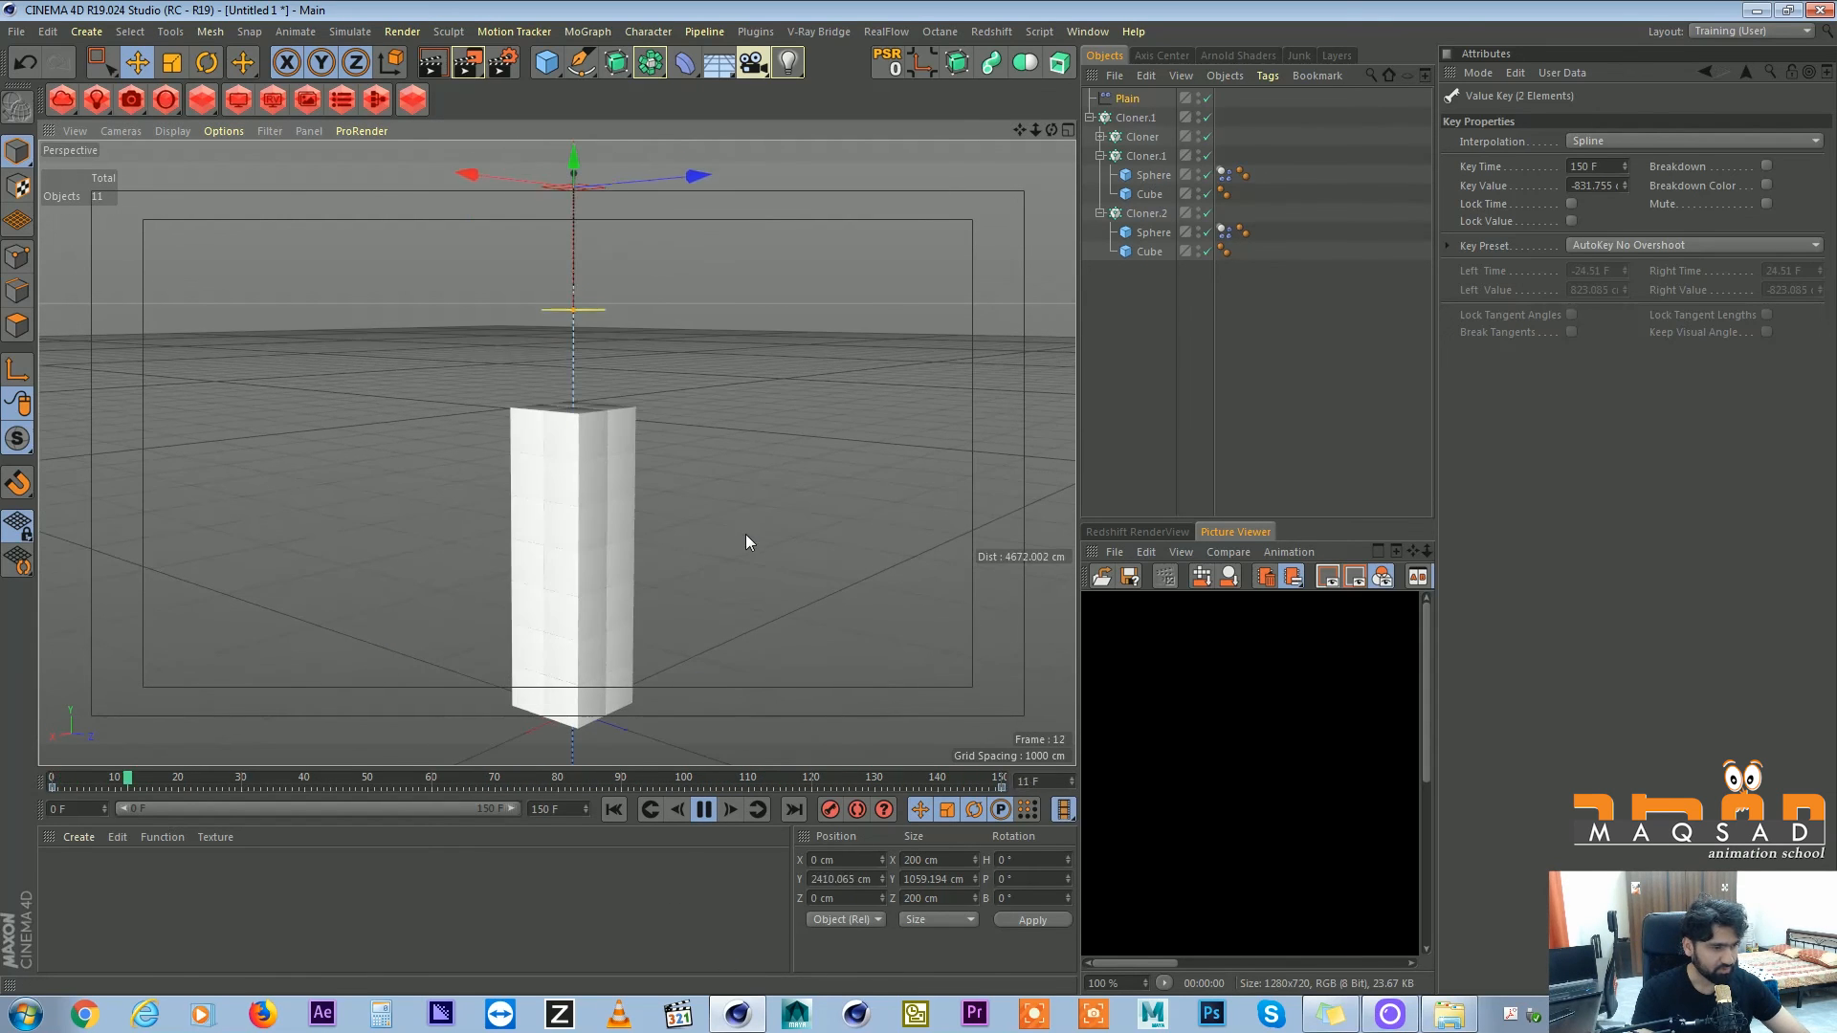
pyautogui.click(612, 807)
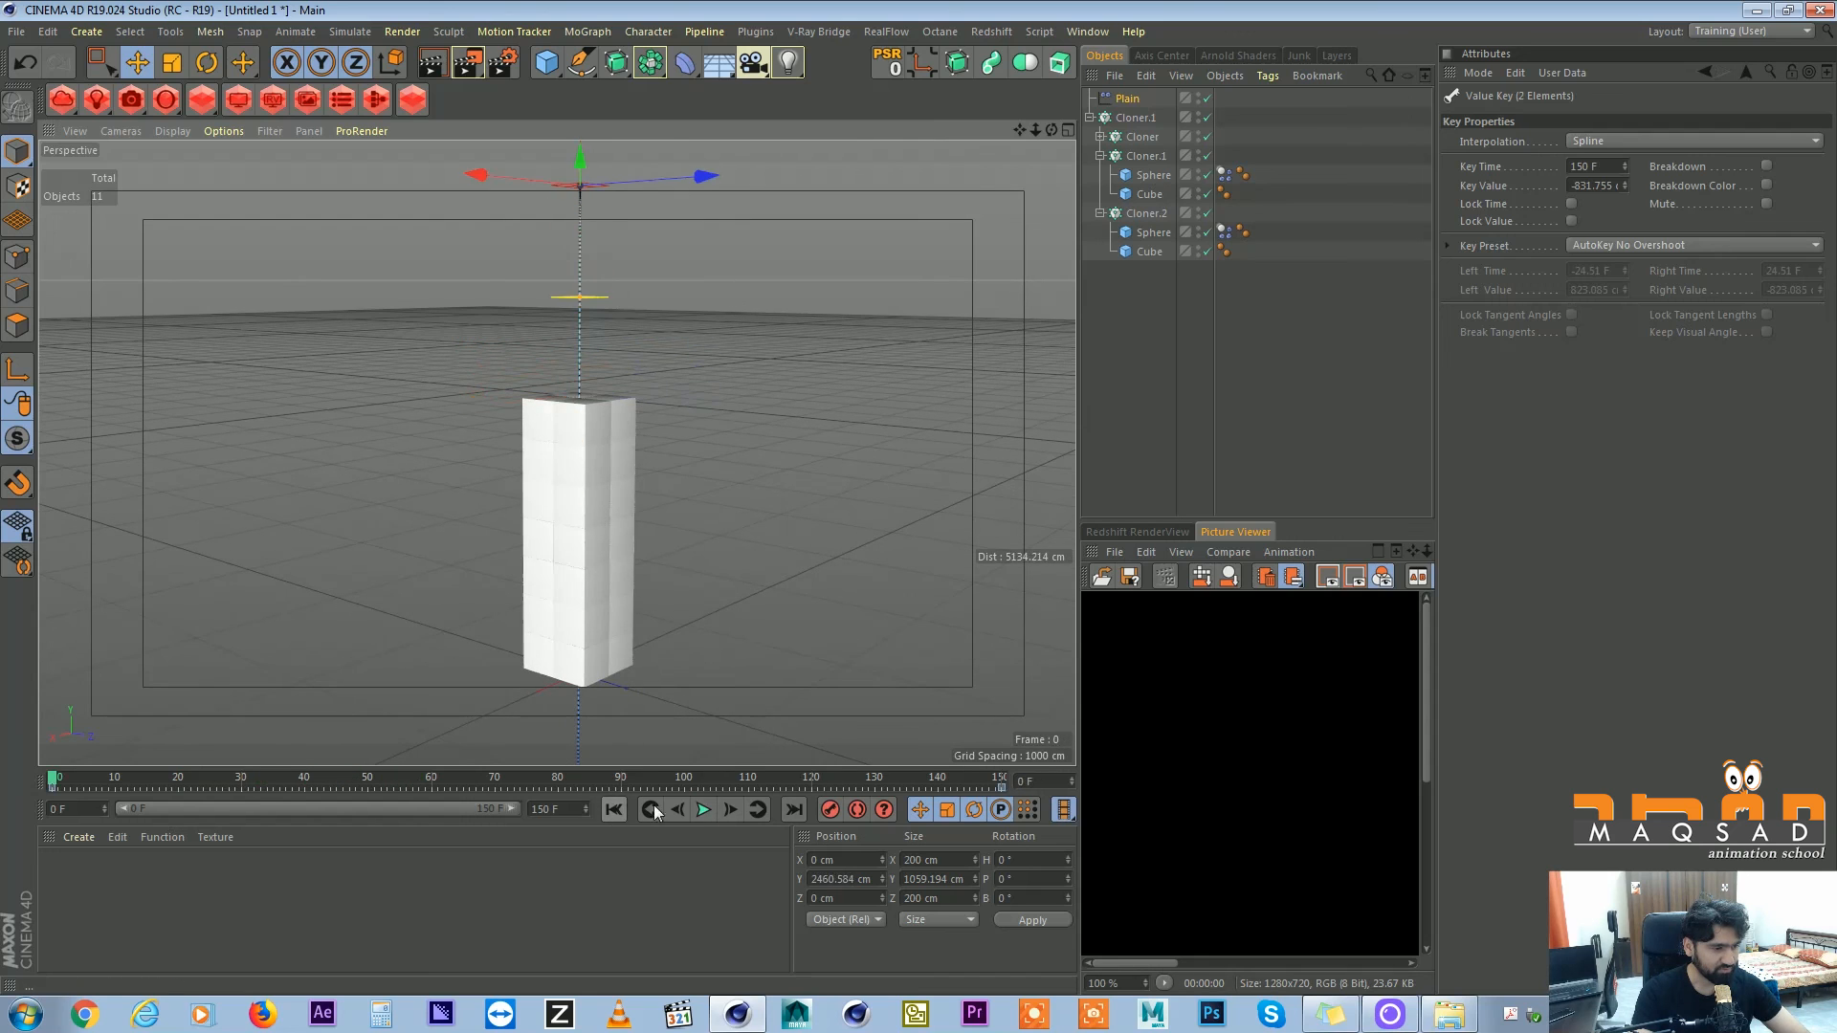
pyautogui.click(702, 810)
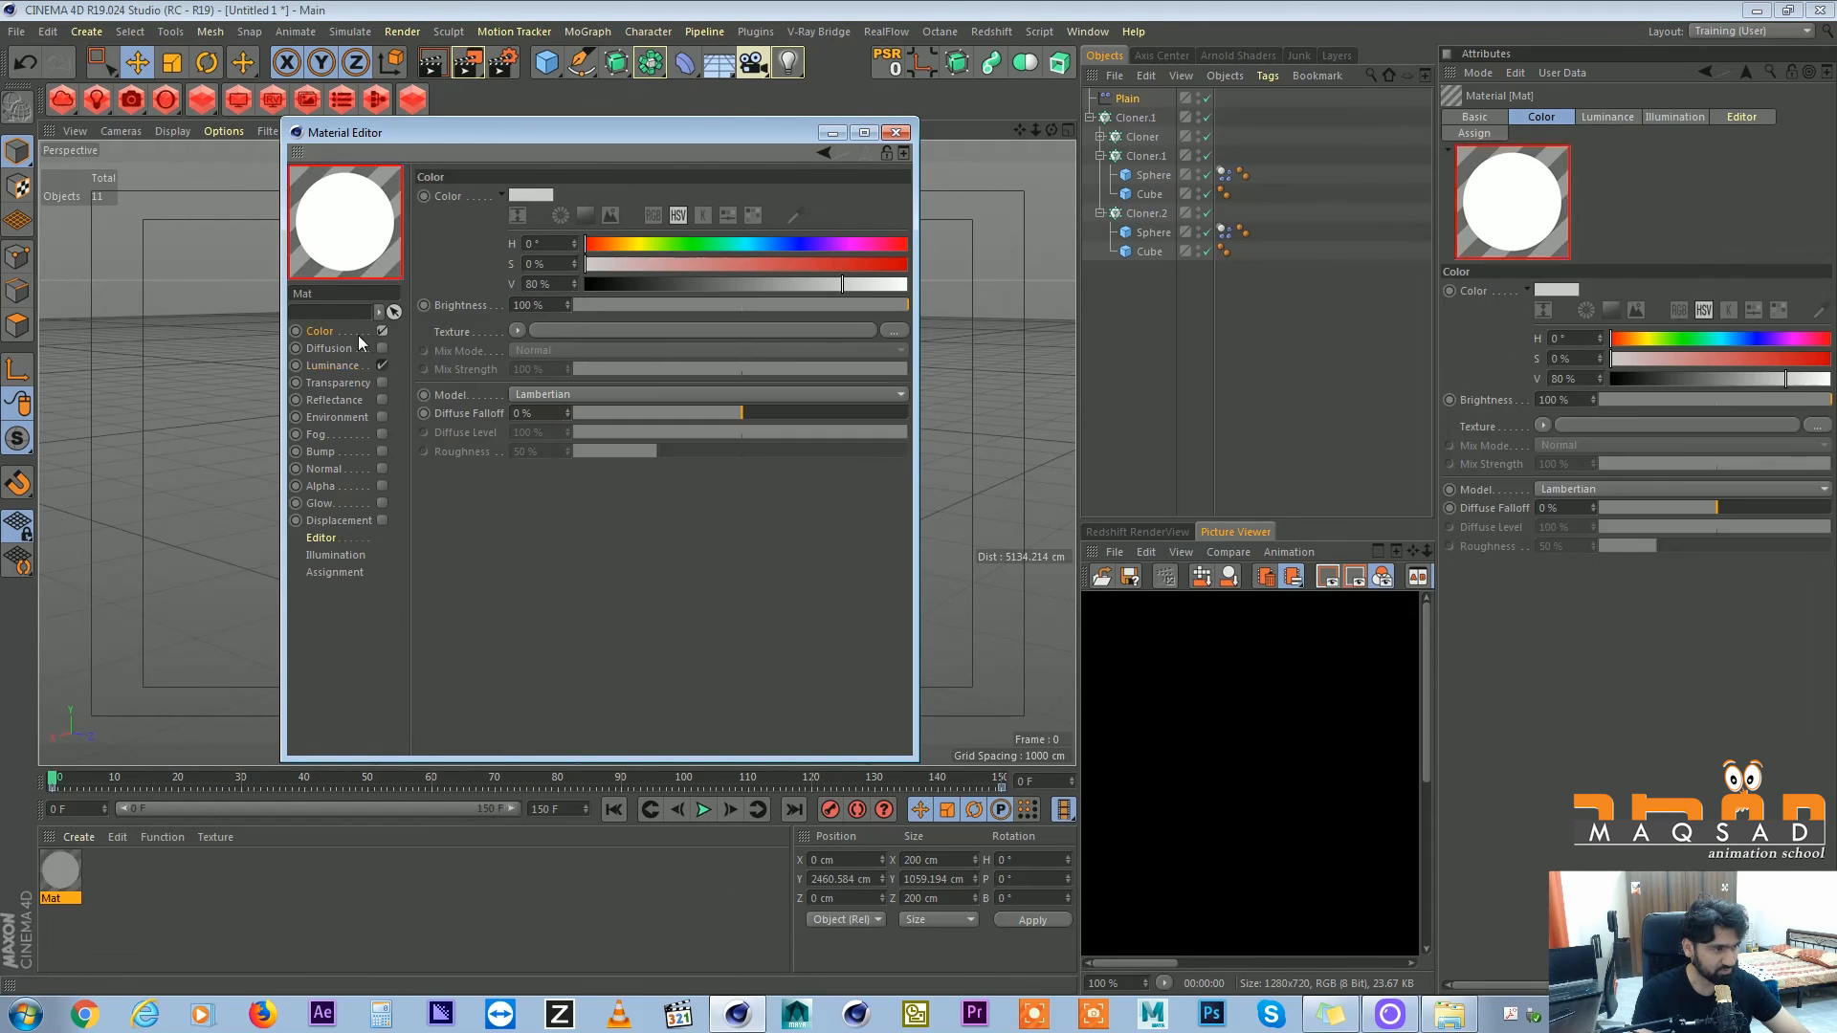
# Give Mat a Luminance Fresnel gradient, make Mat.1 and Mat.2 variants, apply to each cloner's spheres and preview.
pyautogui.click(339, 363)
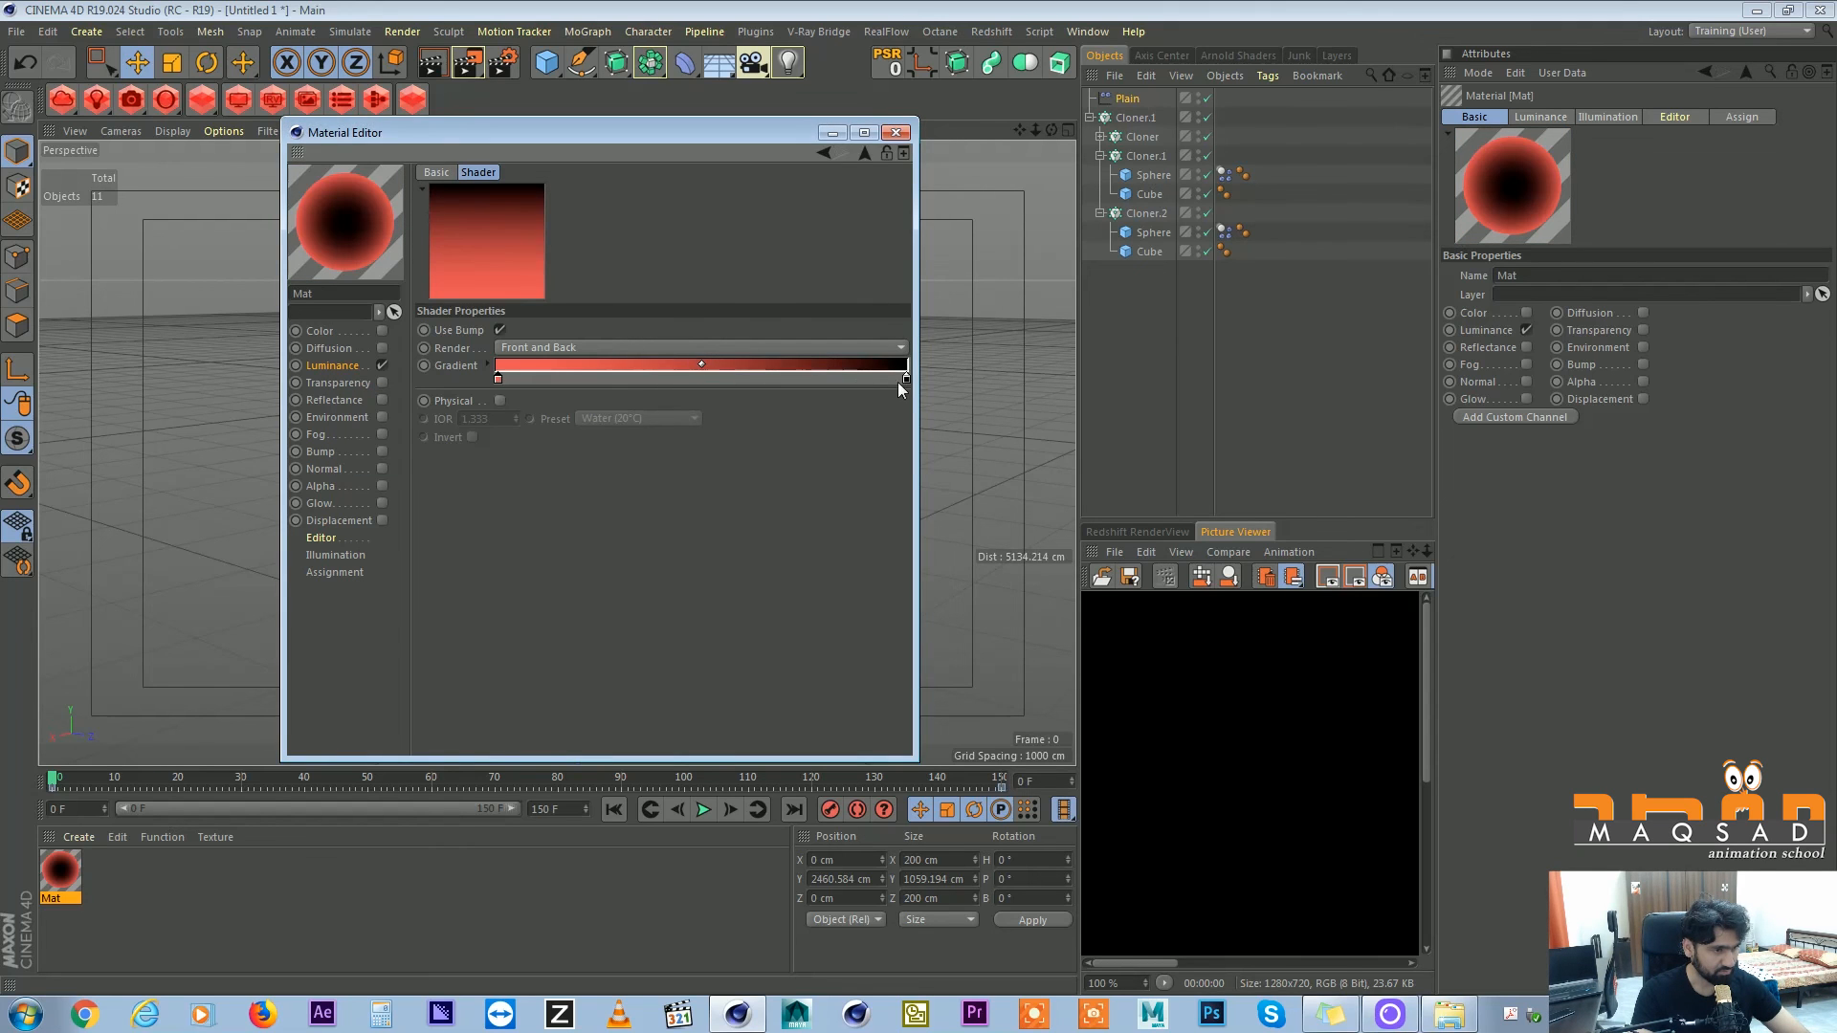
pyautogui.click(896, 132)
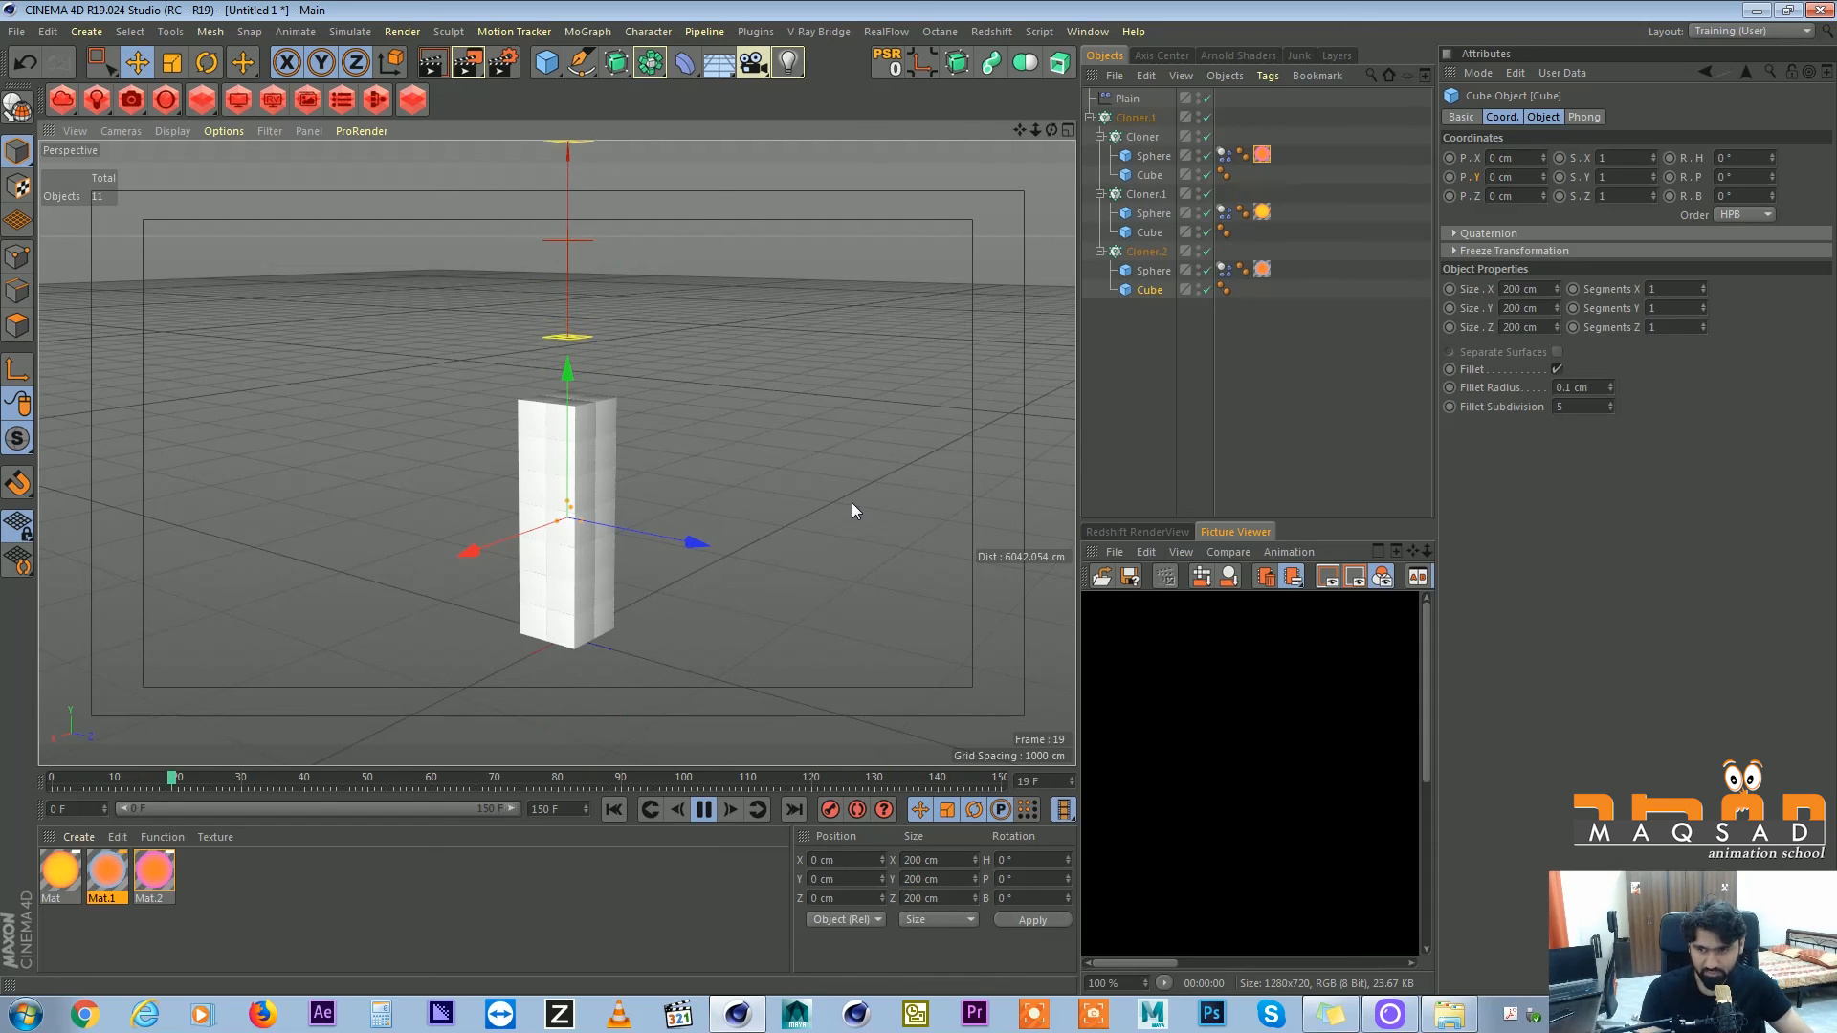
pyautogui.click(704, 809)
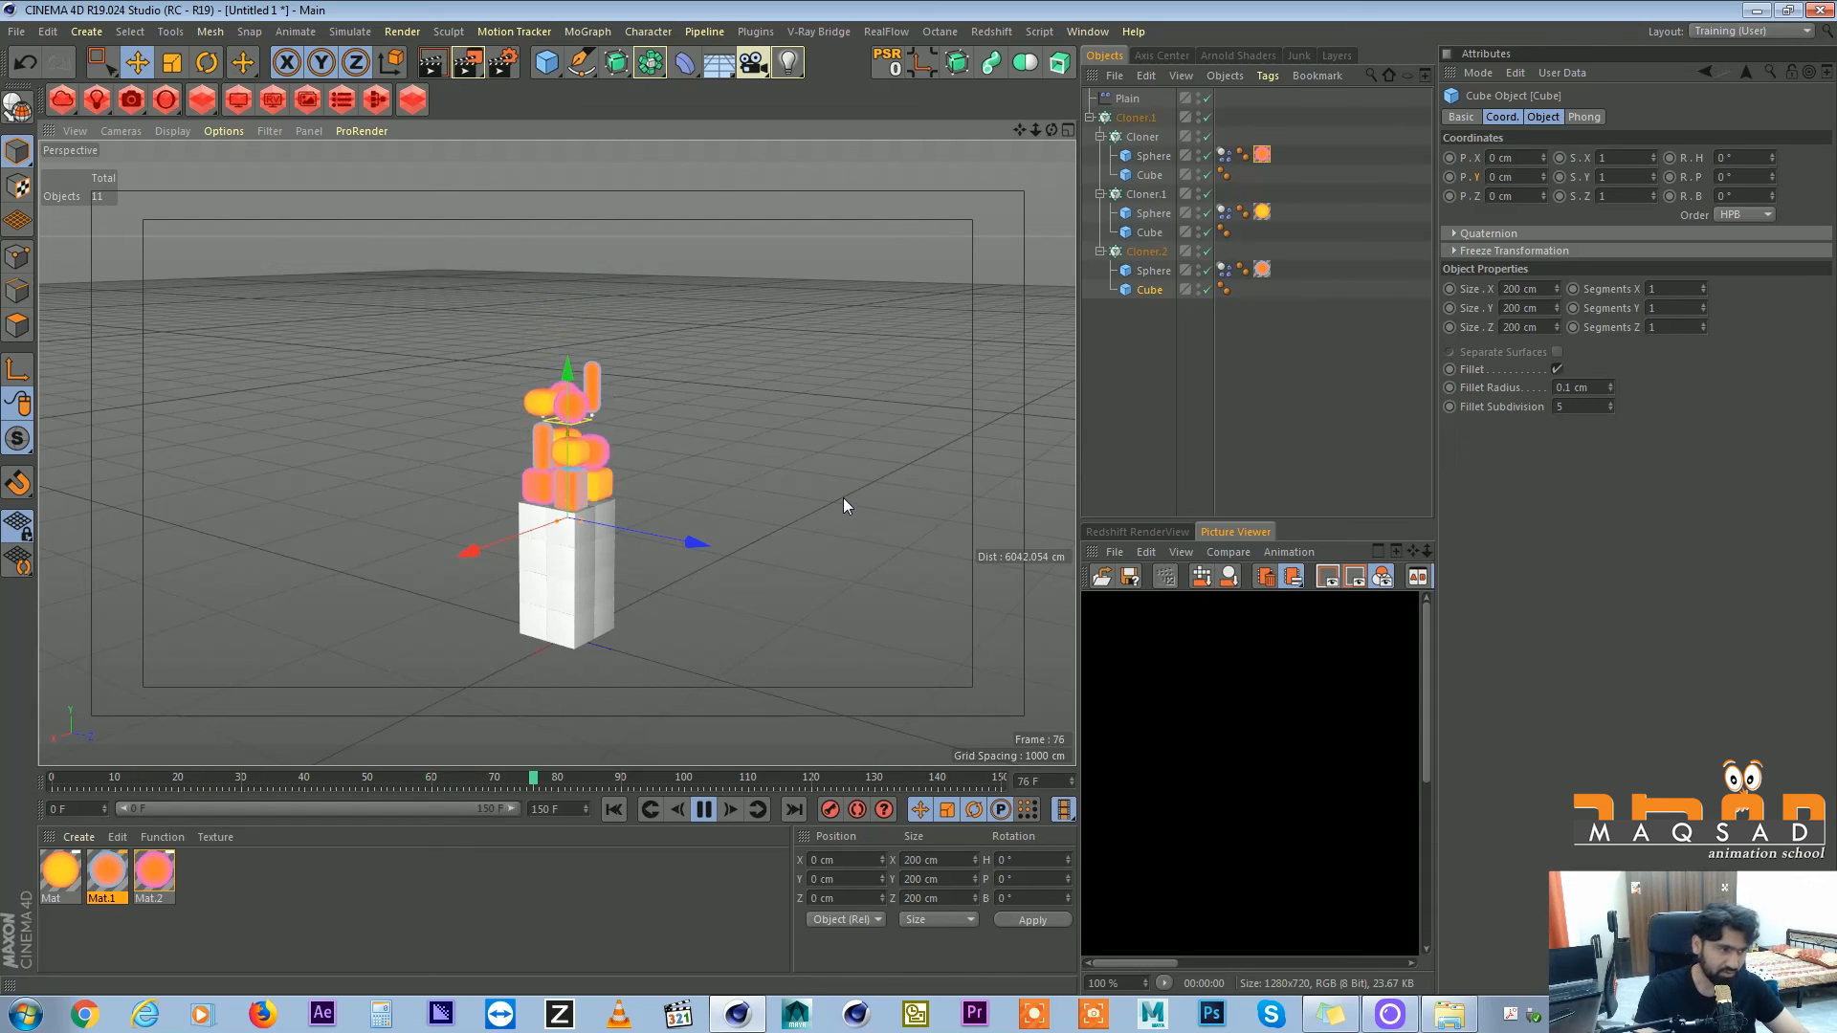